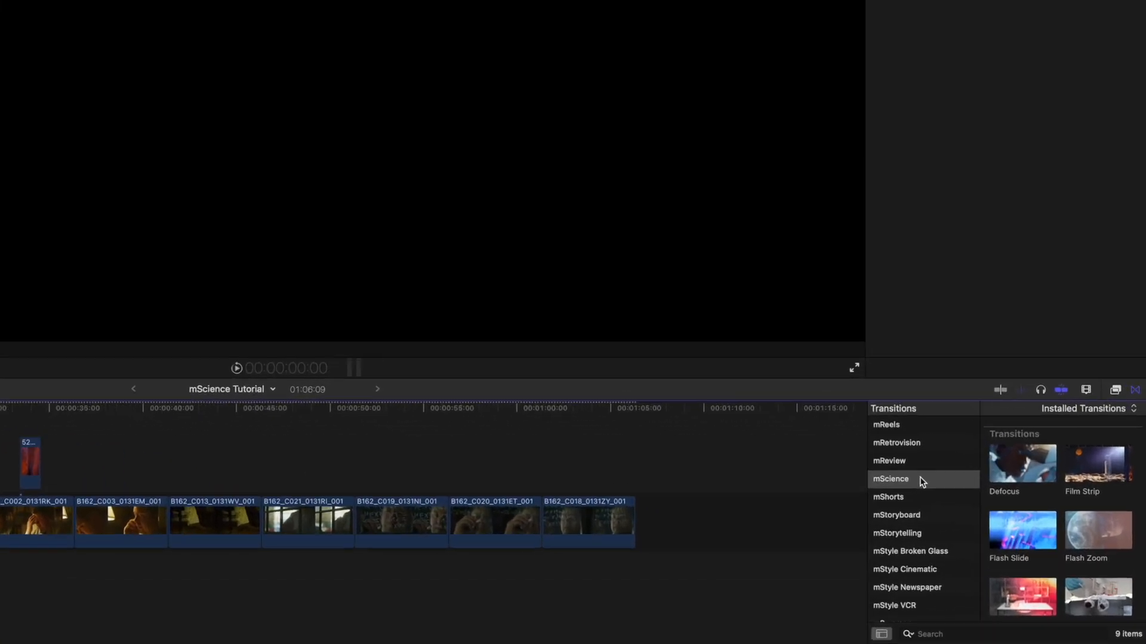
# Show the mScience transitions in the Transitions browser
pyautogui.click(890, 478)
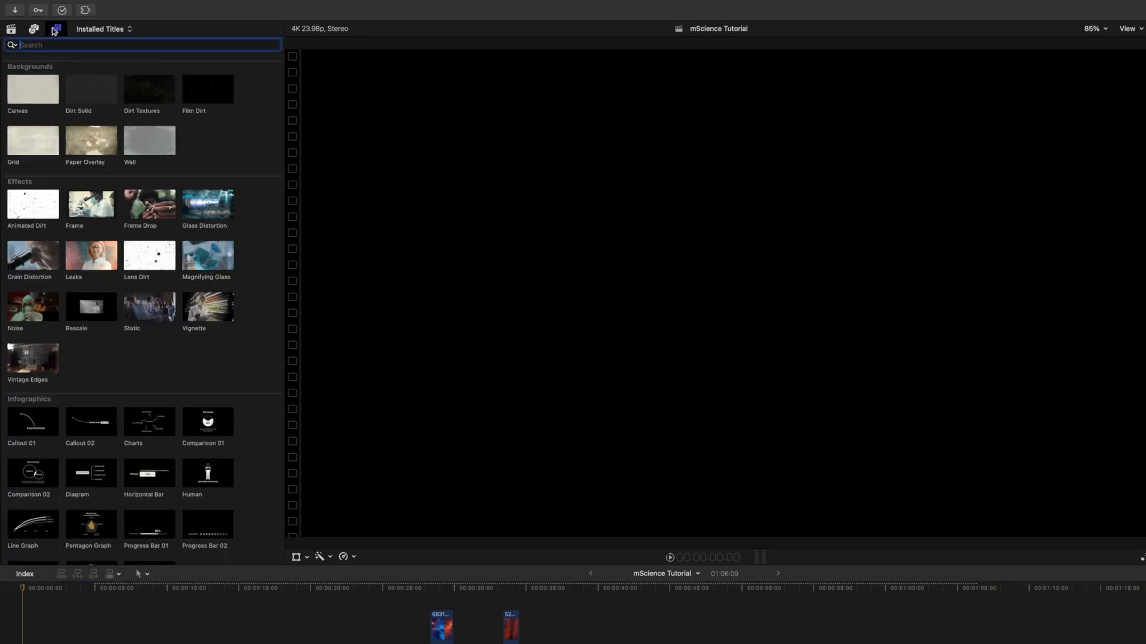
# Browse Installed Titles down through Looks, Miscellaneous, Movements, Selections and Typography
pyautogui.click(90, 88)
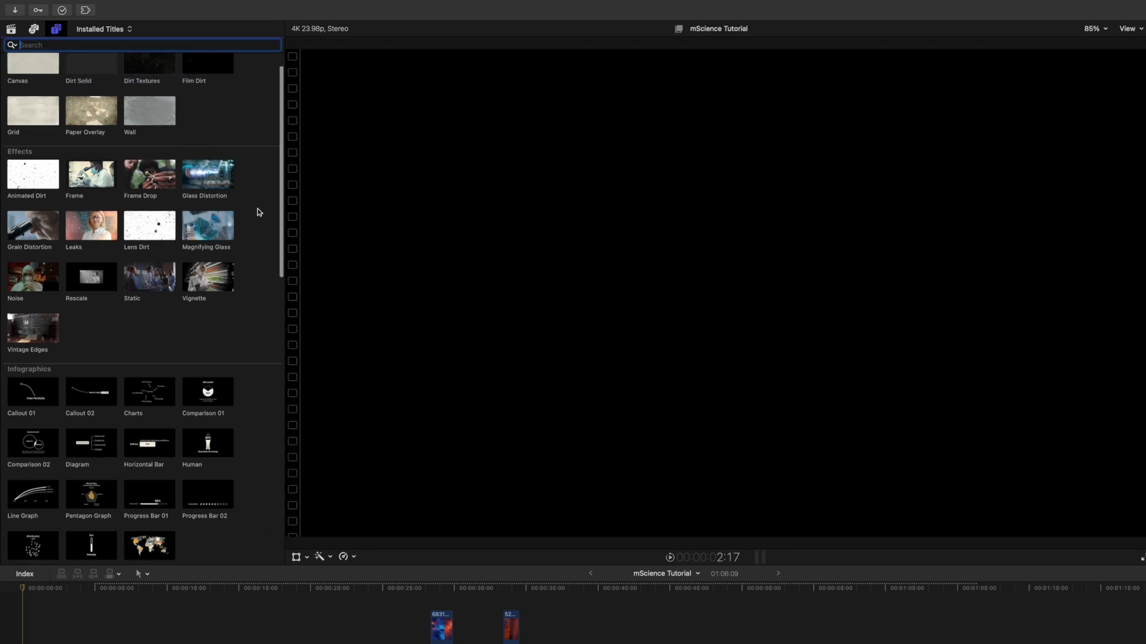
pyautogui.scroll(-3)
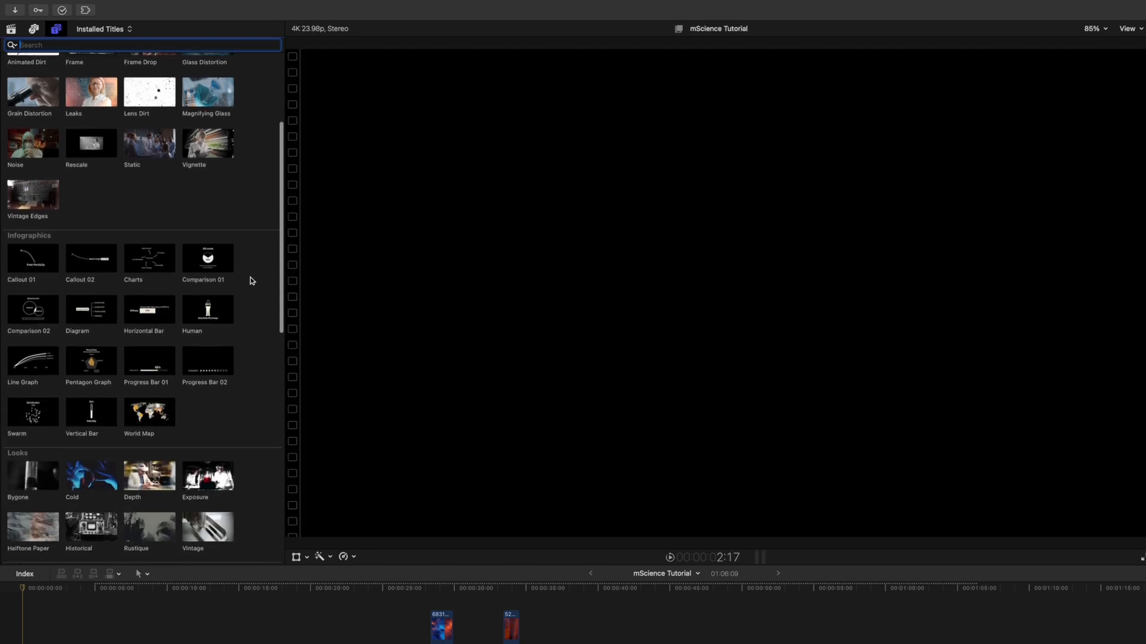
pyautogui.scroll(-3)
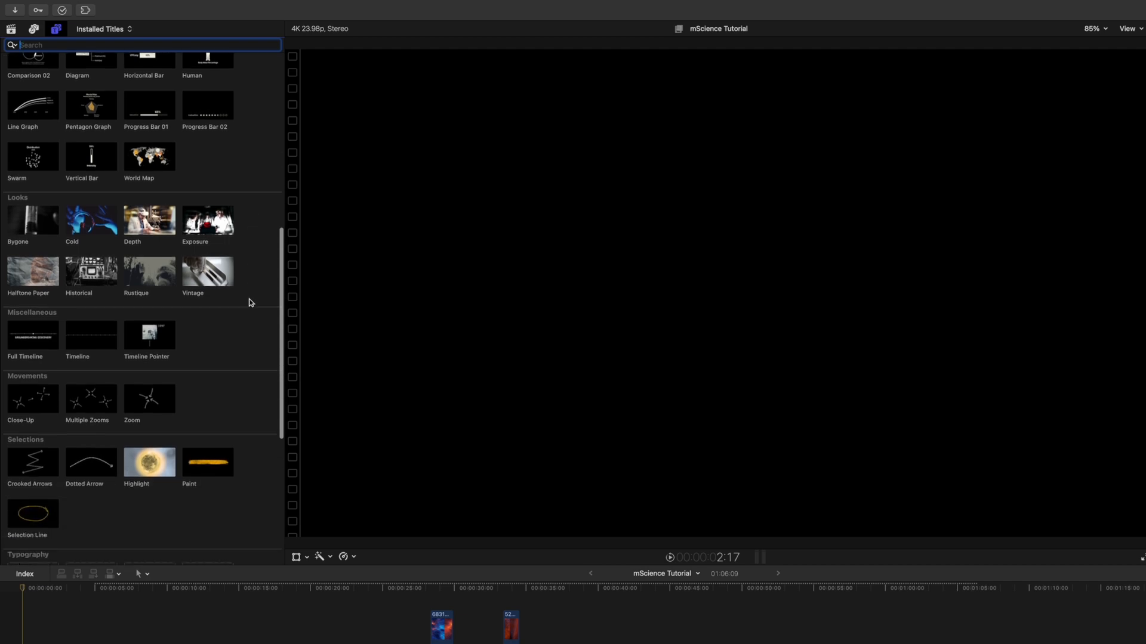
pyautogui.scroll(-3)
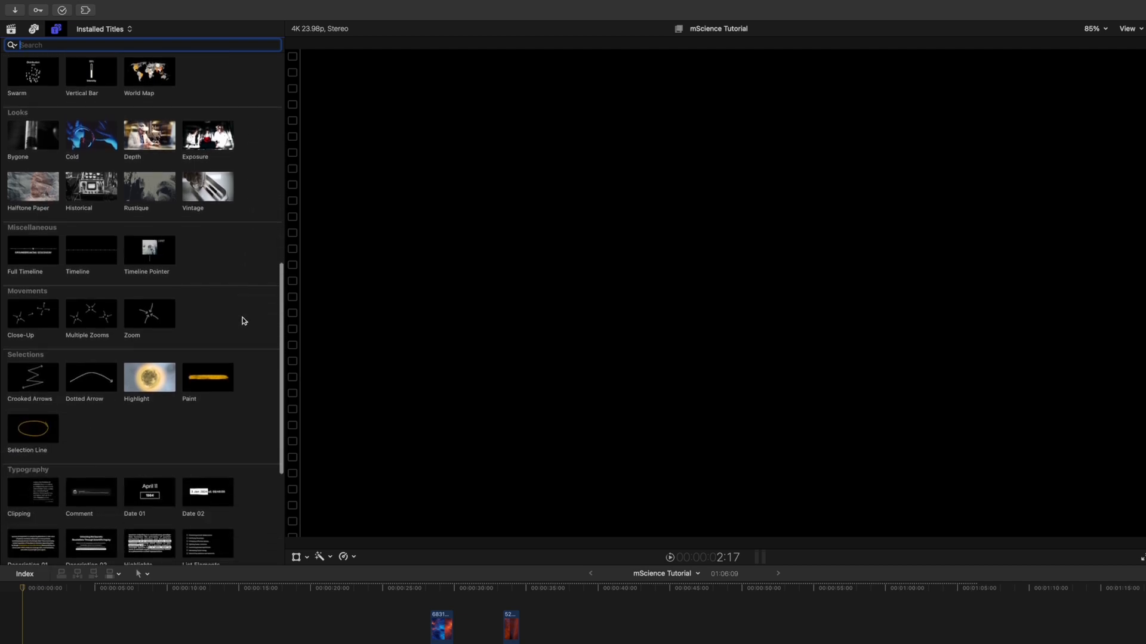
pyautogui.scroll(-3)
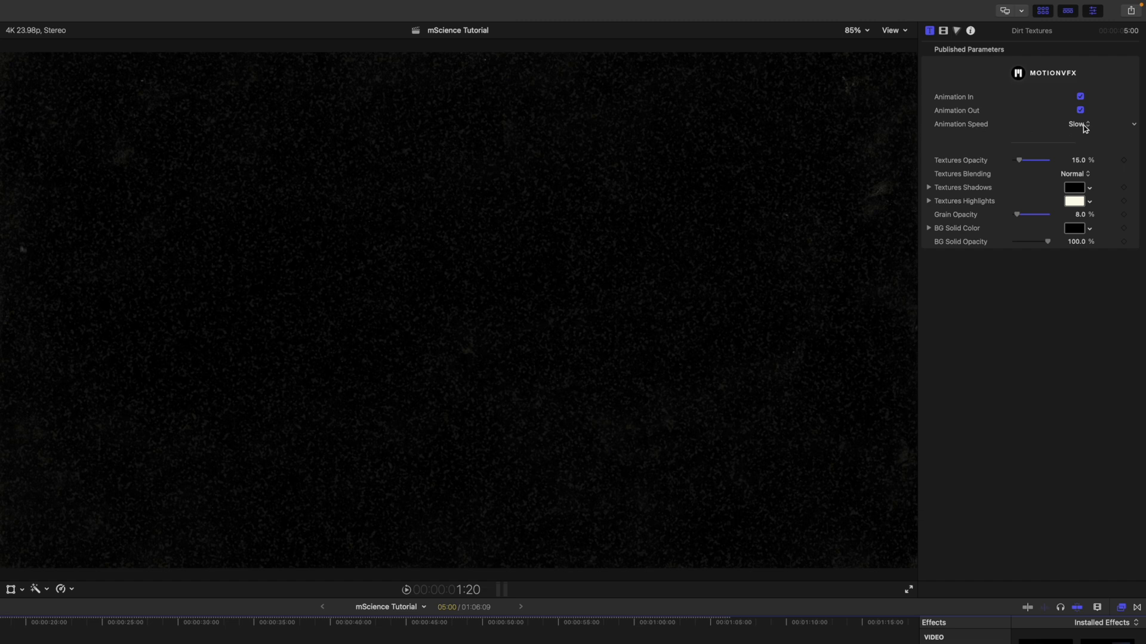
# Keep Dirt Textures animation speed at Slow and return texture opacity to 15%
pyautogui.click(1080, 123)
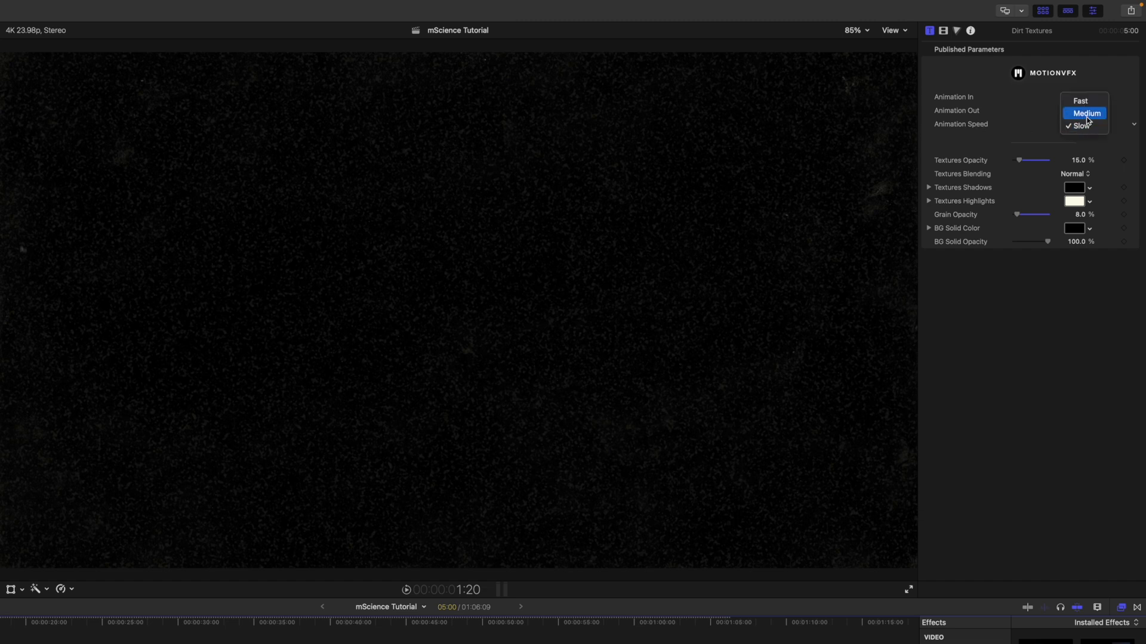
pyautogui.click(1081, 126)
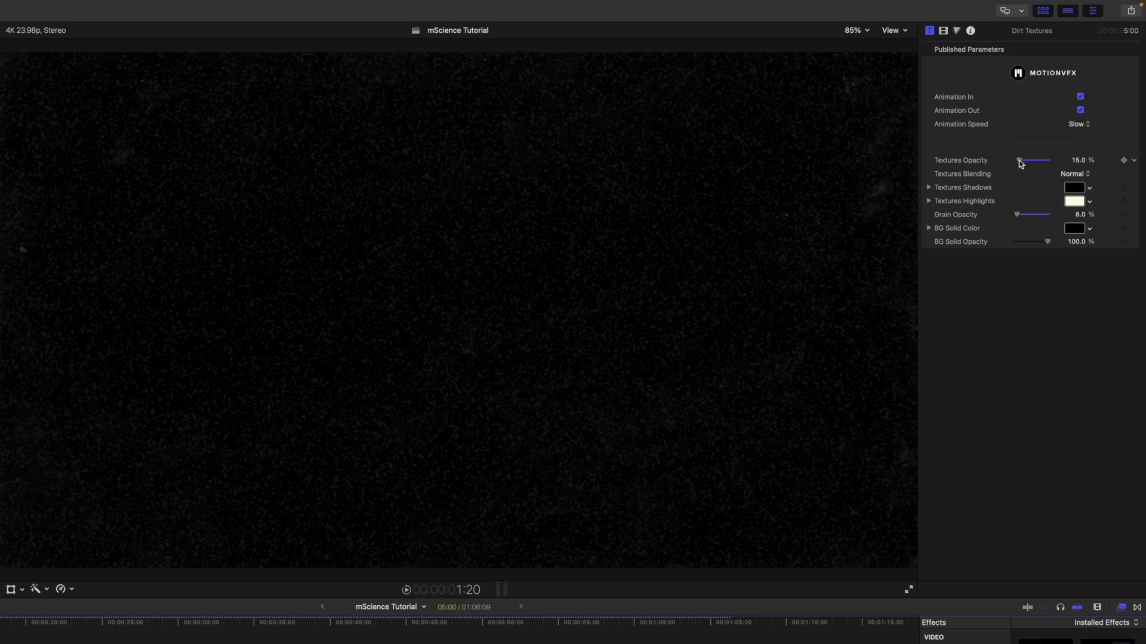
pyautogui.moveTo(1020, 160); pyautogui.dragTo(1031, 160)
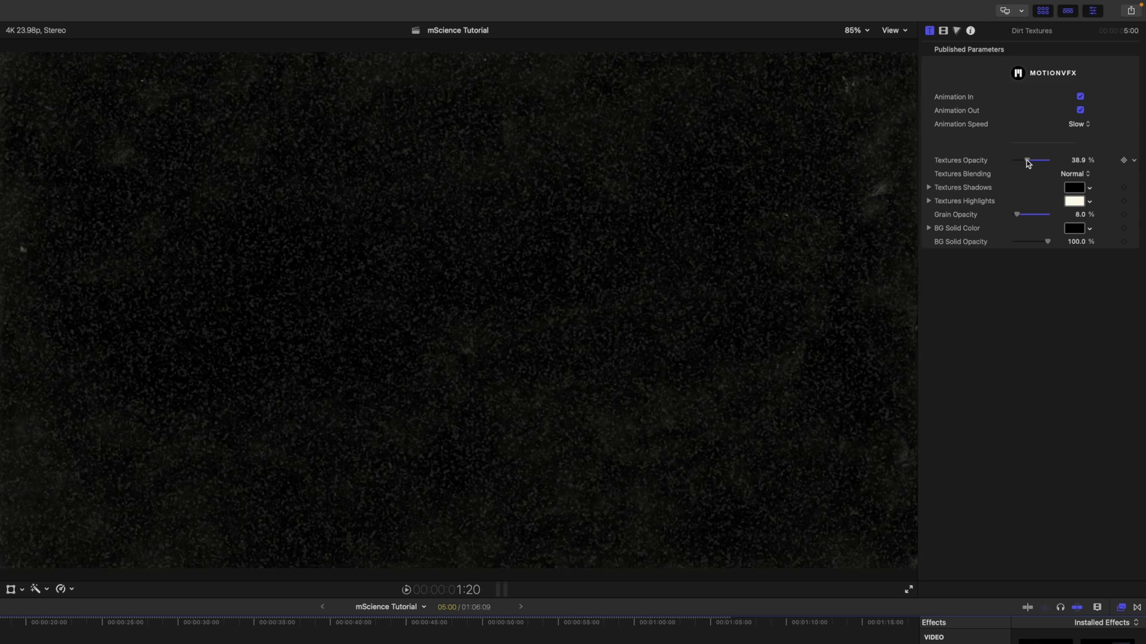
pyautogui.moveTo(1034, 160); pyautogui.dragTo(1016, 160)
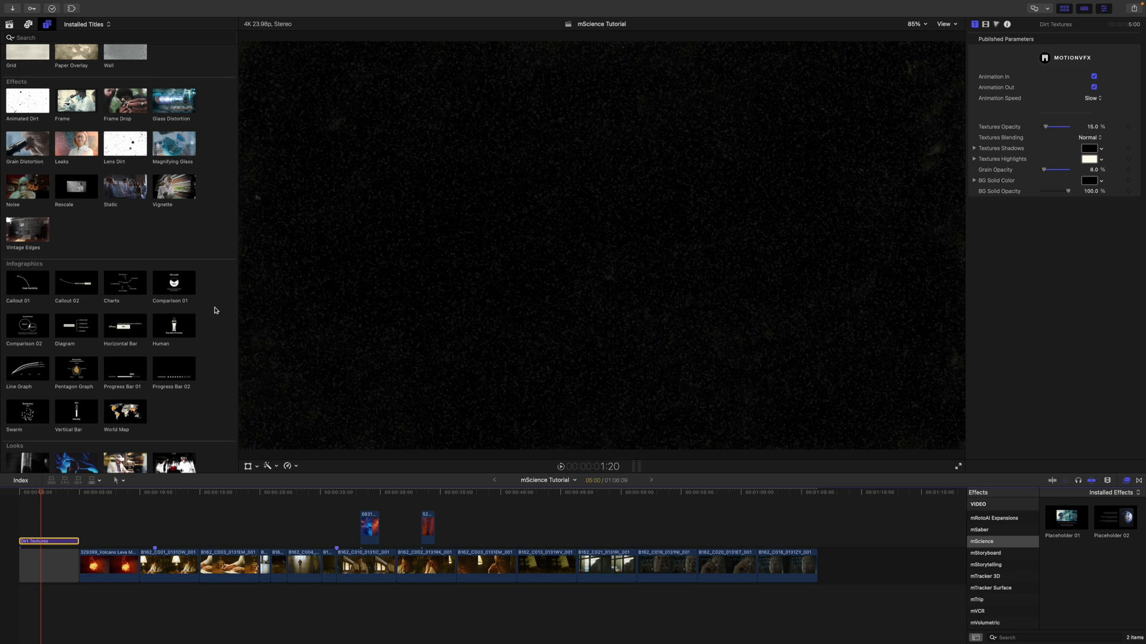
# Scroll to the Diagram infographic and shift it right to recentre it
pyautogui.scroll(-3)
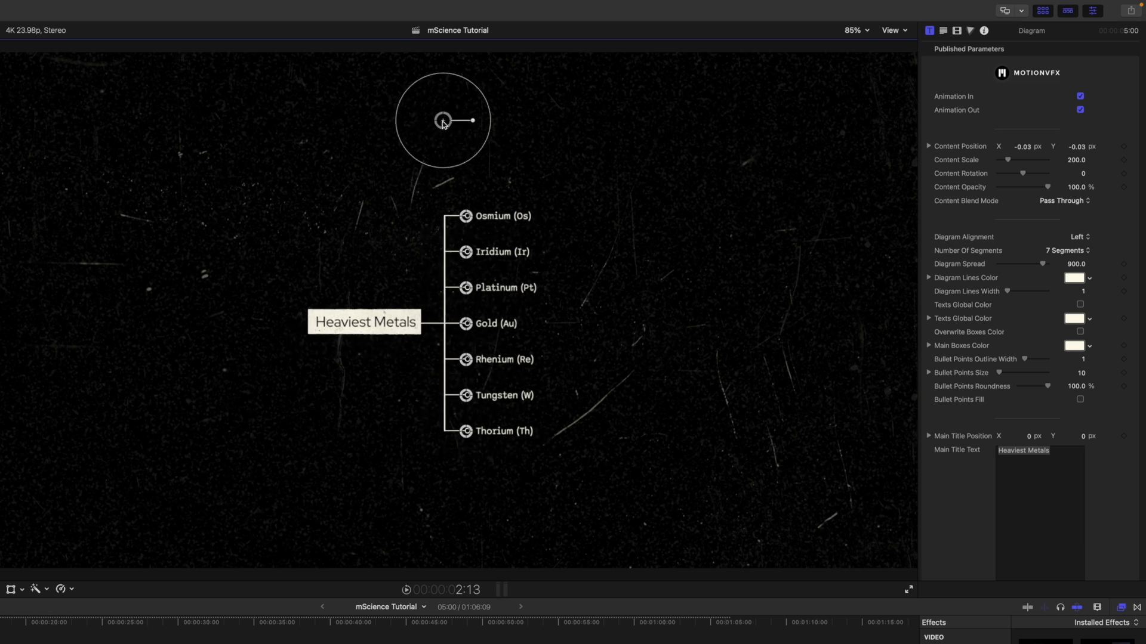
pyautogui.moveTo(442, 120); pyautogui.dragTo(472, 120)
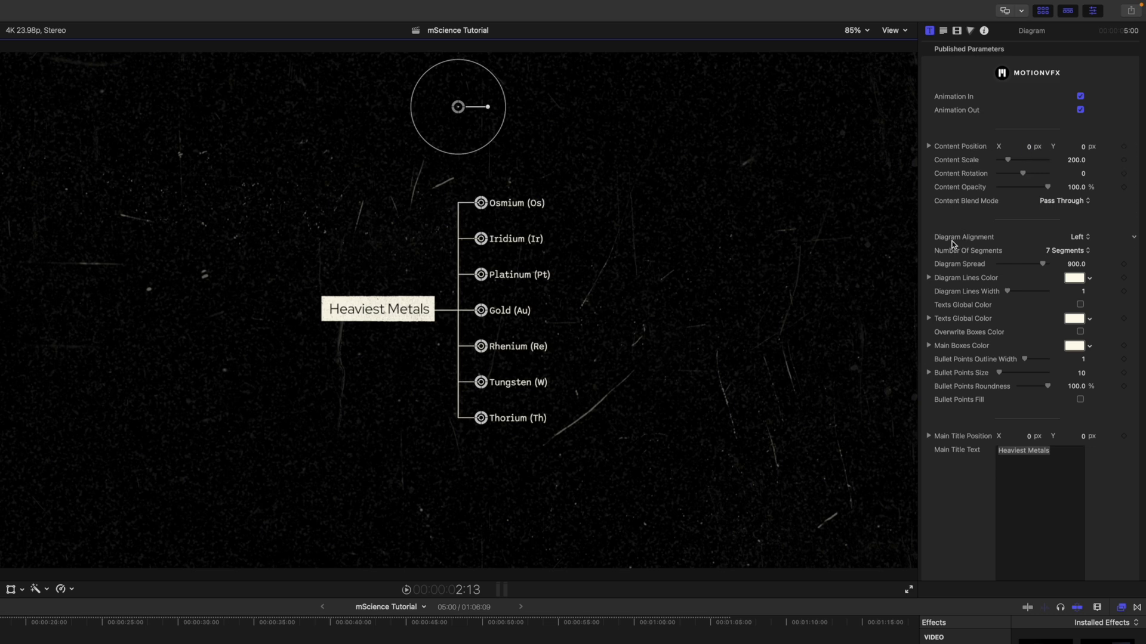
# Toggle diagram alignment Right then Left, keep 7 segments, and reach the title settings
pyautogui.click(1077, 237)
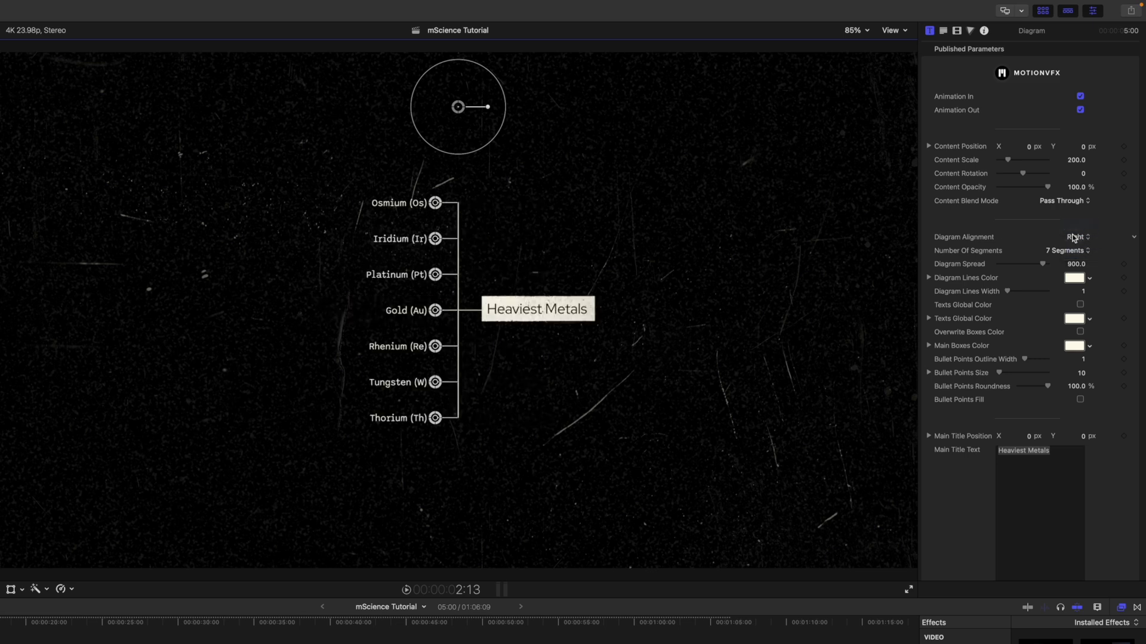
pyautogui.click(1062, 251)
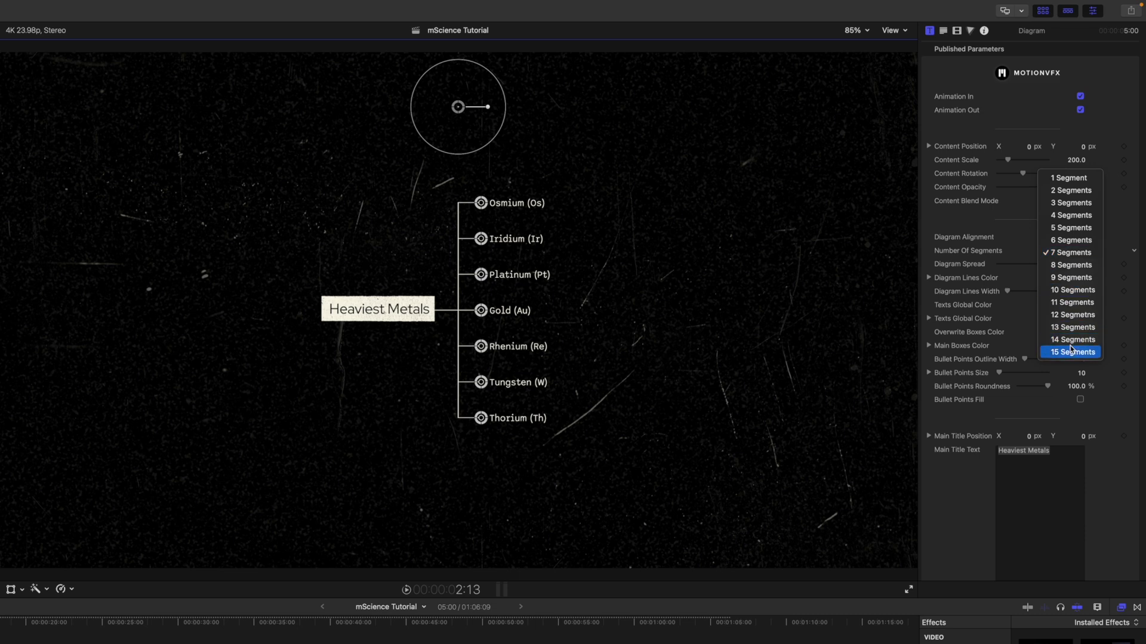
pyautogui.click(1069, 352)
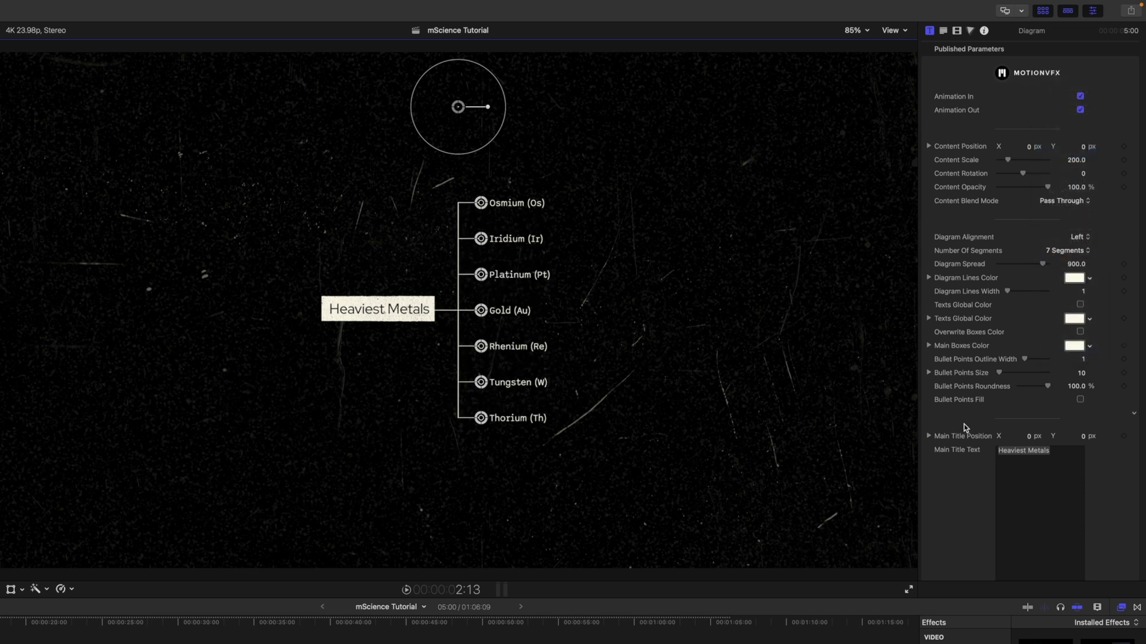
pyautogui.scroll(-3)
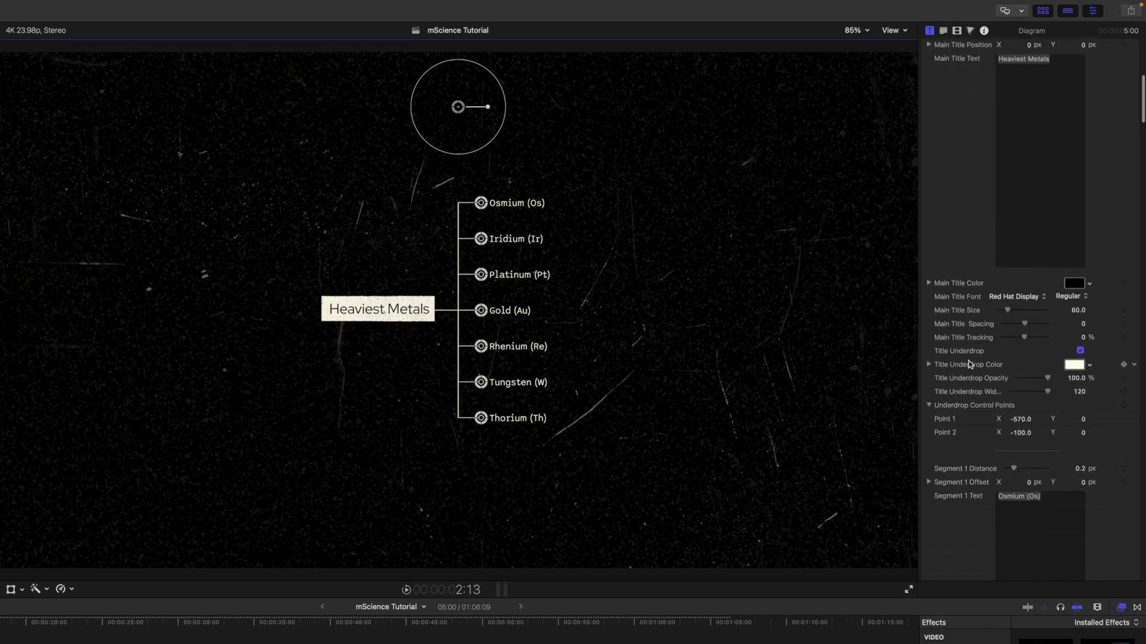
pyautogui.scroll(-3)
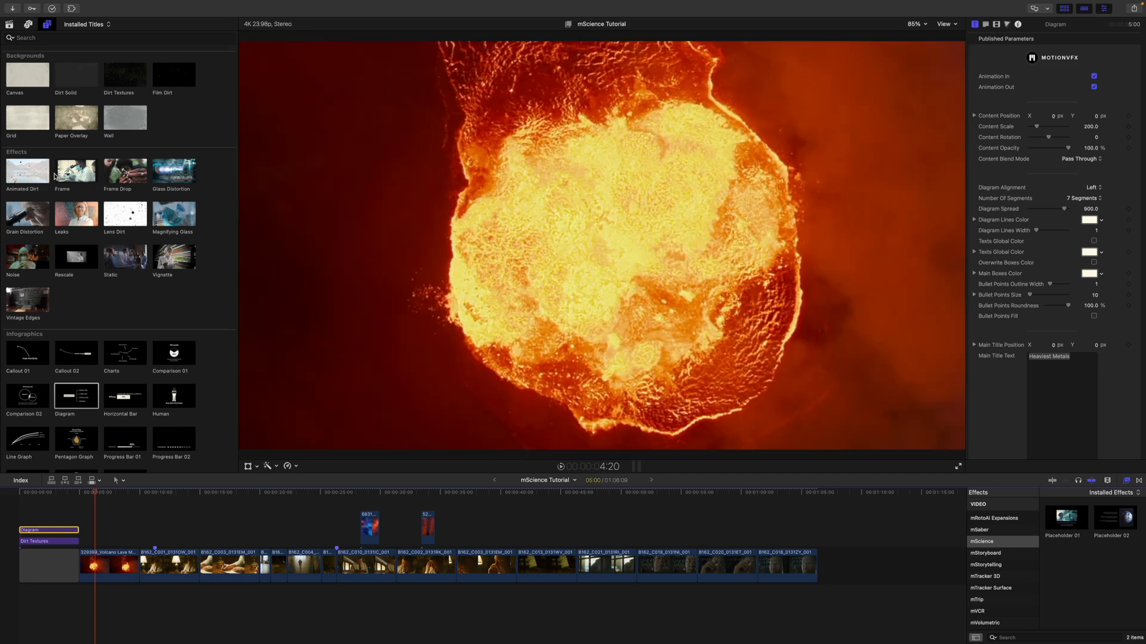
pyautogui.moveTo(173, 170)
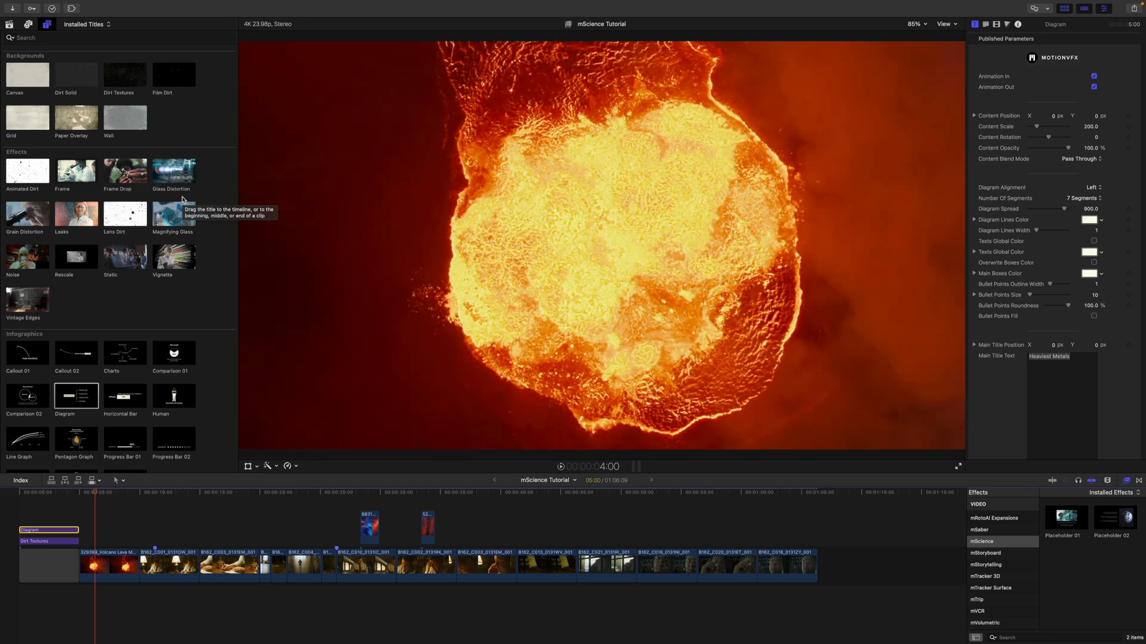
pyautogui.moveTo(126, 196)
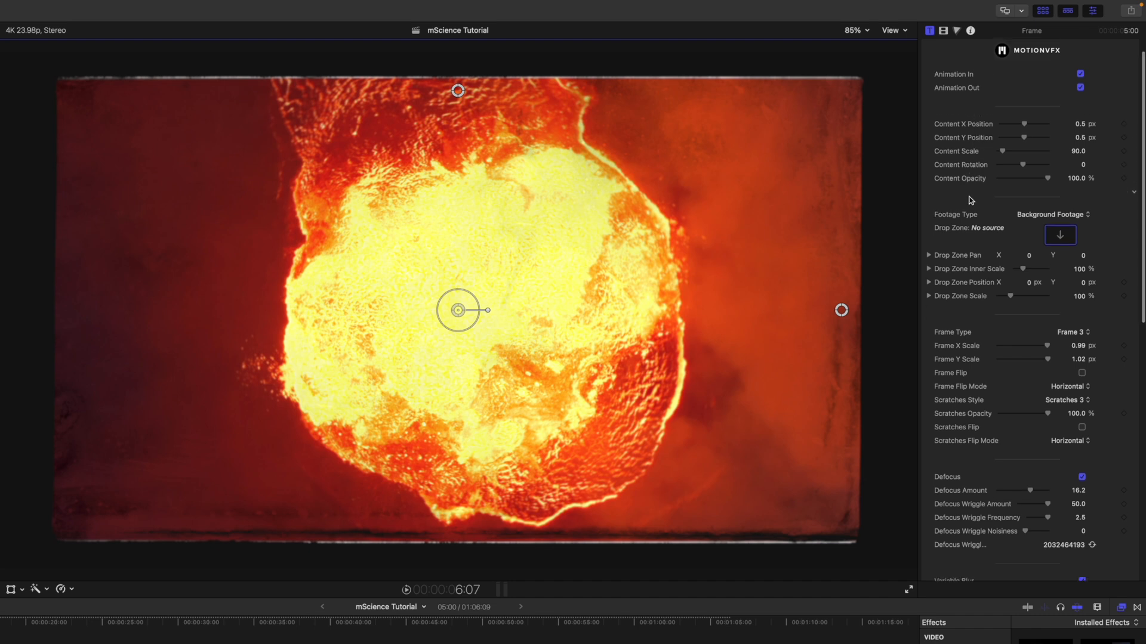
# Try Drop Zone as the Frame footage type, then scroll down to the Defocus settings
pyautogui.click(1052, 214)
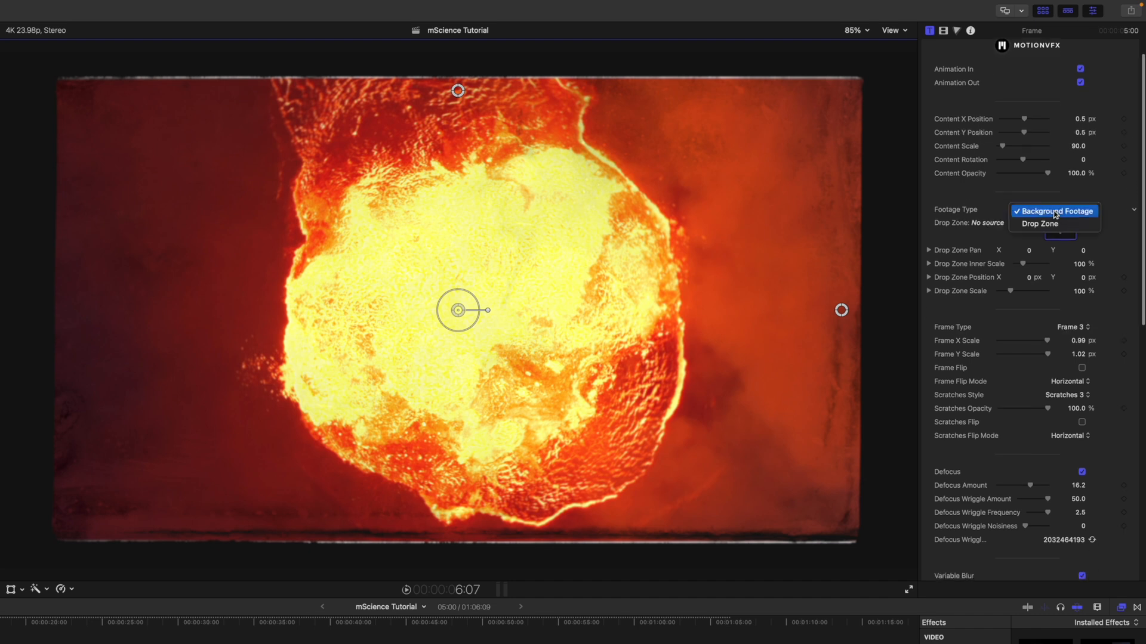
pyautogui.click(1038, 224)
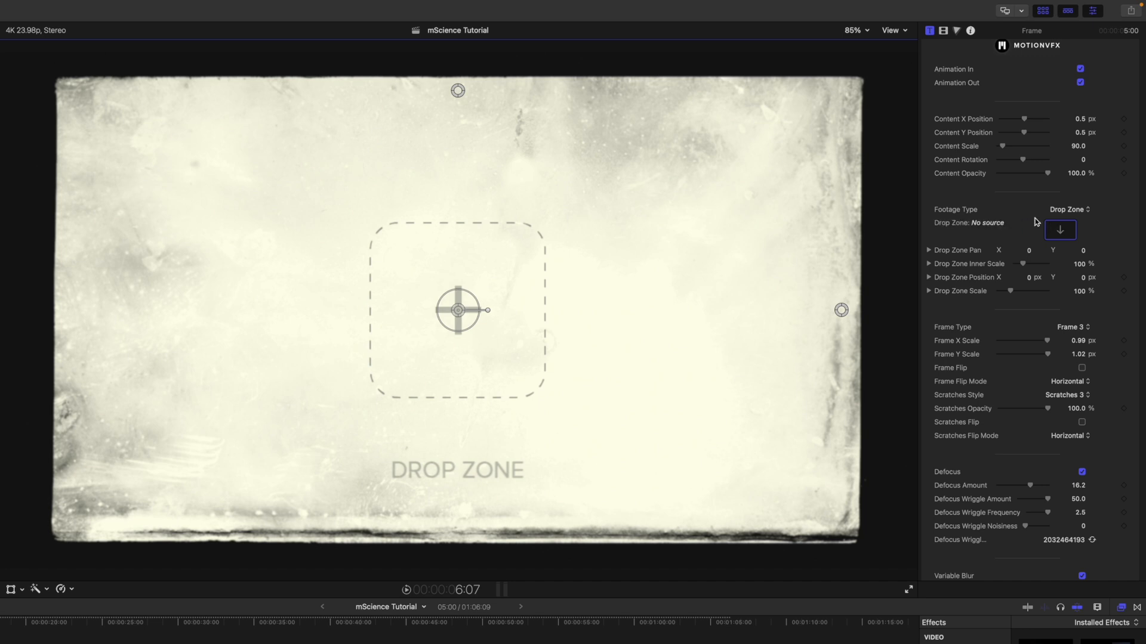
pyautogui.moveTo(1031, 224)
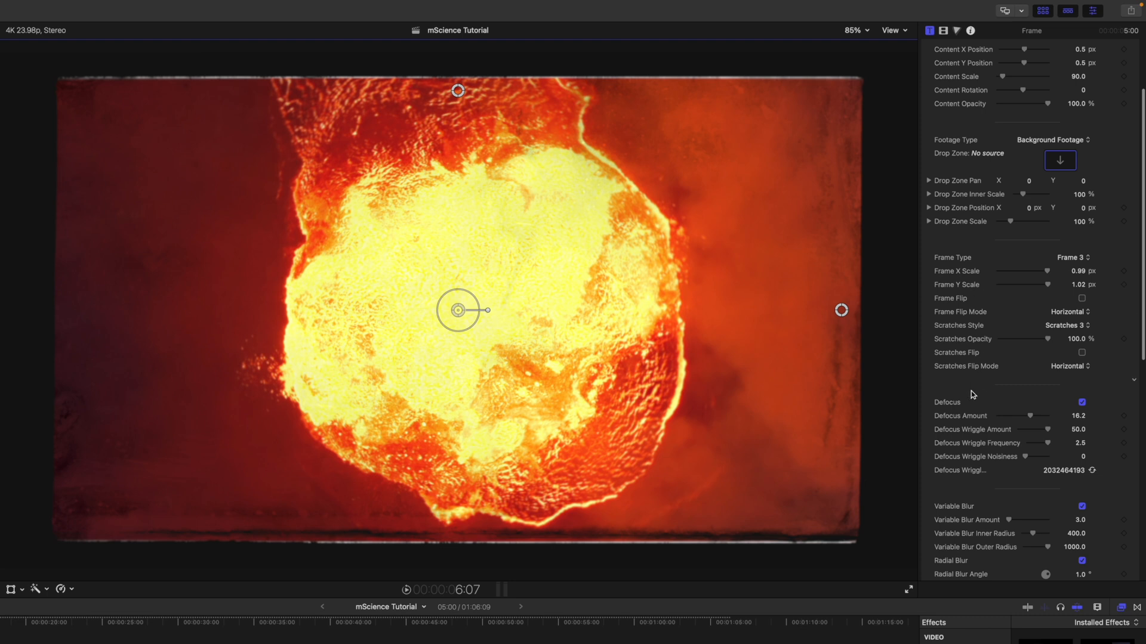
pyautogui.scroll(-3)
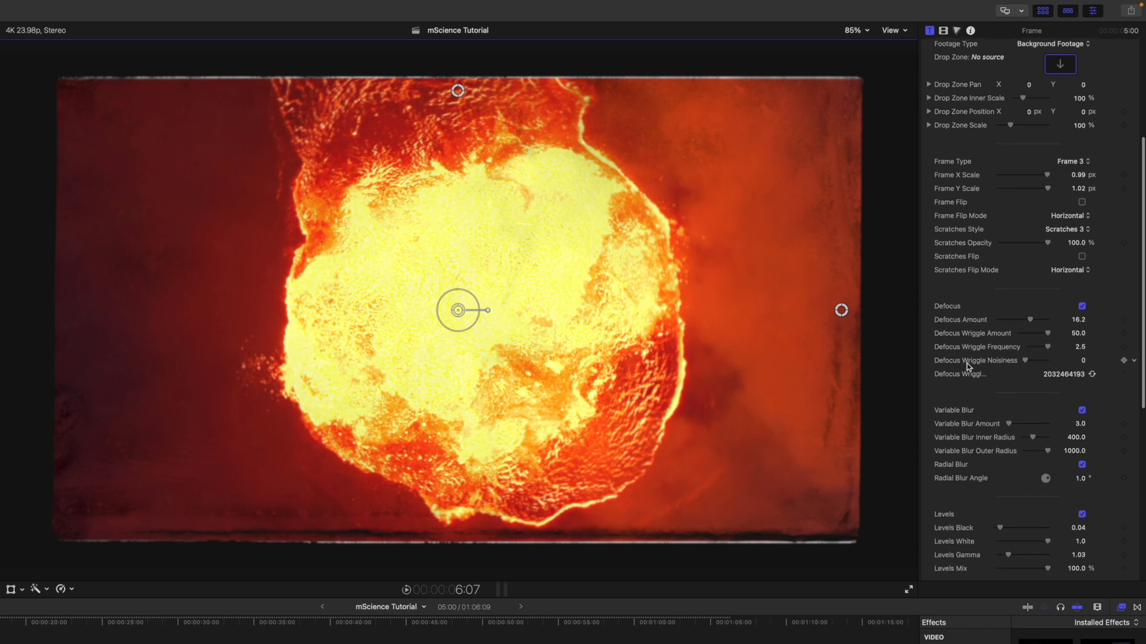
pyautogui.scroll(-3)
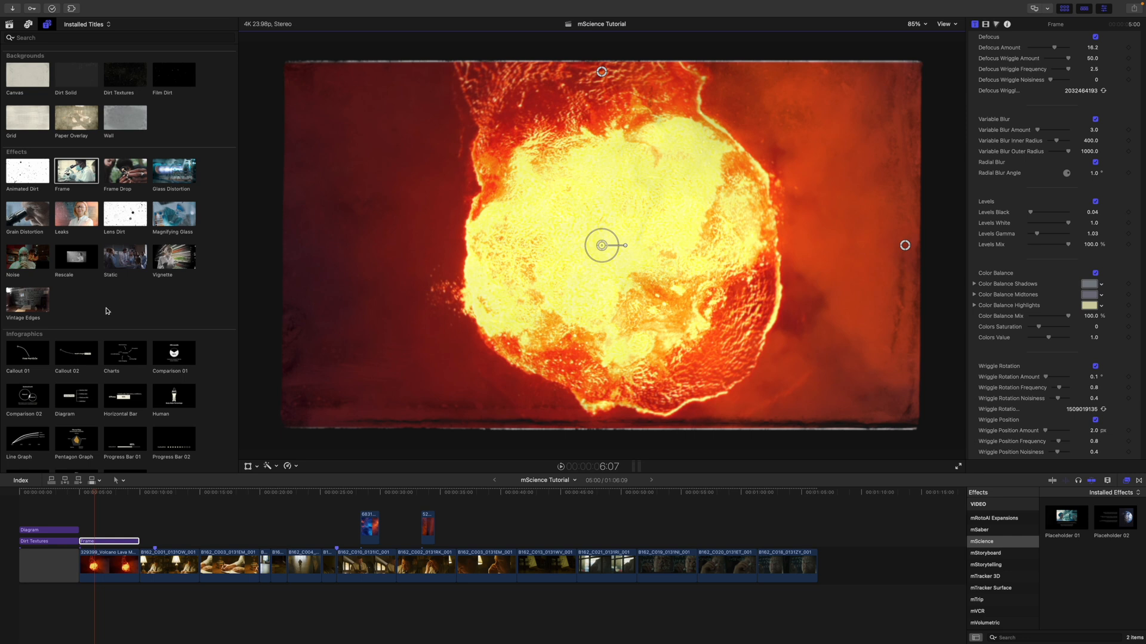
pyautogui.moveTo(62, 237)
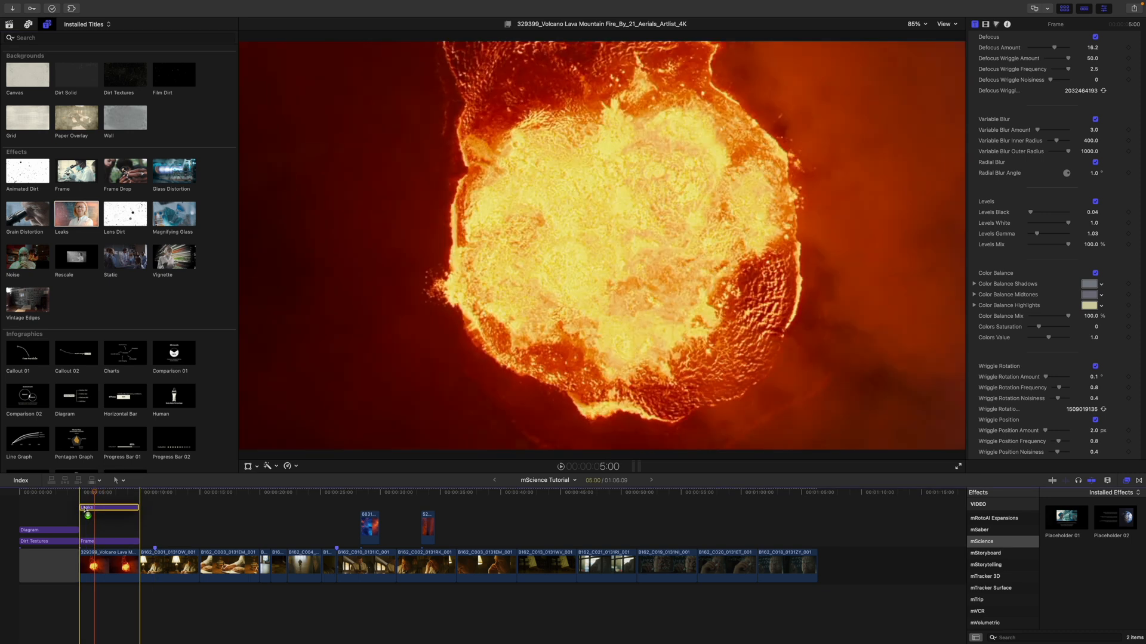
# Click in the timeline with the Frame title placed after the Diagram title
pyautogui.click(108, 529)
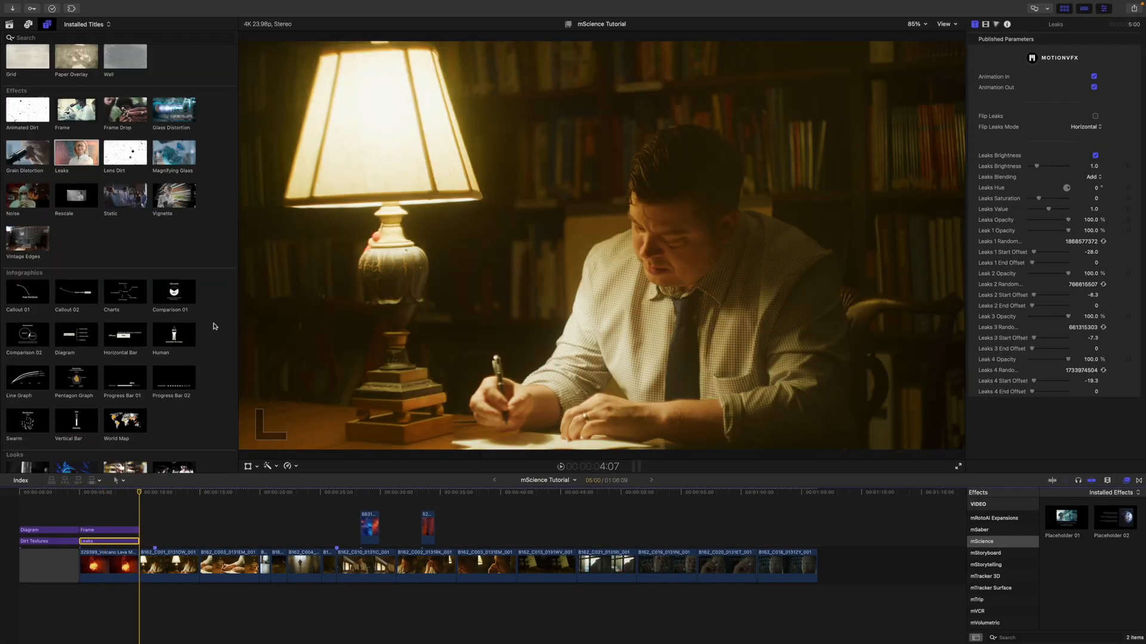
pyautogui.moveTo(116, 358)
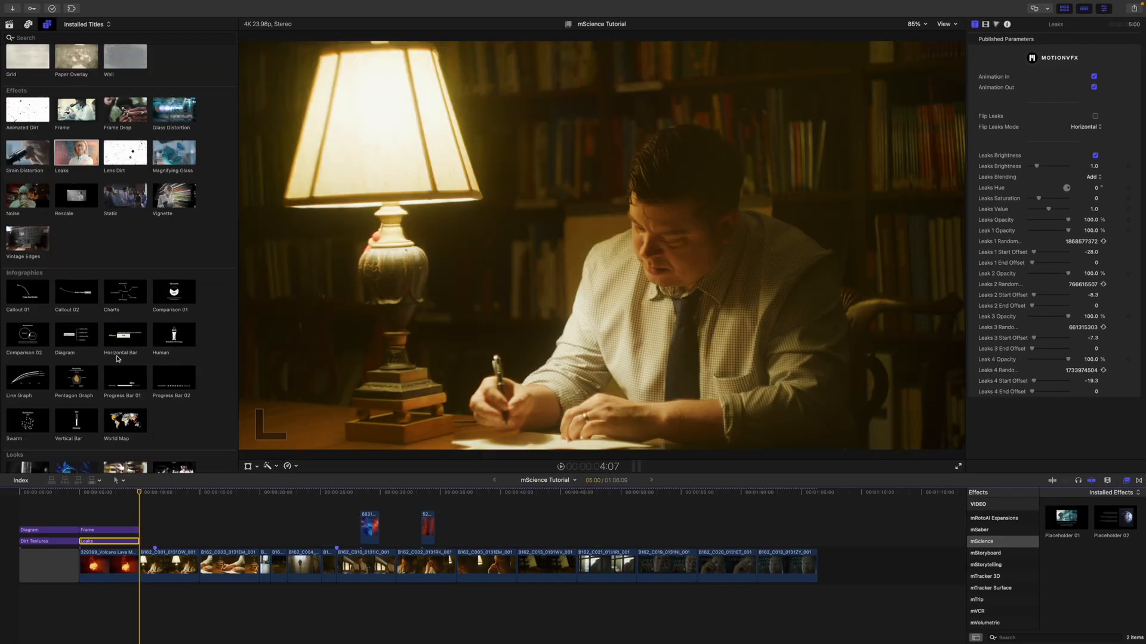
# Scale the Horizontal Bar title down and move it to the lower left near the lamp
pyautogui.click(124, 335)
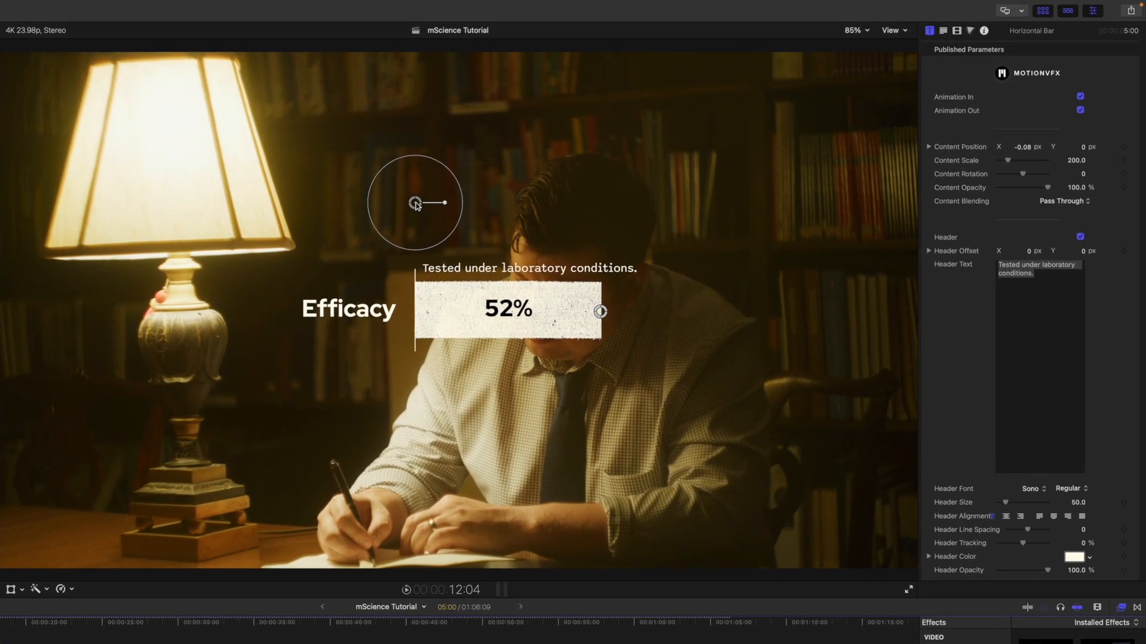
pyautogui.moveTo(414, 202); pyautogui.dragTo(254, 313)
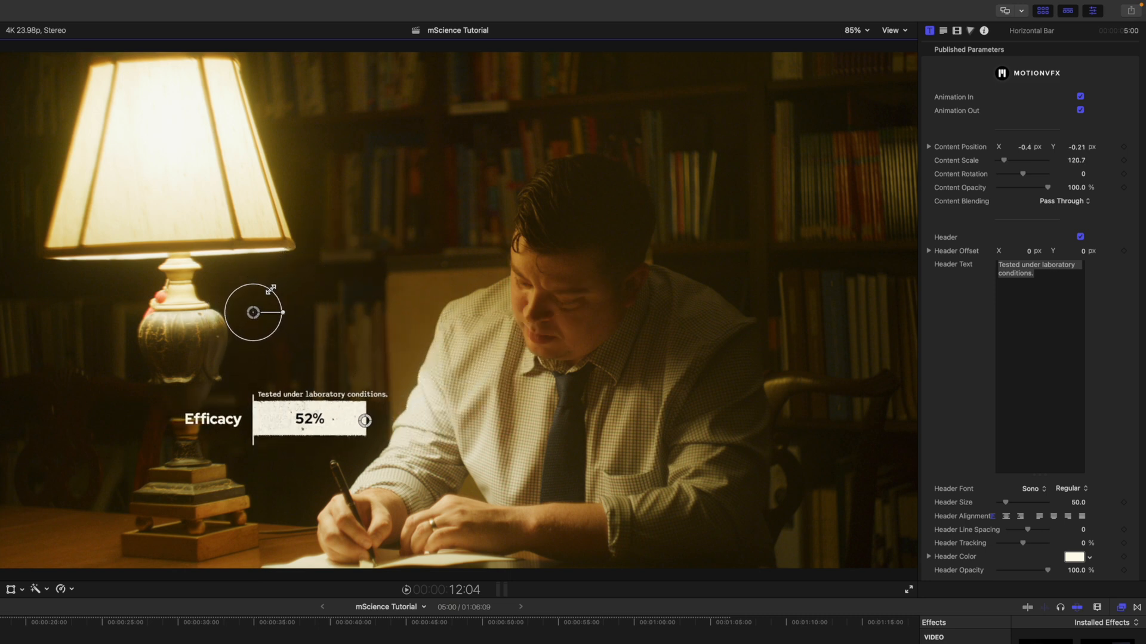
pyautogui.moveTo(252, 313); pyautogui.dragTo(252, 328)
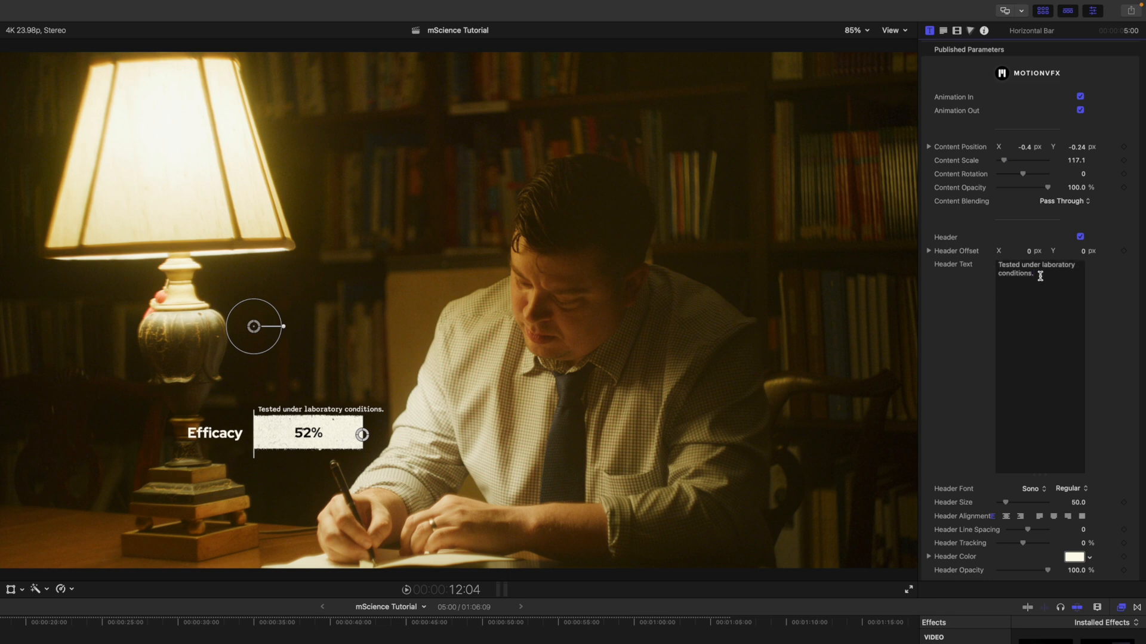
# Set header to 'I worked really hard on this', retitle Efficacy to Science, and try a larger percentage size
pyautogui.write('I worked really hard on this')
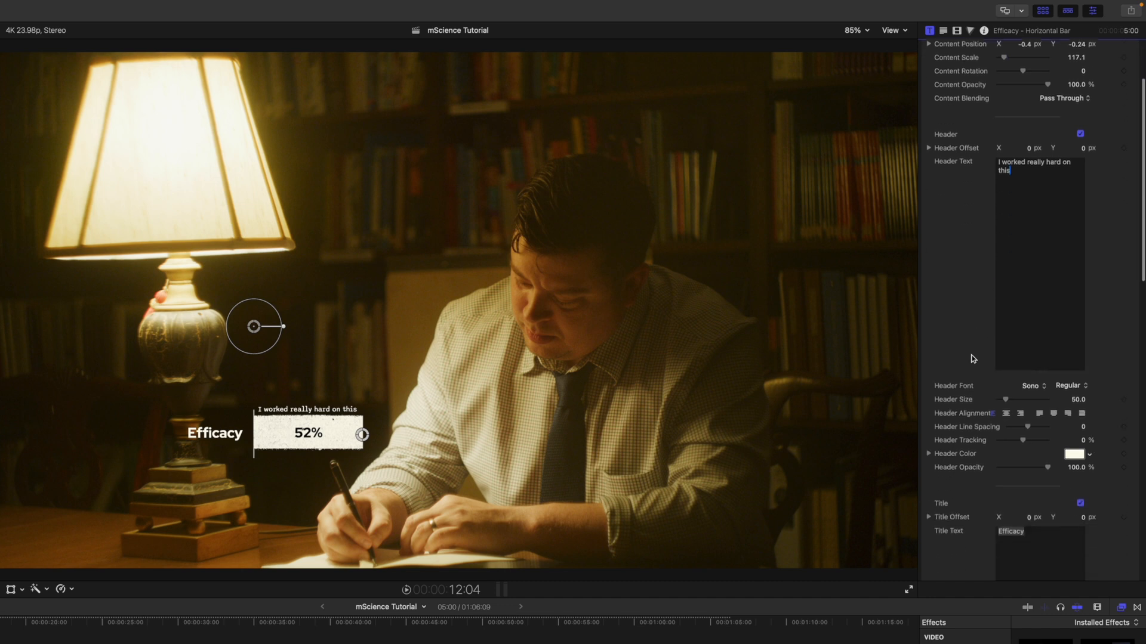
pyautogui.scroll(-3)
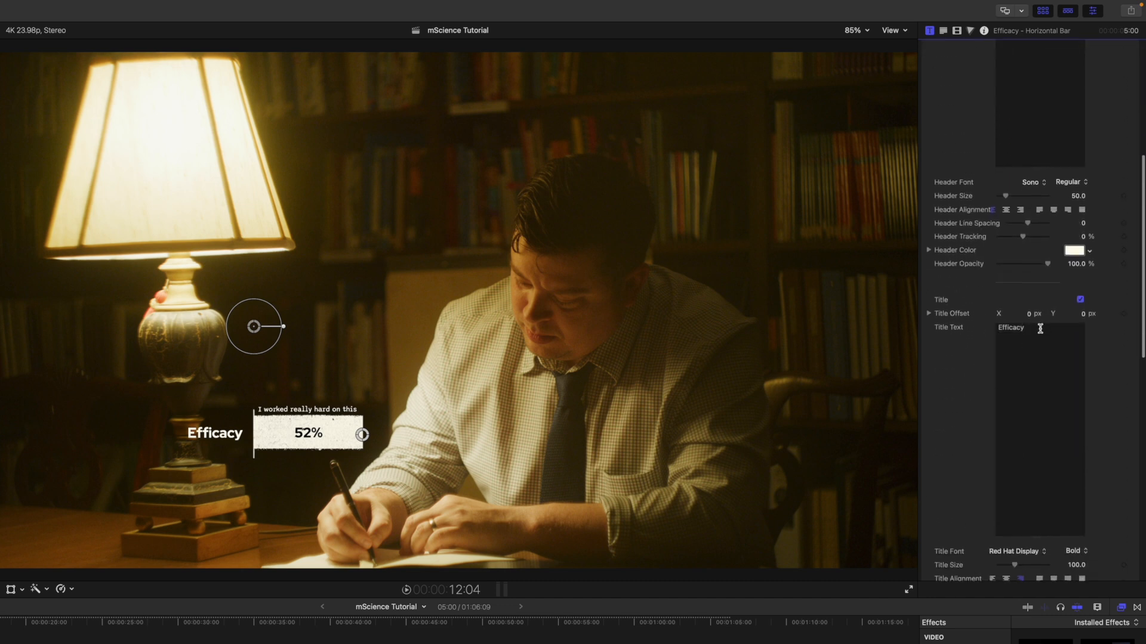
pyautogui.doubleClick(1010, 327)
pyautogui.write('Science')
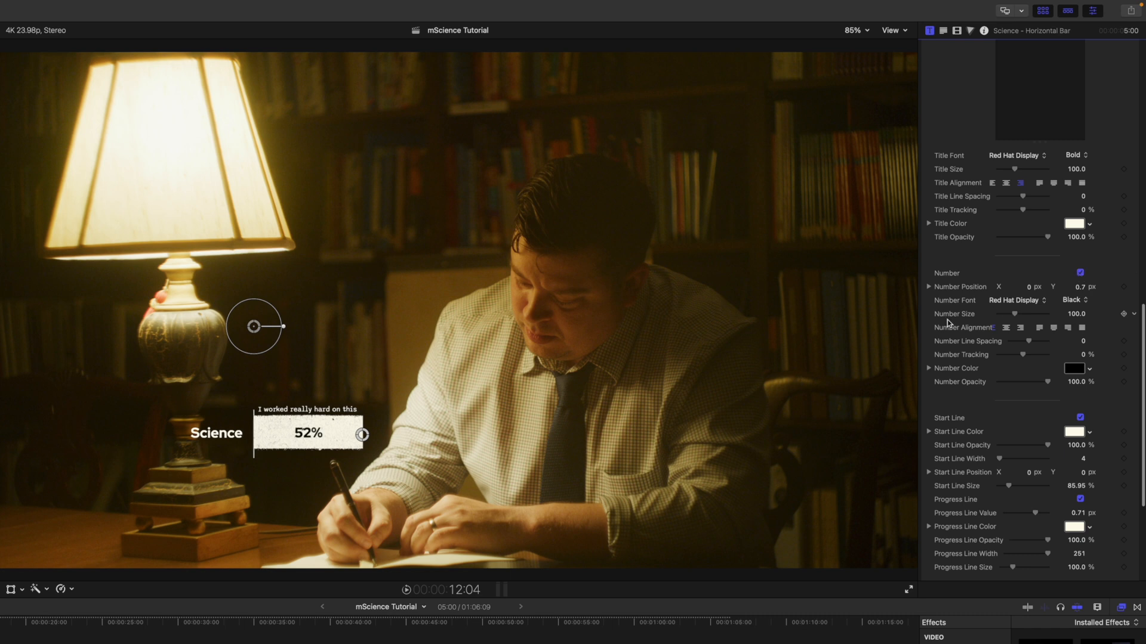
pyautogui.scroll(-3)
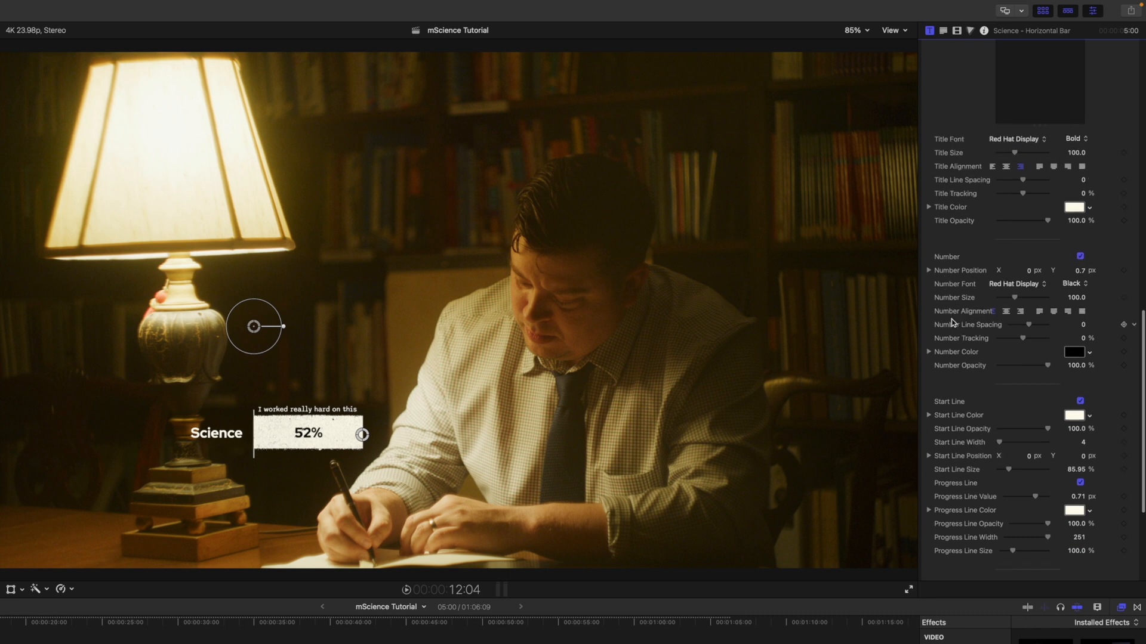
pyautogui.moveTo(1030, 297); pyautogui.dragTo(1052, 297)
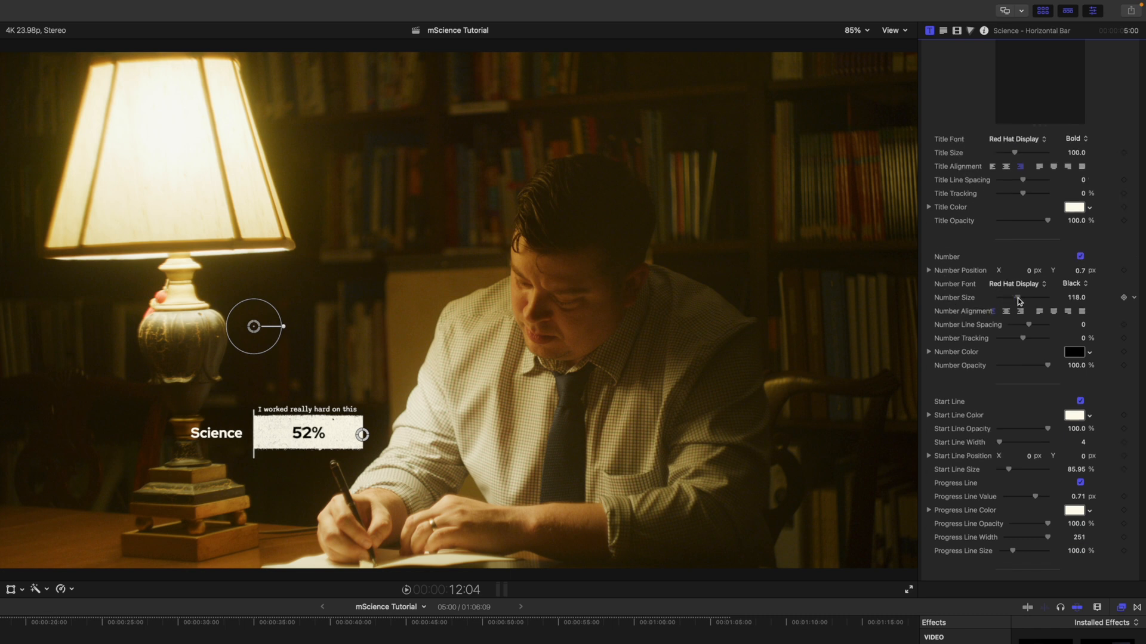
pyautogui.scroll(-3)
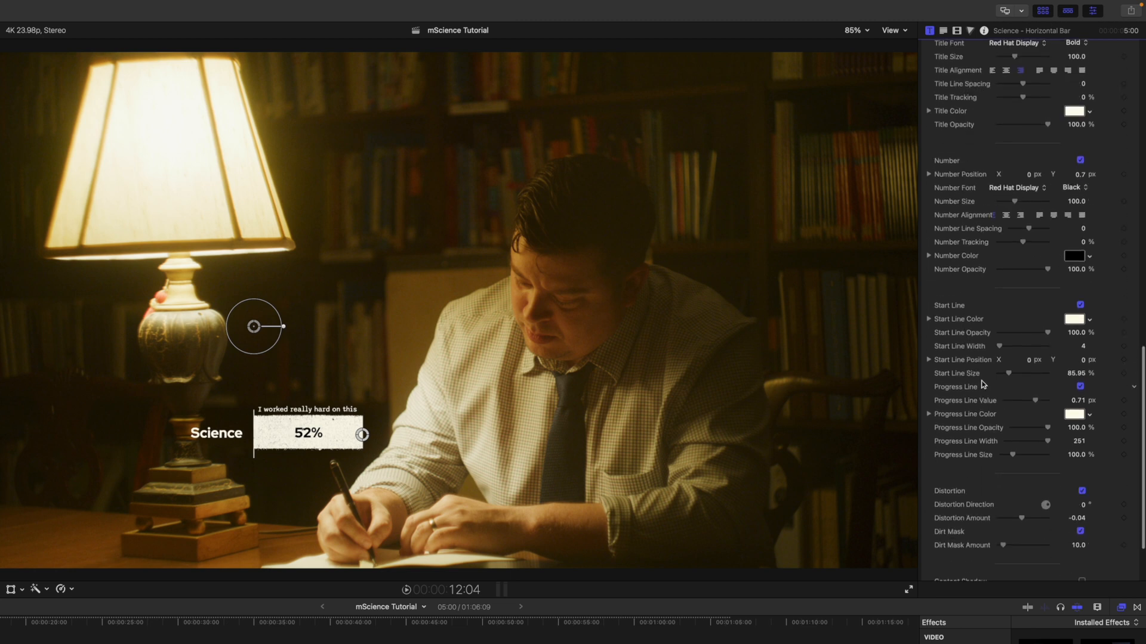
pyautogui.scroll(-3)
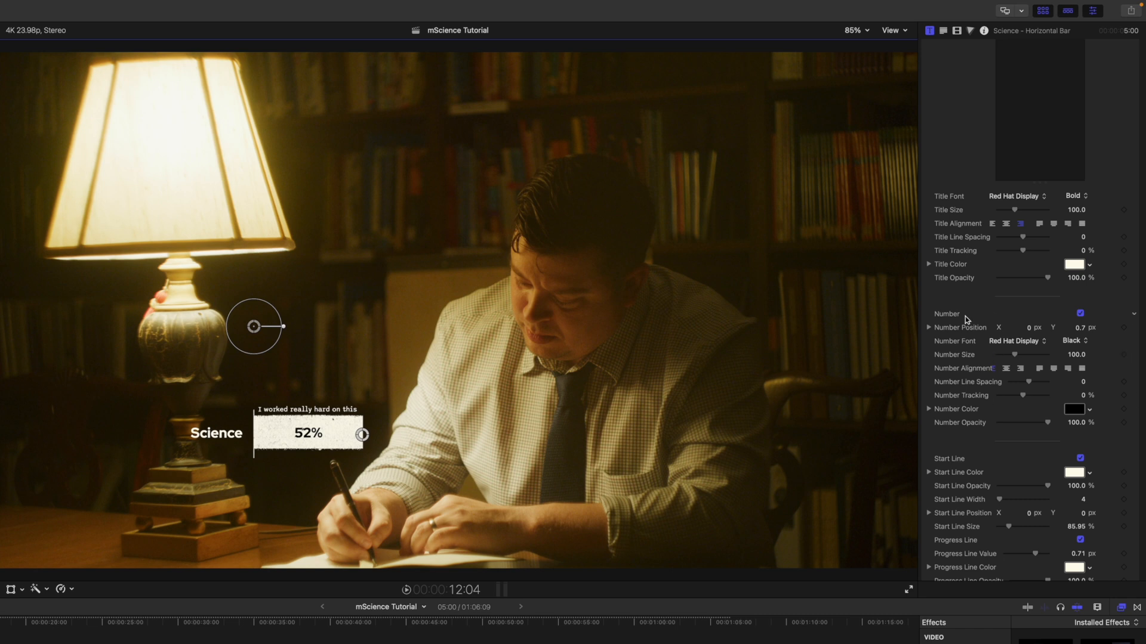
pyautogui.moveTo(970, 385)
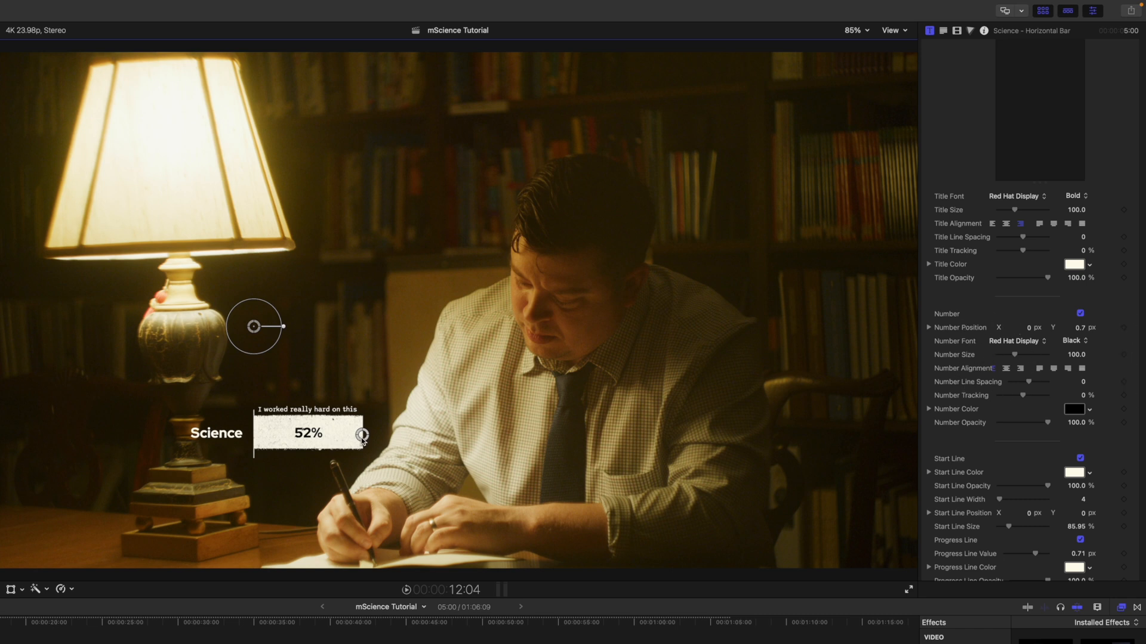
# Adjust the bar progress to 97% and shorten the progress line to about half length
pyautogui.moveTo(364, 435); pyautogui.dragTo(352, 437)
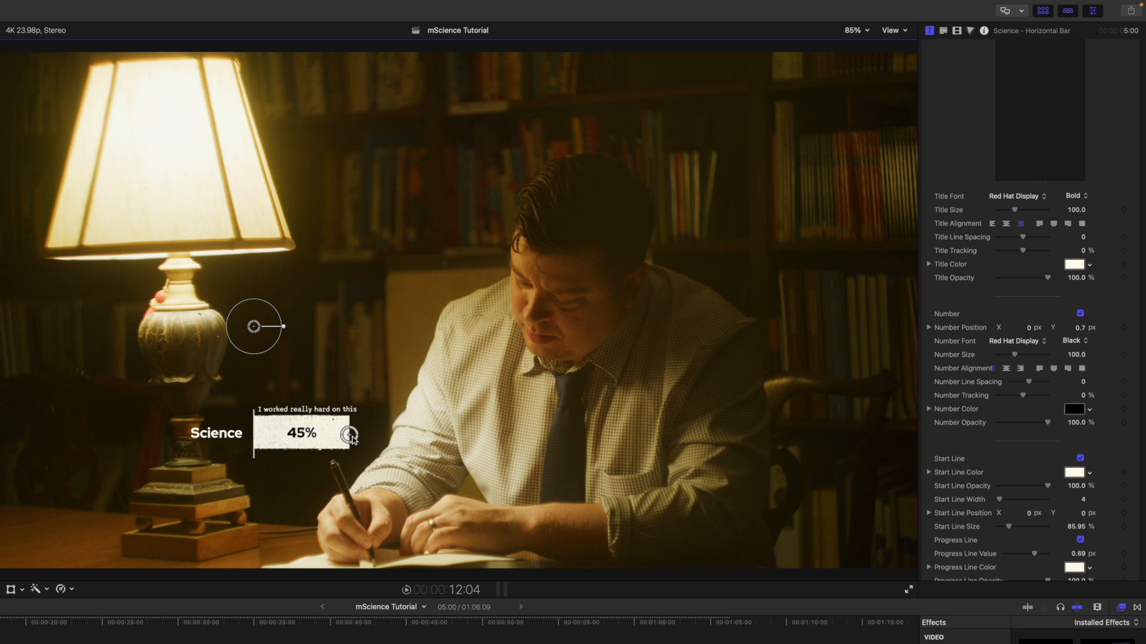
pyautogui.moveTo(351, 434); pyautogui.dragTo(375, 434)
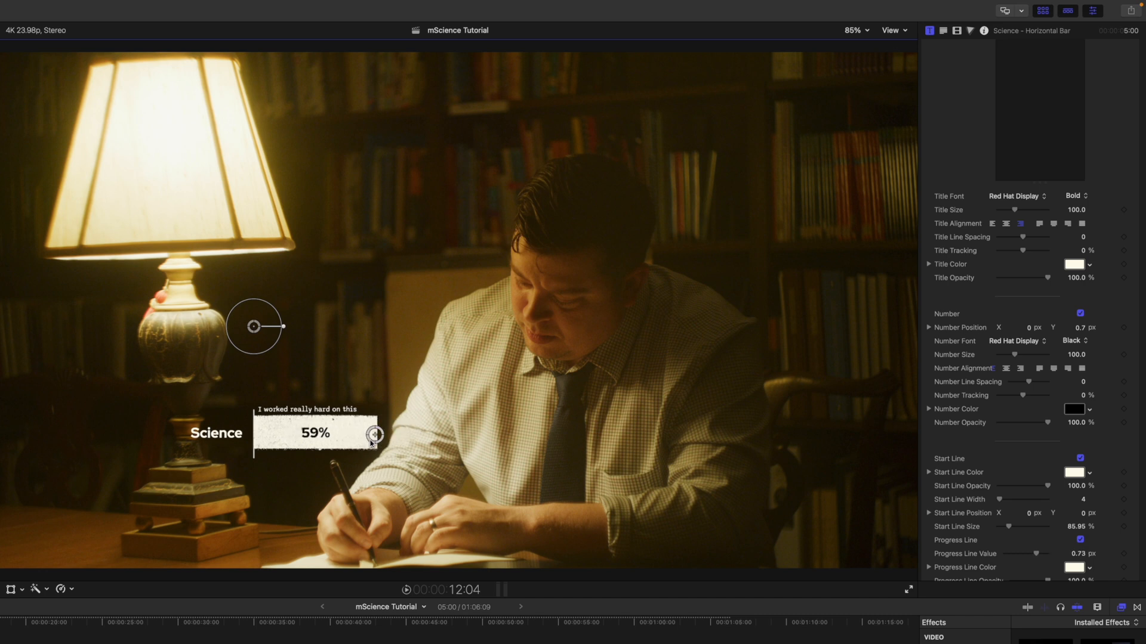
pyautogui.moveTo(375, 433); pyautogui.dragTo(365, 434)
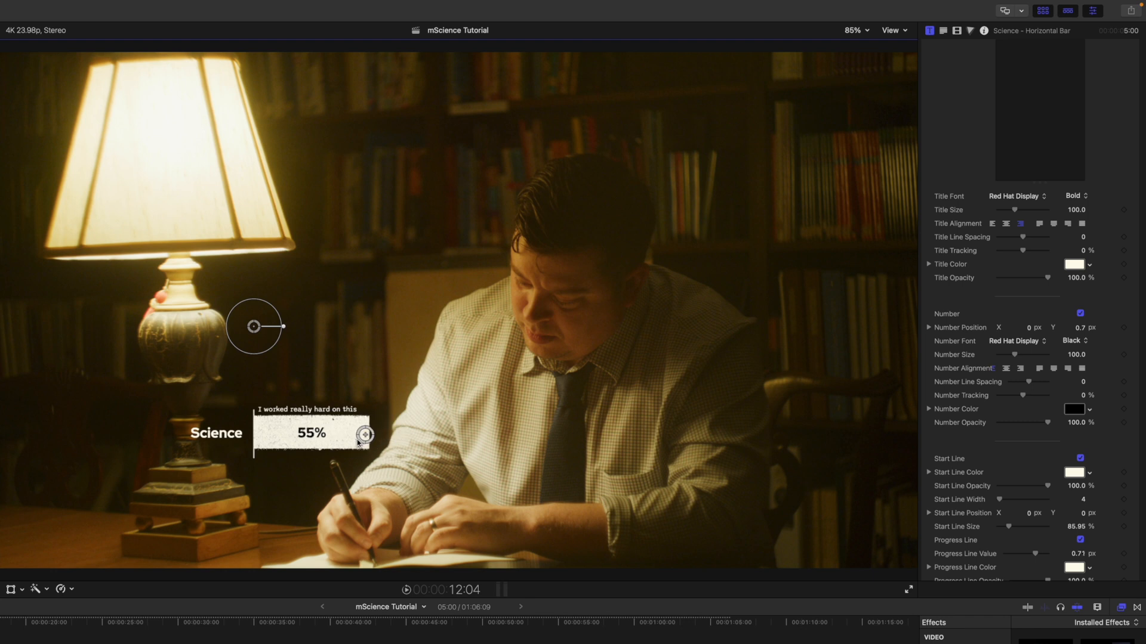
pyautogui.moveTo(365, 435); pyautogui.dragTo(355, 434)
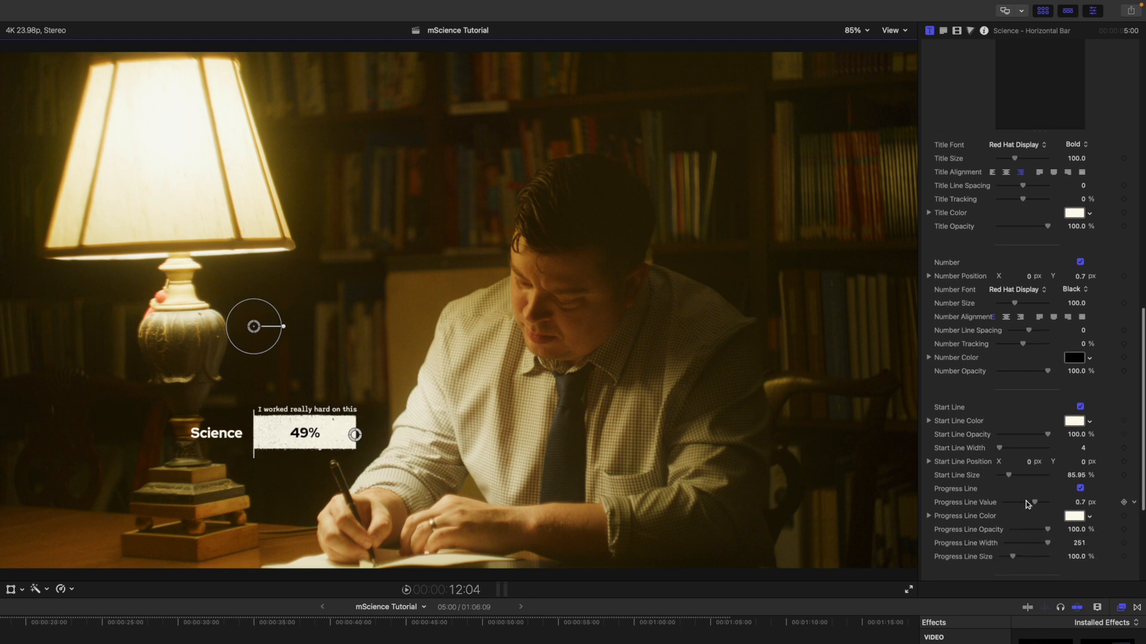
pyautogui.moveTo(1034, 501); pyautogui.dragTo(1029, 502)
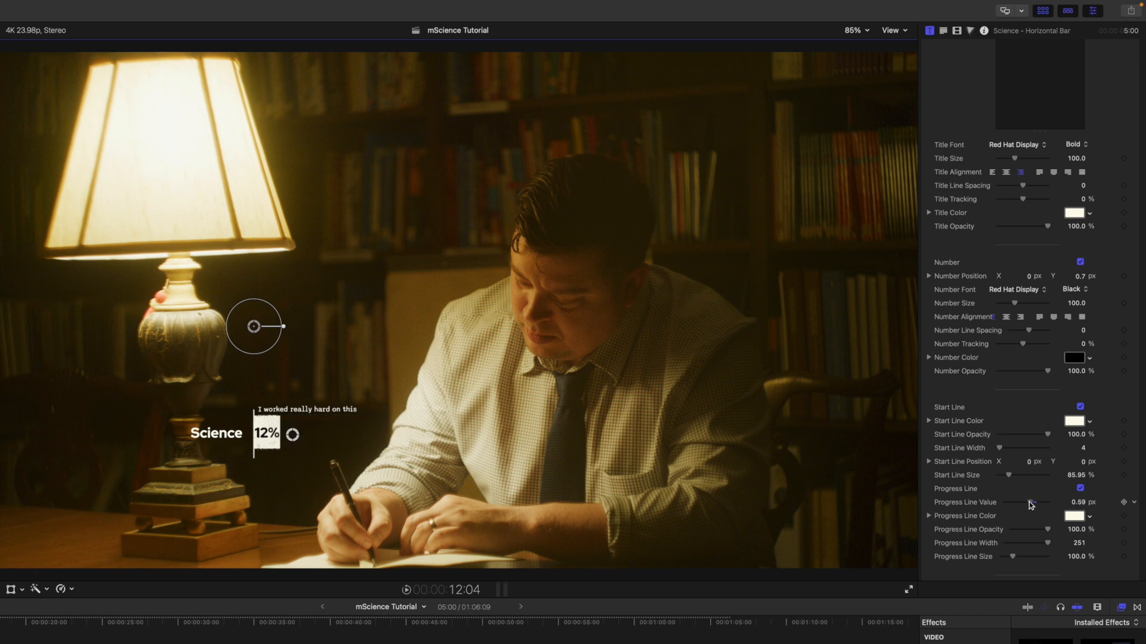
pyautogui.moveTo(1031, 502); pyautogui.dragTo(1012, 480)
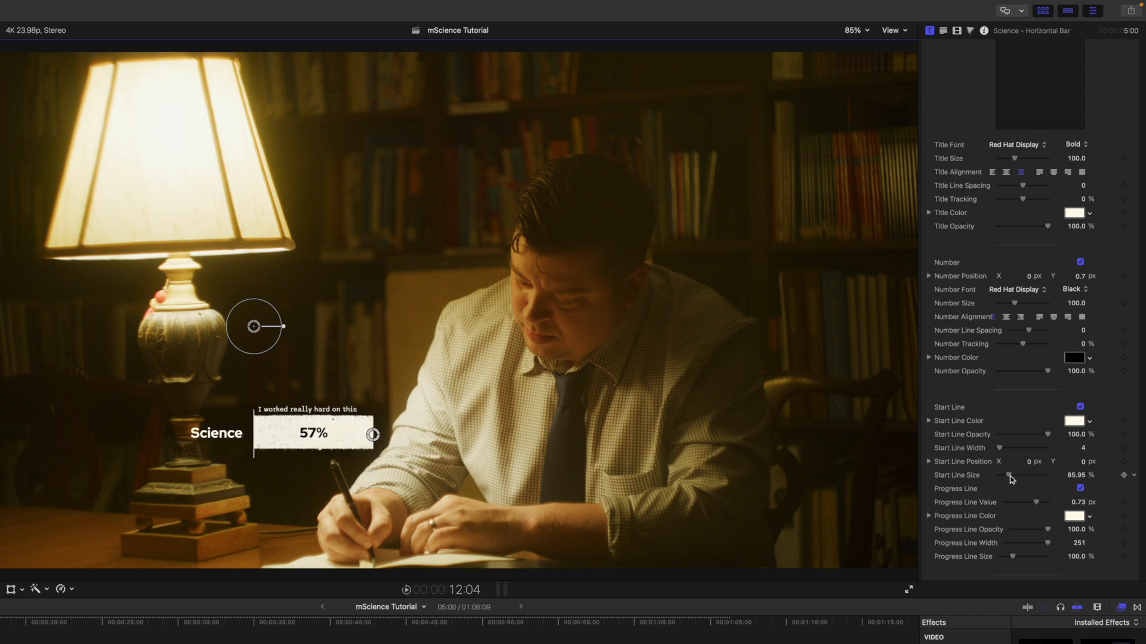
pyautogui.moveTo(374, 435); pyautogui.dragTo(459, 435)
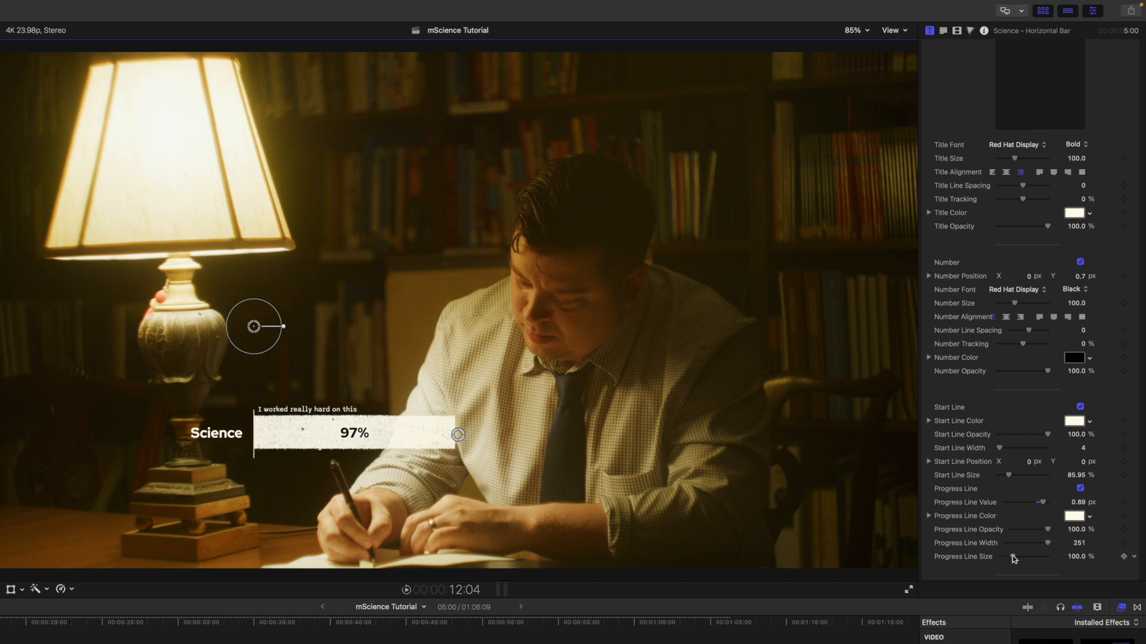
pyautogui.moveTo(1045, 557); pyautogui.dragTo(1012, 557)
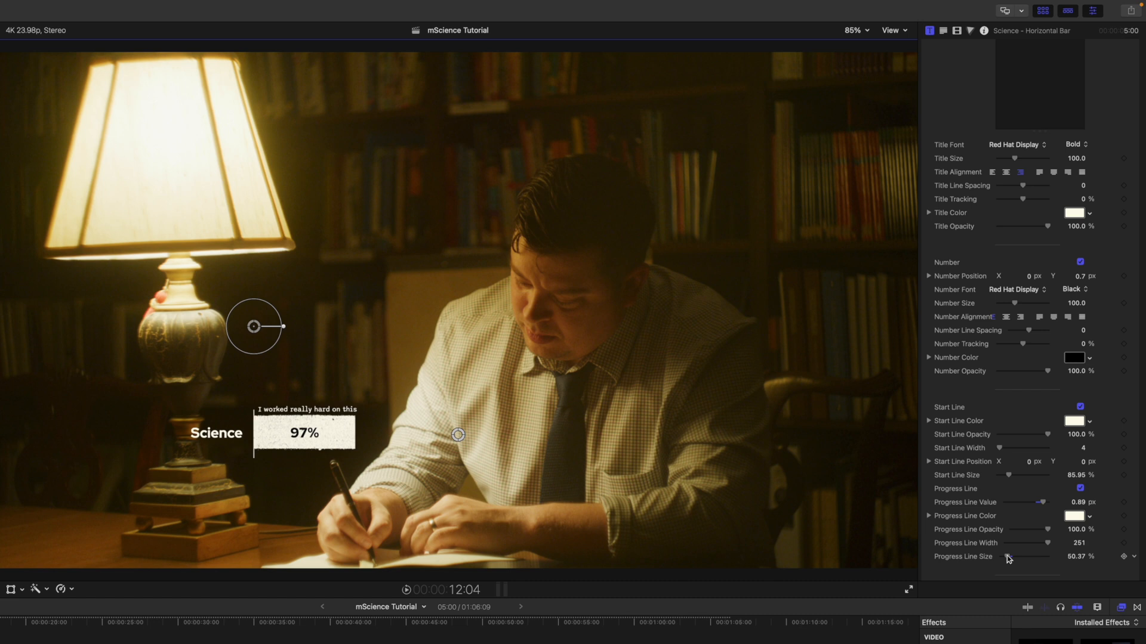
pyautogui.moveTo(999, 482)
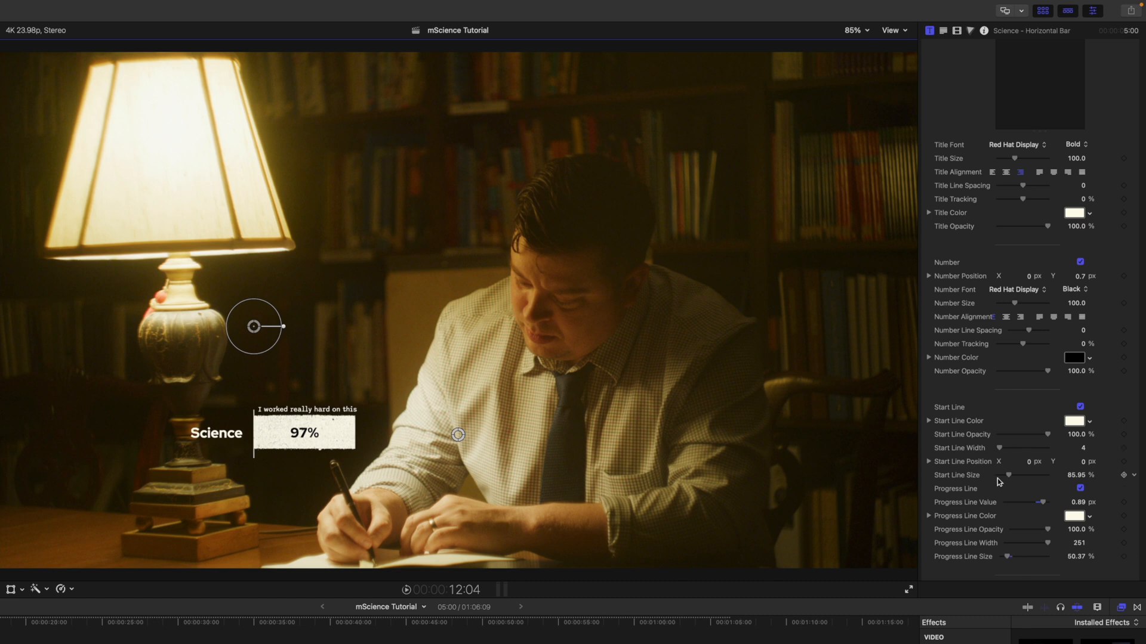
pyautogui.moveTo(1018, 402)
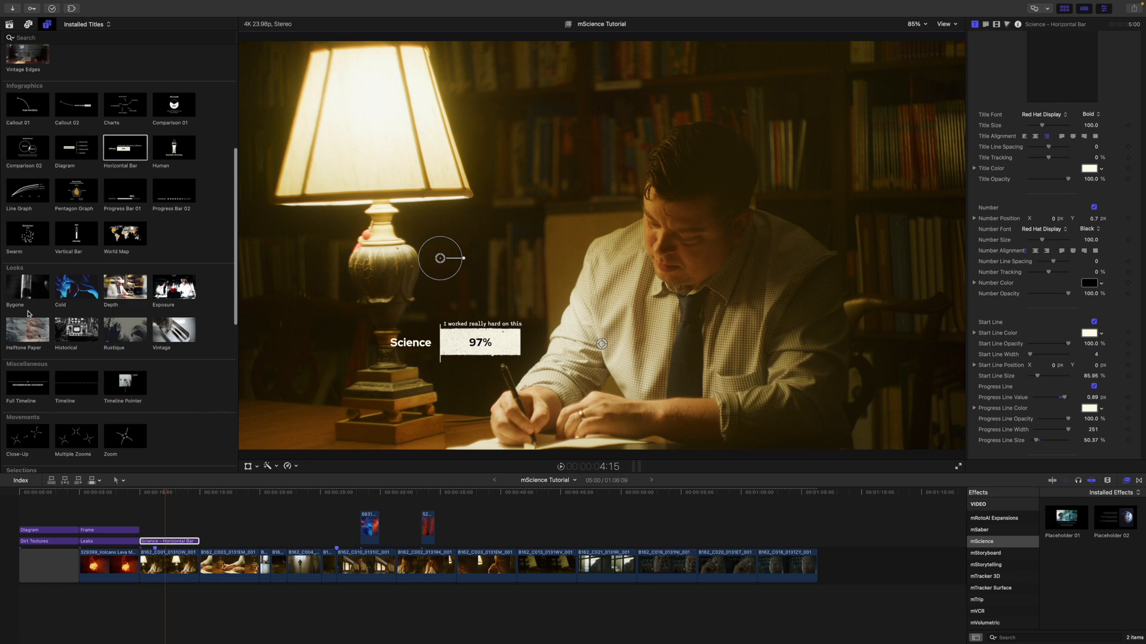
pyautogui.moveTo(27, 286)
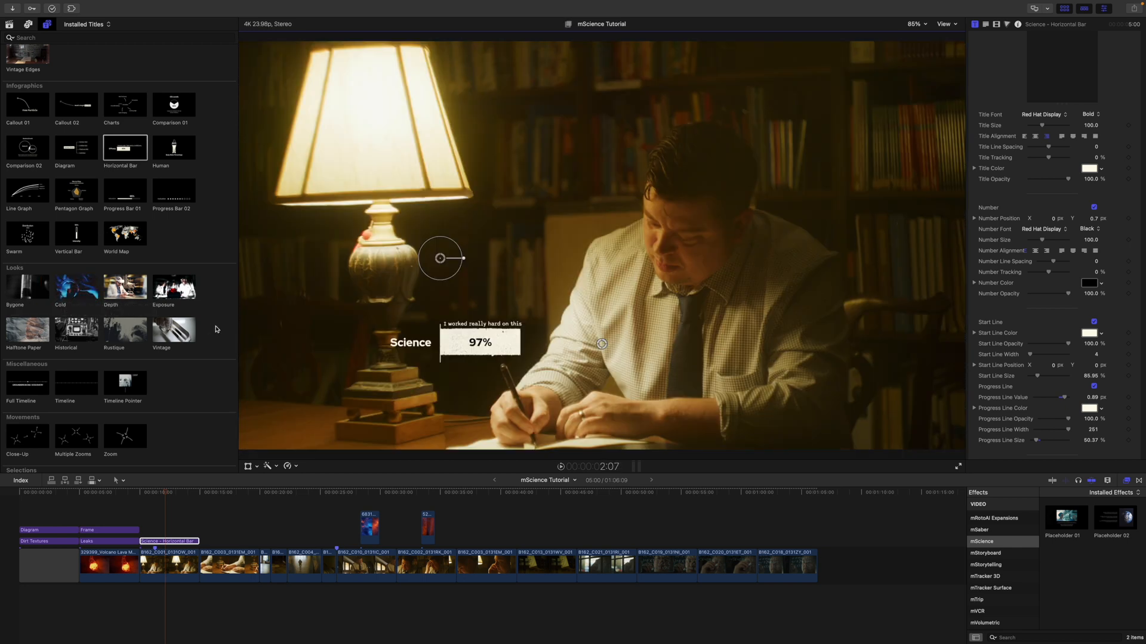
# Add the Vintage look to the timeline right after the Horizontal Bar title
pyautogui.click(27, 330)
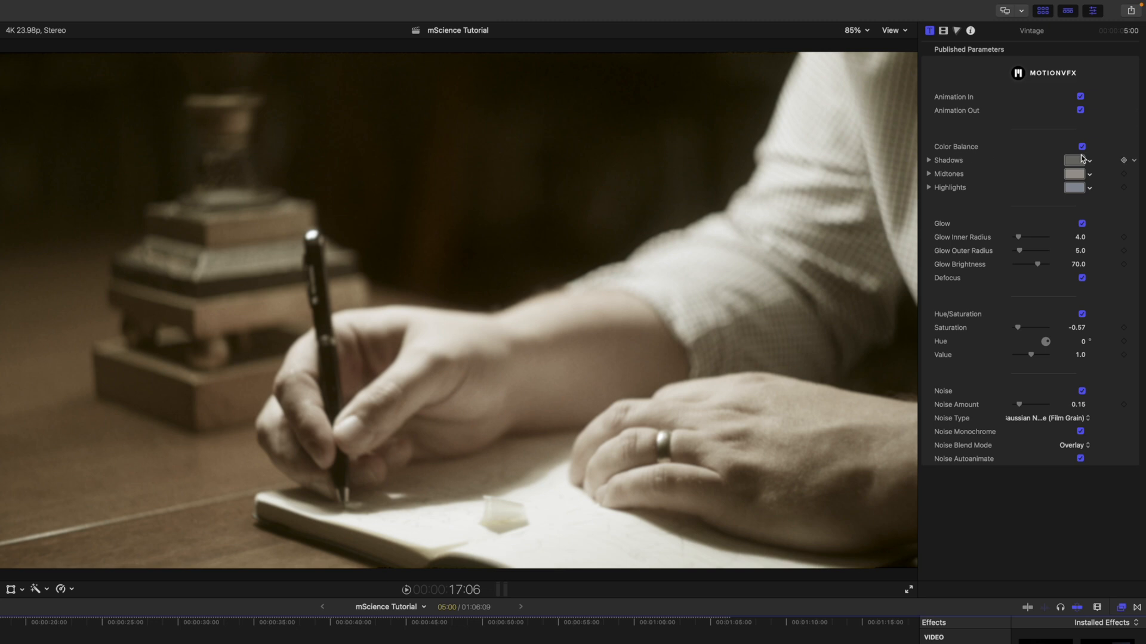
# Try warm tints for Vintage's Shadows and Highlights, then revert them to neutral greys
pyautogui.click(1080, 160)
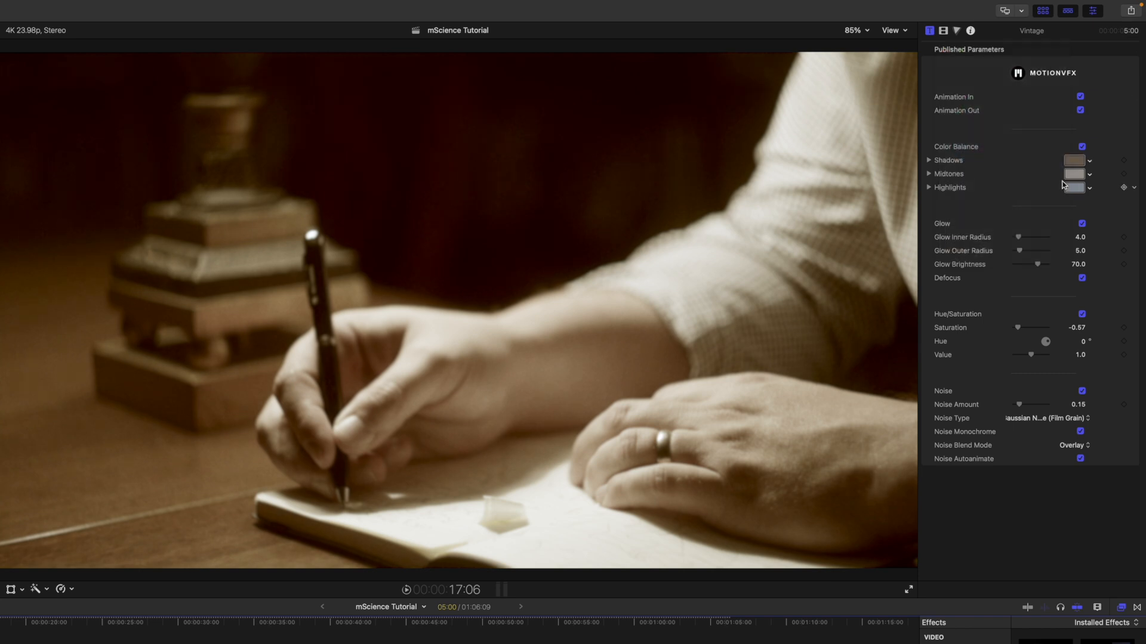
pyautogui.click(1073, 174)
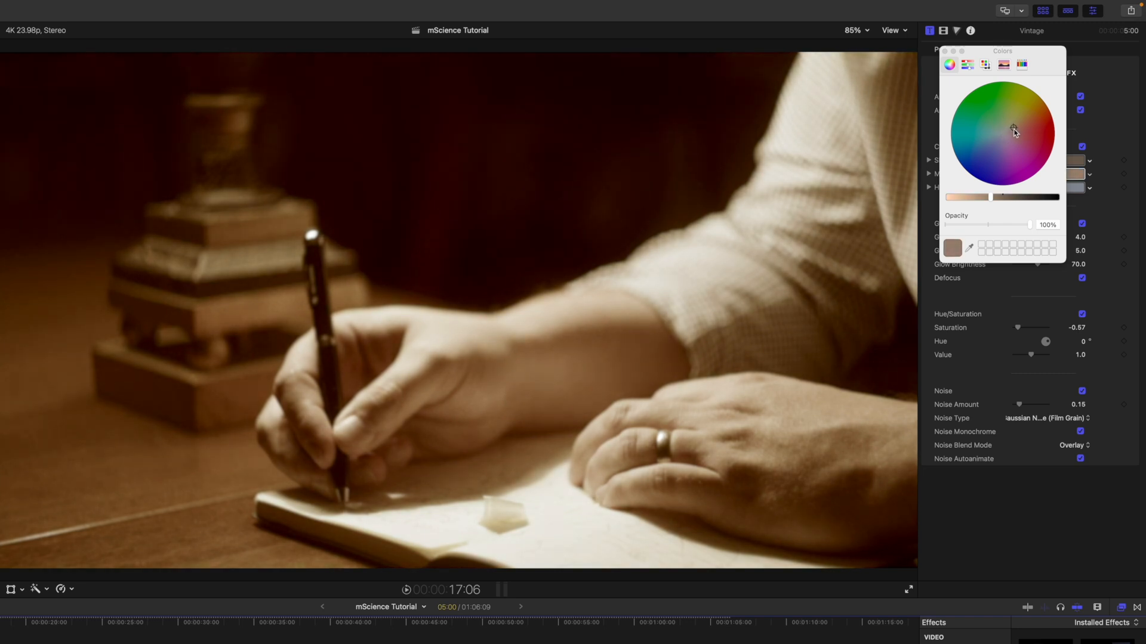
pyautogui.click(1014, 137)
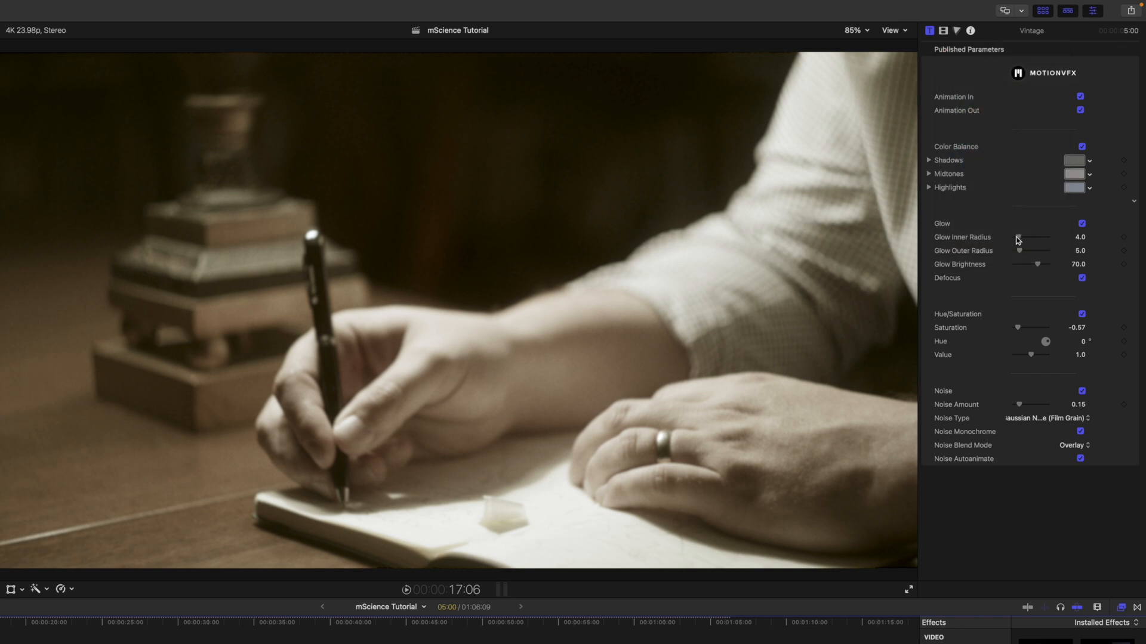
pyautogui.click(1081, 224)
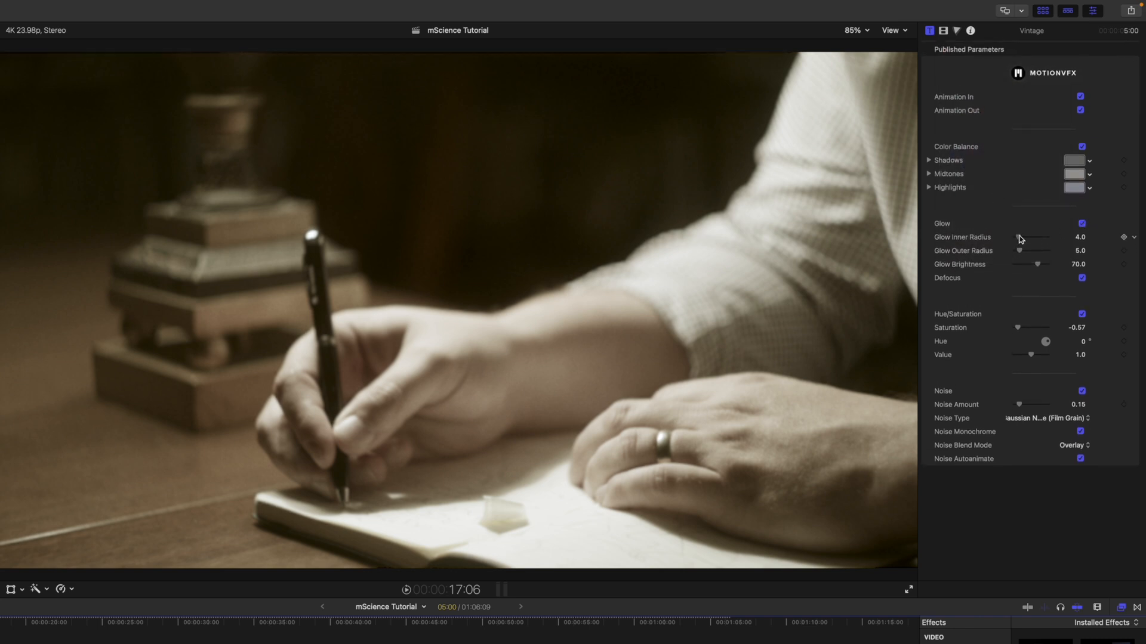
pyautogui.moveTo(1018, 237); pyautogui.dragTo(1023, 237)
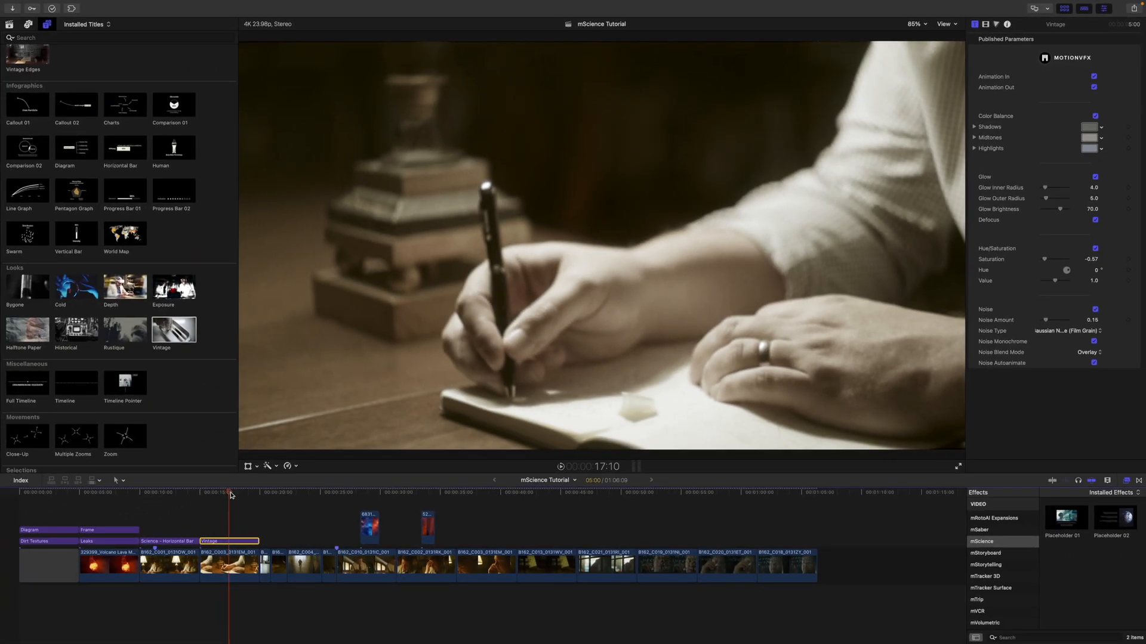
# Connect Frame Drop above the walking-feet clip following the Vintage layer
pyautogui.click(270, 493)
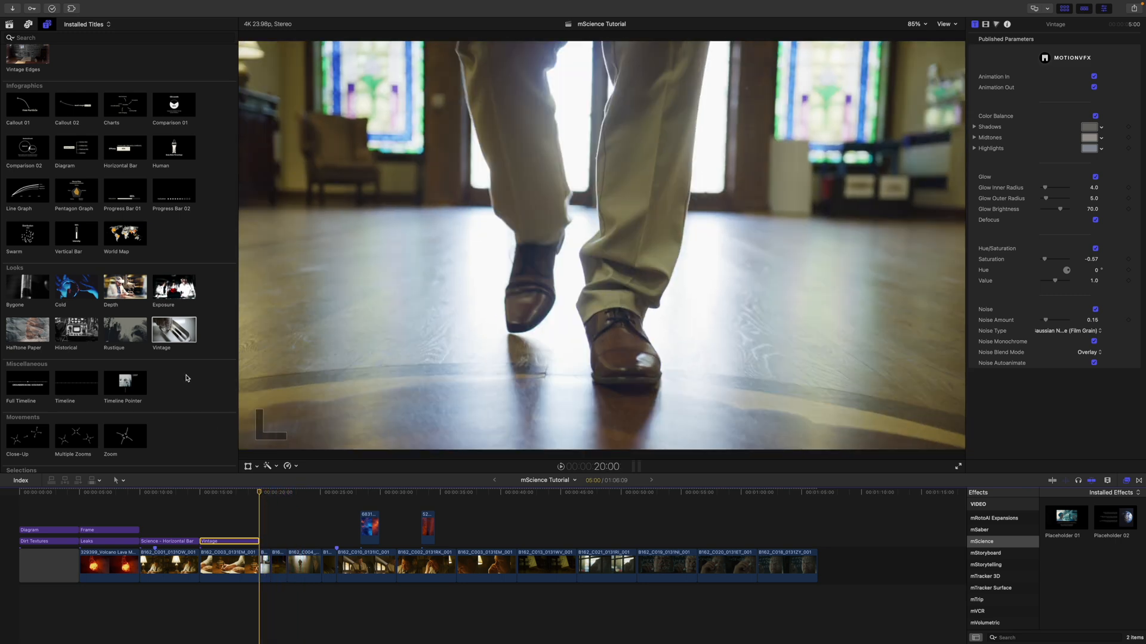
pyautogui.scroll(-3)
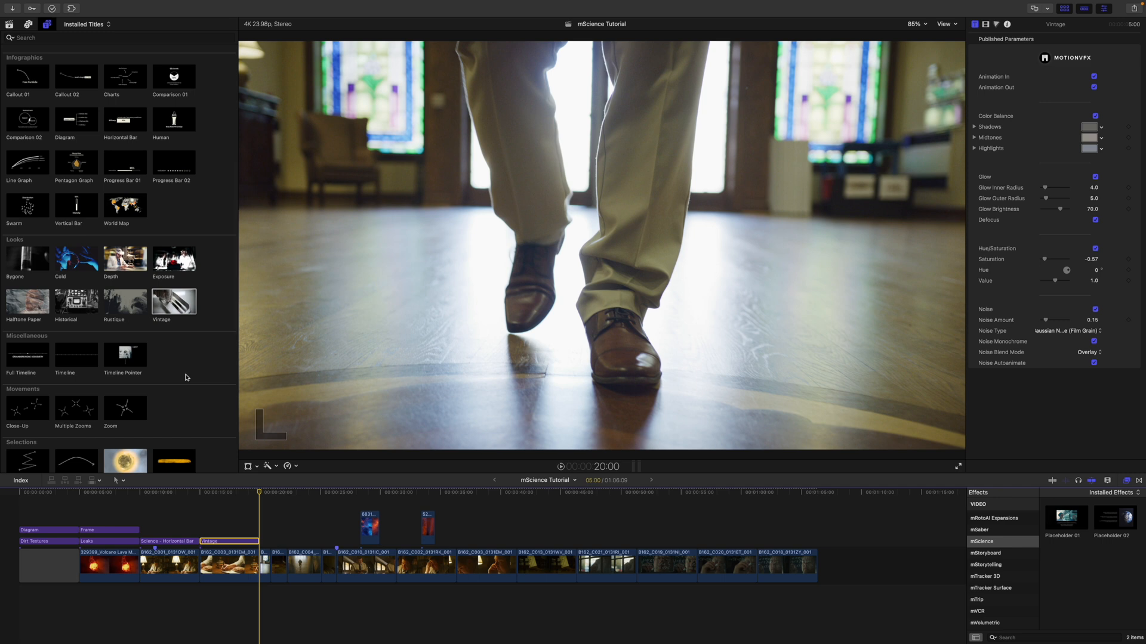
pyautogui.scroll(-3)
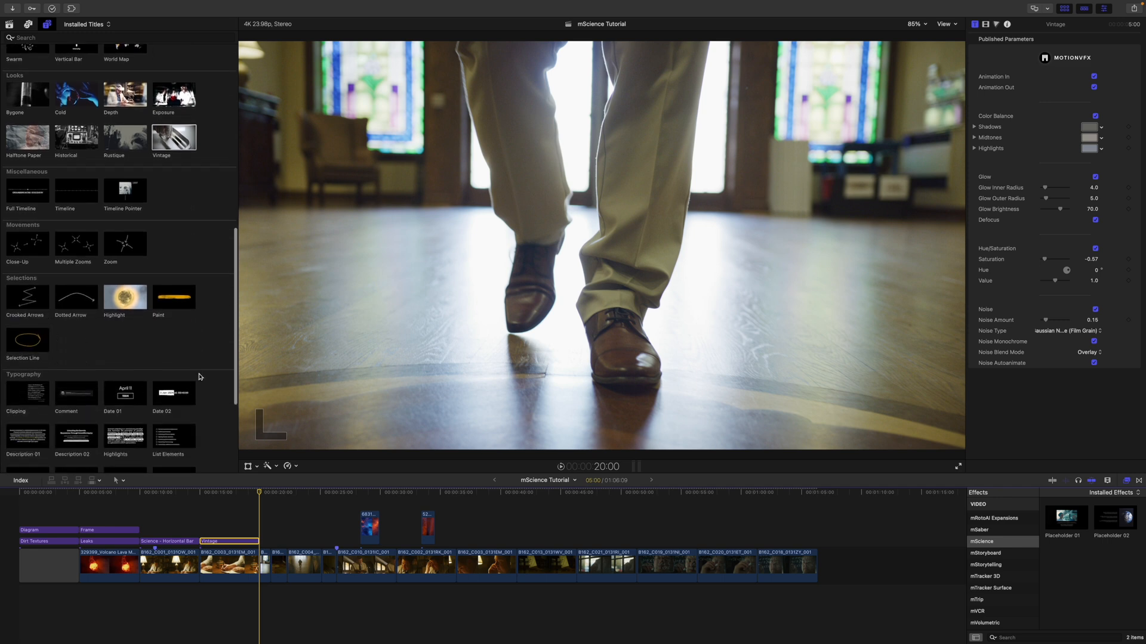
pyautogui.scroll(-3)
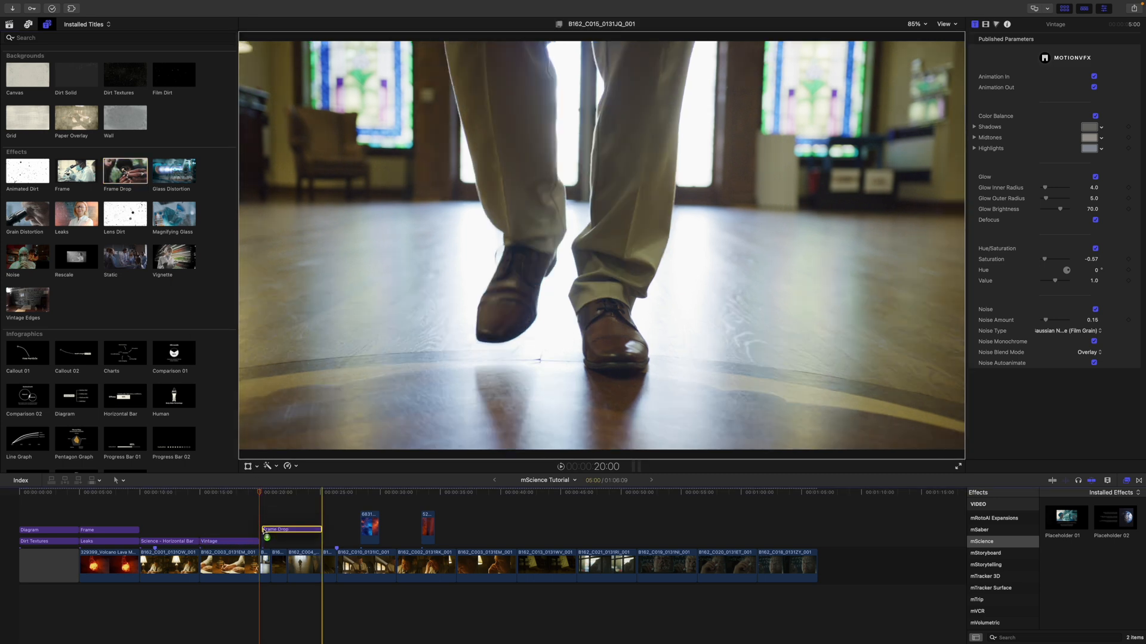
# Lower the Frame Drop Amount from its default of 15 after several trial values
pyautogui.click(290, 540)
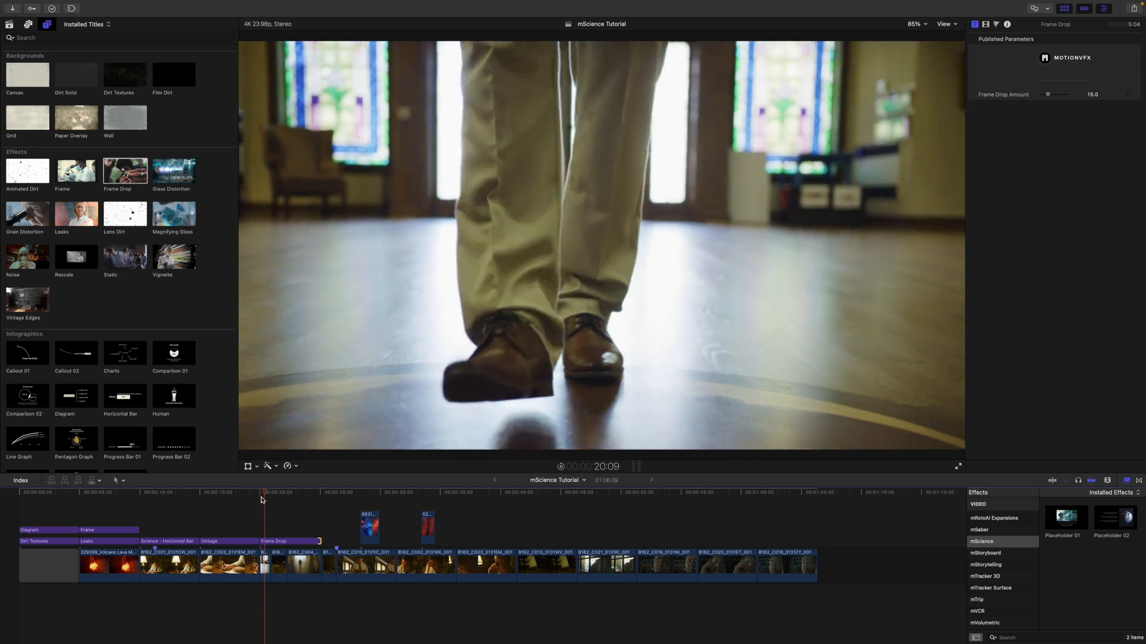
pyautogui.click(281, 492)
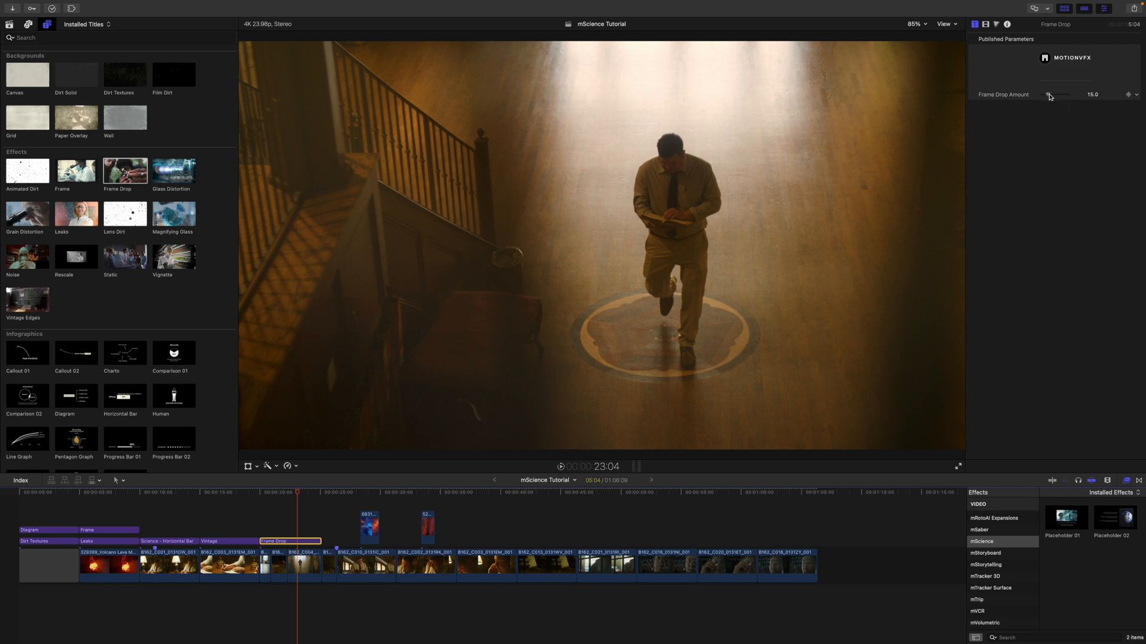
pyautogui.moveTo(1052, 95); pyautogui.dragTo(1046, 94)
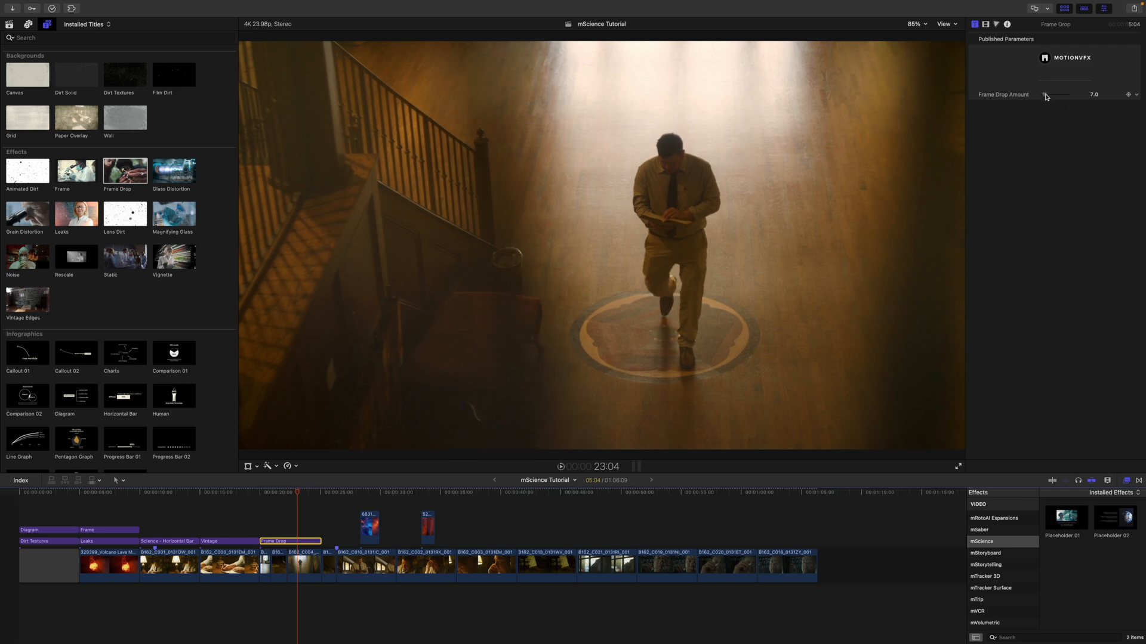
pyautogui.moveTo(1060, 95); pyautogui.dragTo(1044, 94)
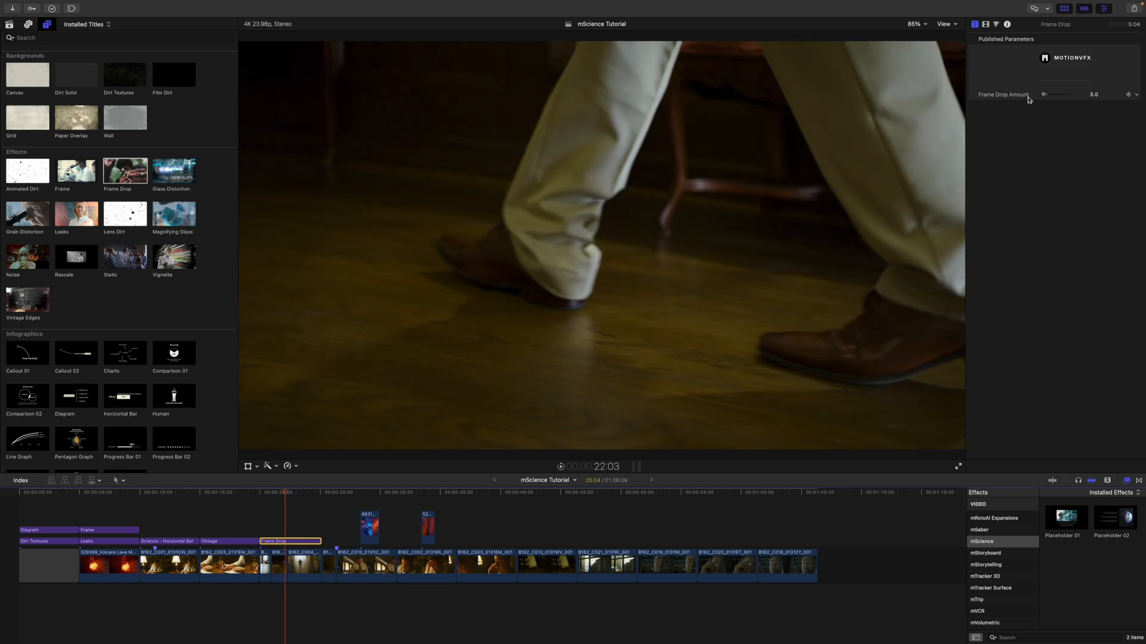
pyautogui.moveTo(1041, 95); pyautogui.dragTo(1089, 94)
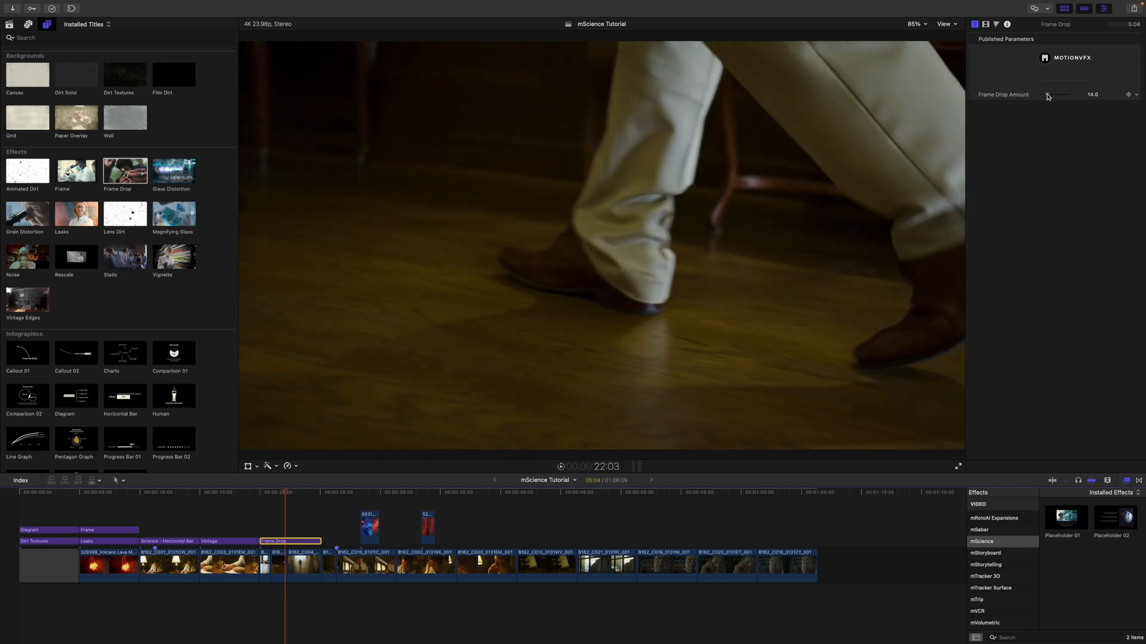
pyautogui.moveTo(1060, 93); pyautogui.dragTo(1052, 94)
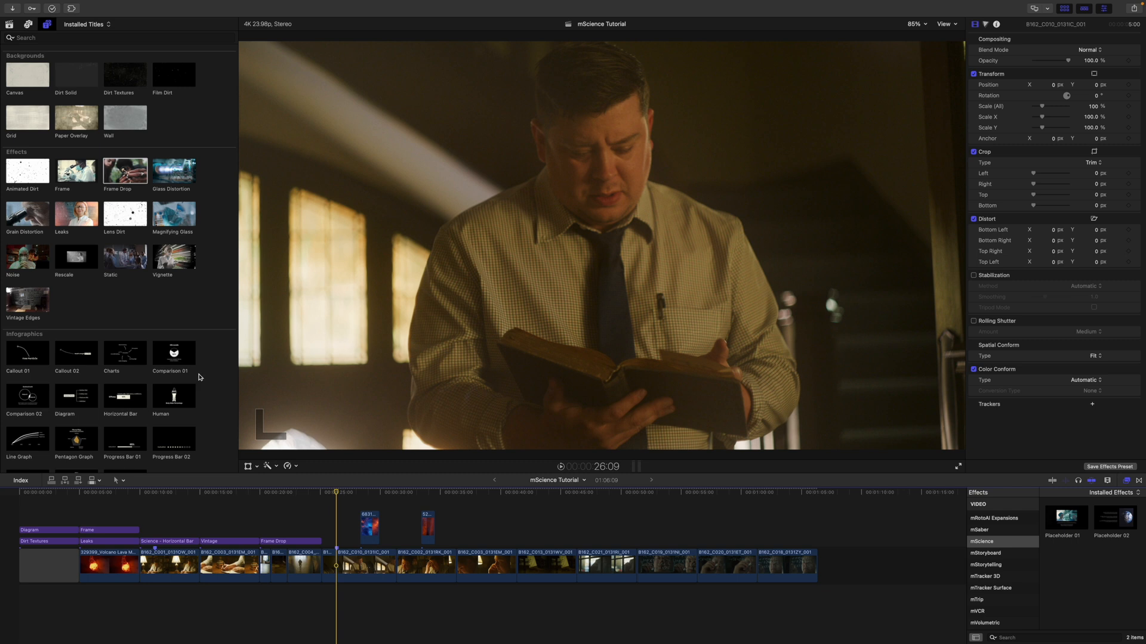
pyautogui.moveTo(193, 342)
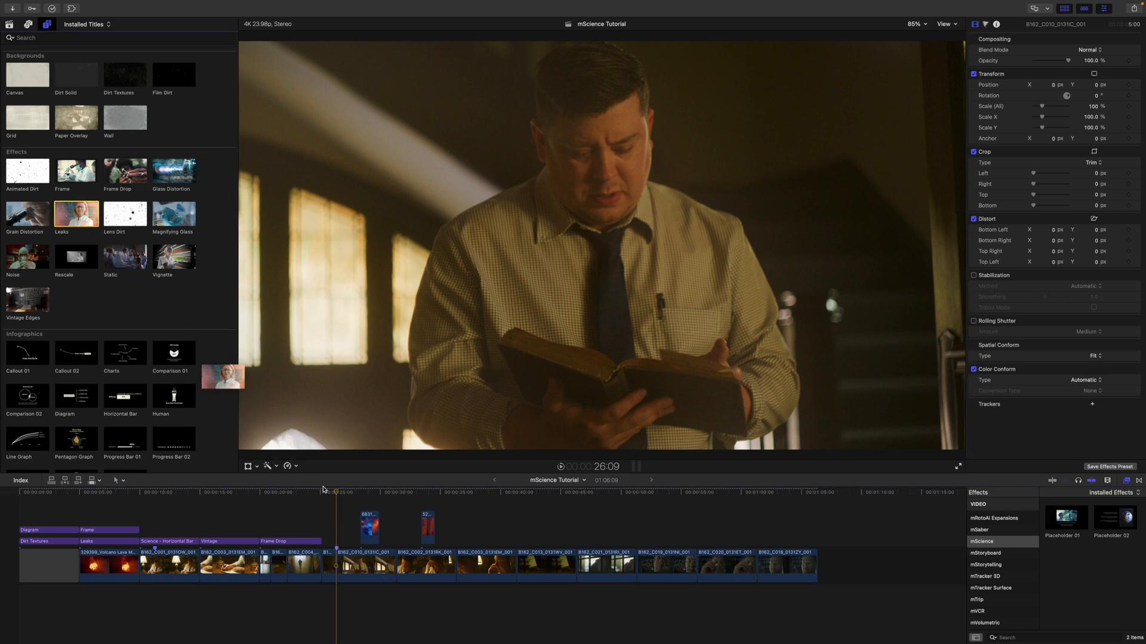
# Place Leaks over the man-reading clip and adjust the Leaks Hue
pyautogui.click(366, 502)
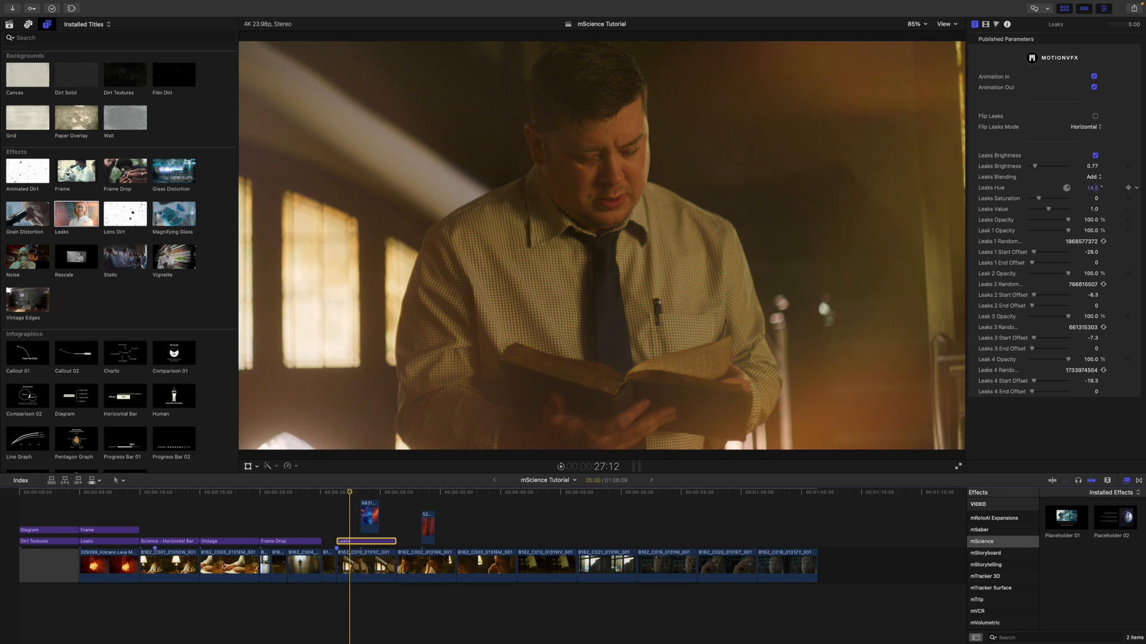
pyautogui.moveTo(1052, 187); pyautogui.dragTo(1067, 187)
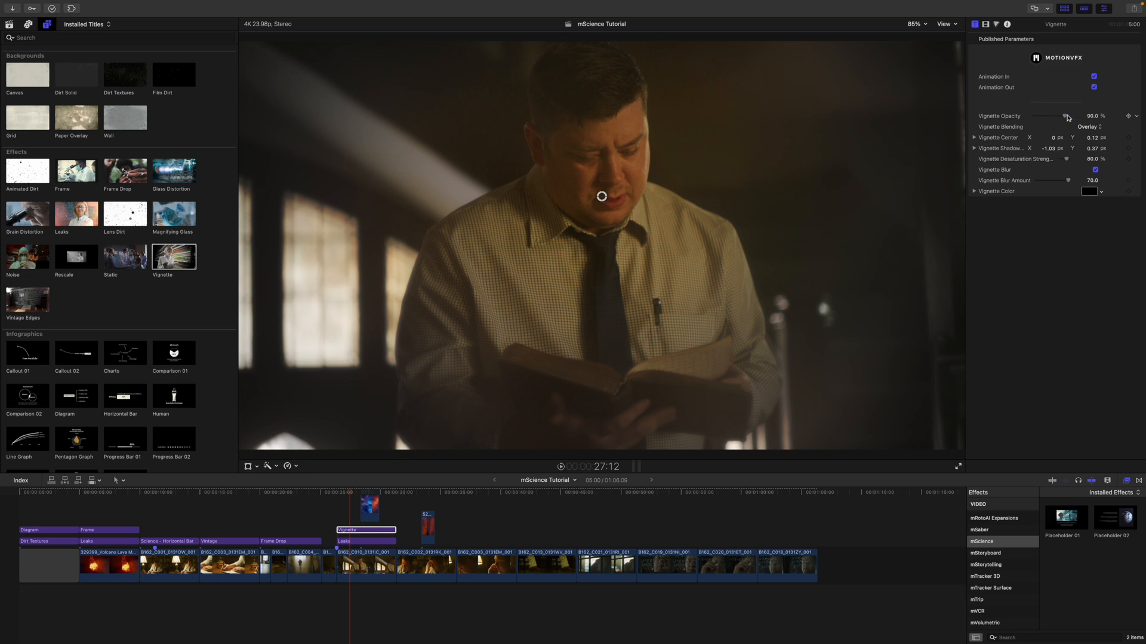
# Lower Vignette Opacity to about 77% and Desaturation Strength to about 12%
pyautogui.moveTo(1067, 116); pyautogui.dragTo(1059, 116)
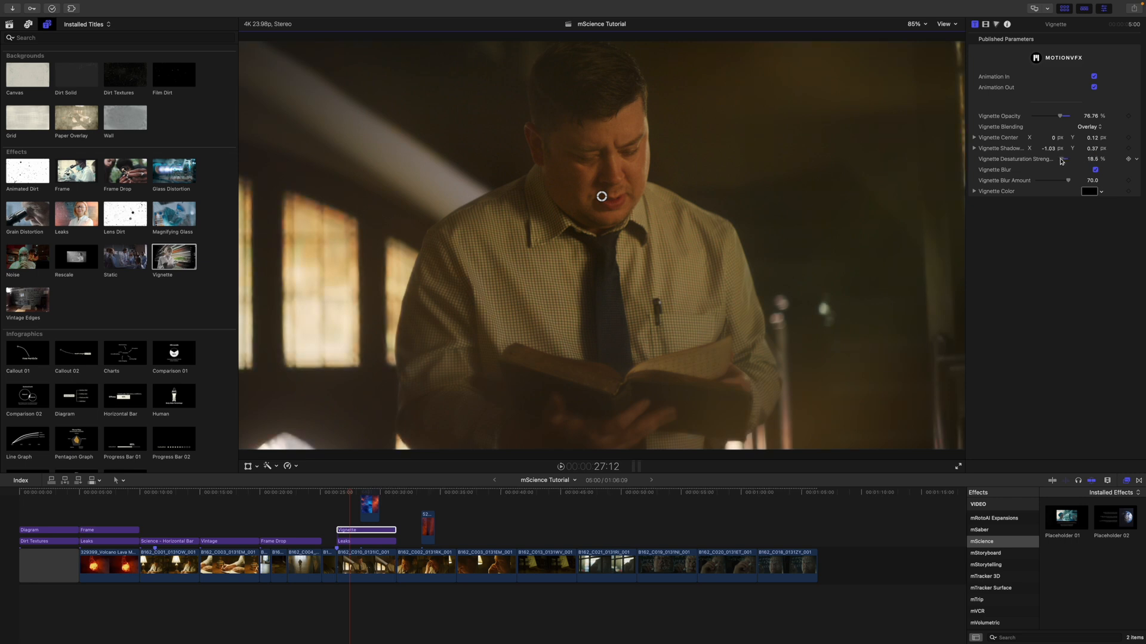
pyautogui.moveTo(1074, 159); pyautogui.dragTo(1060, 158)
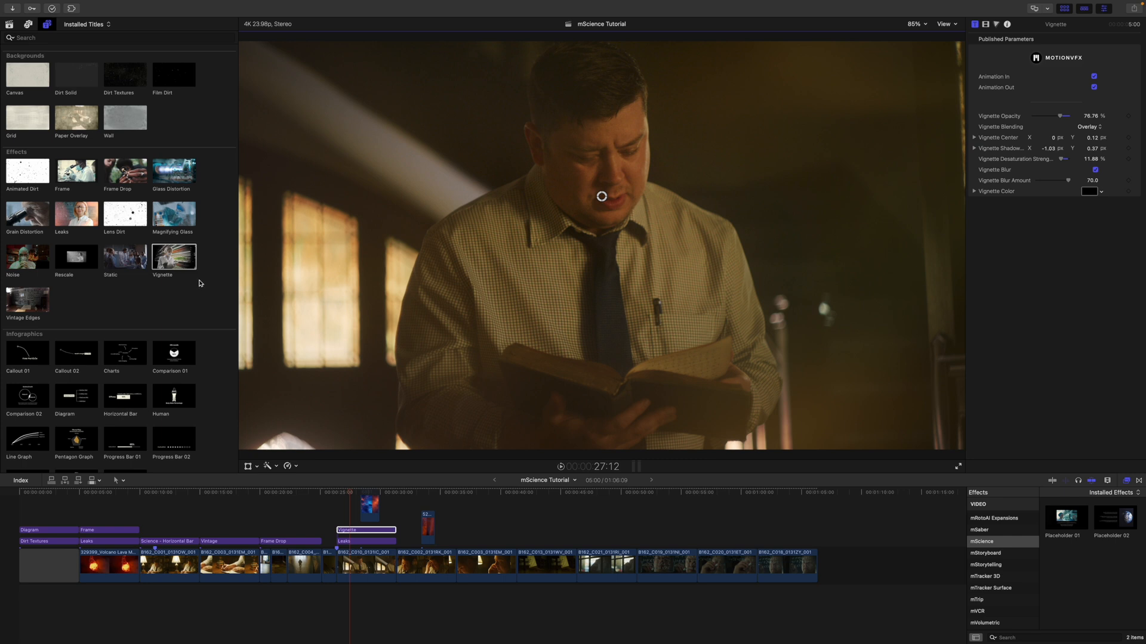
# Stack the Title 02 lower third and the Highlights paragraph title above Vignette
pyautogui.scroll(-3)
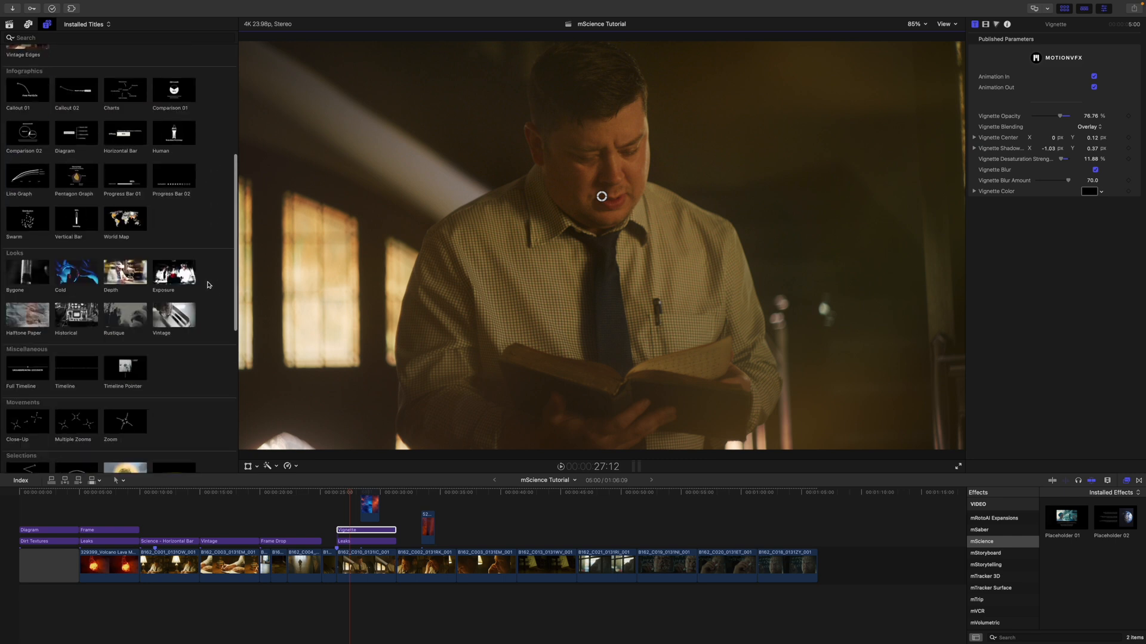
pyautogui.scroll(-3)
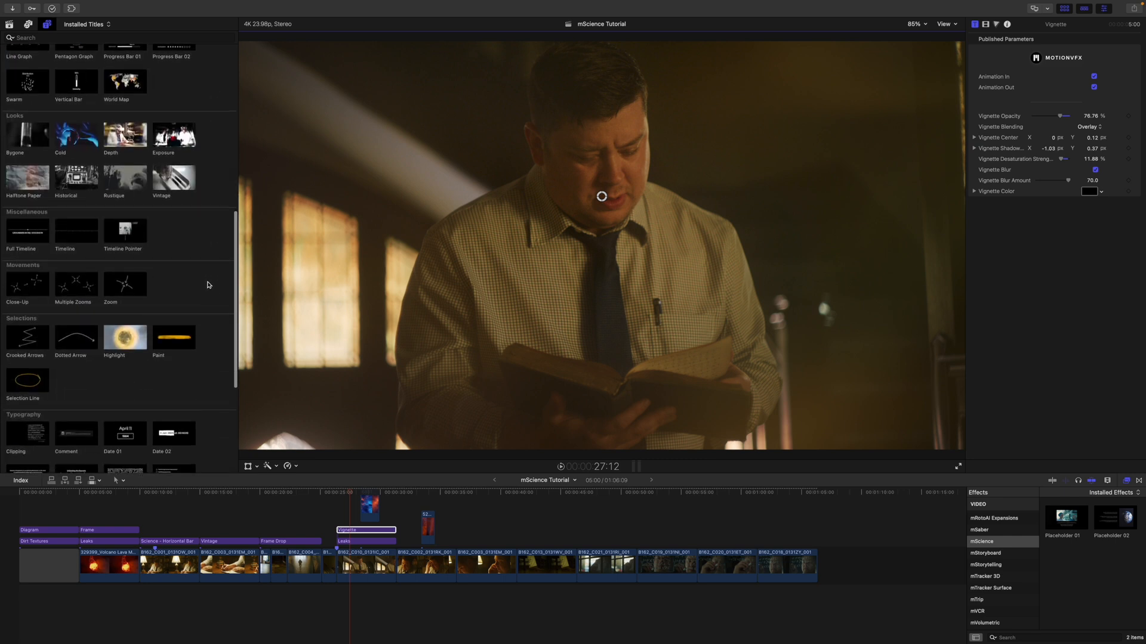
pyautogui.scroll(-3)
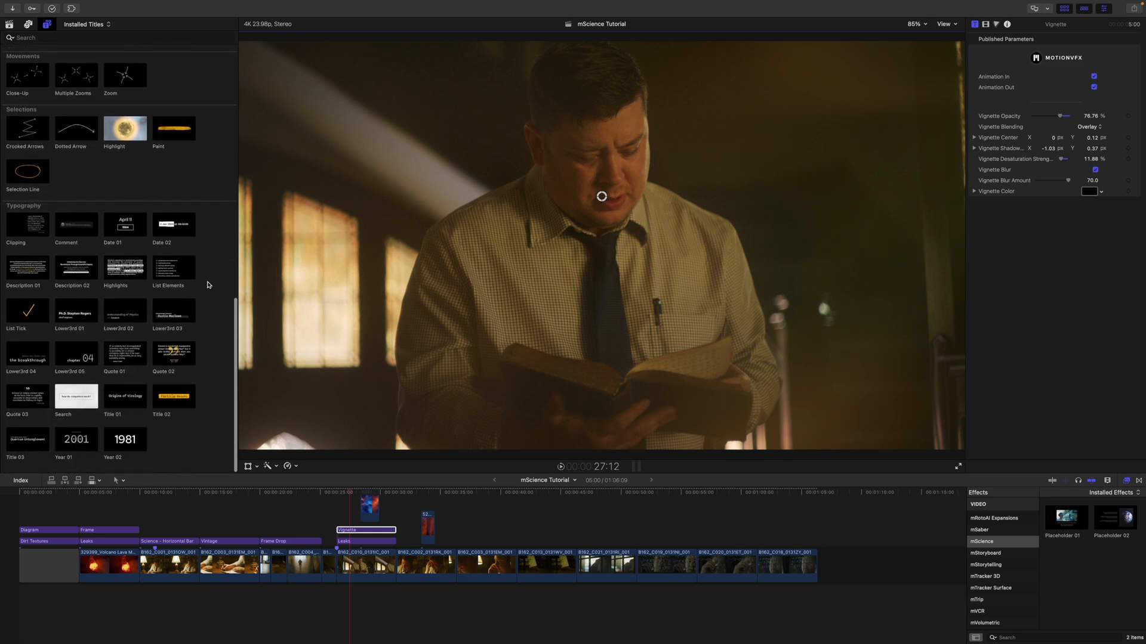
pyautogui.click(174, 401)
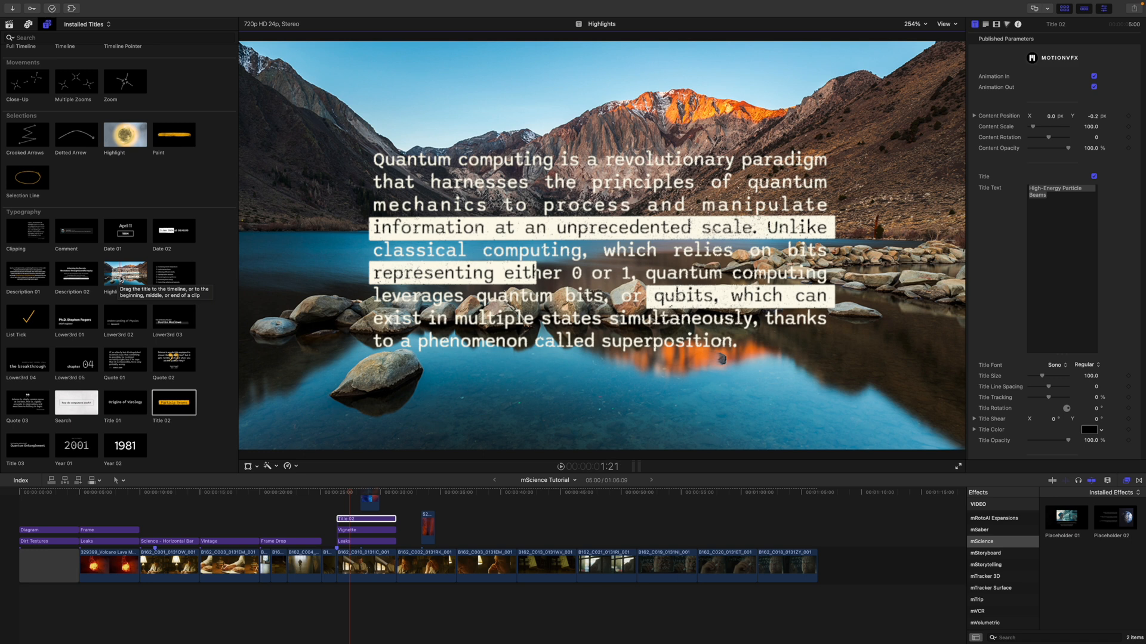
pyautogui.click(336, 492)
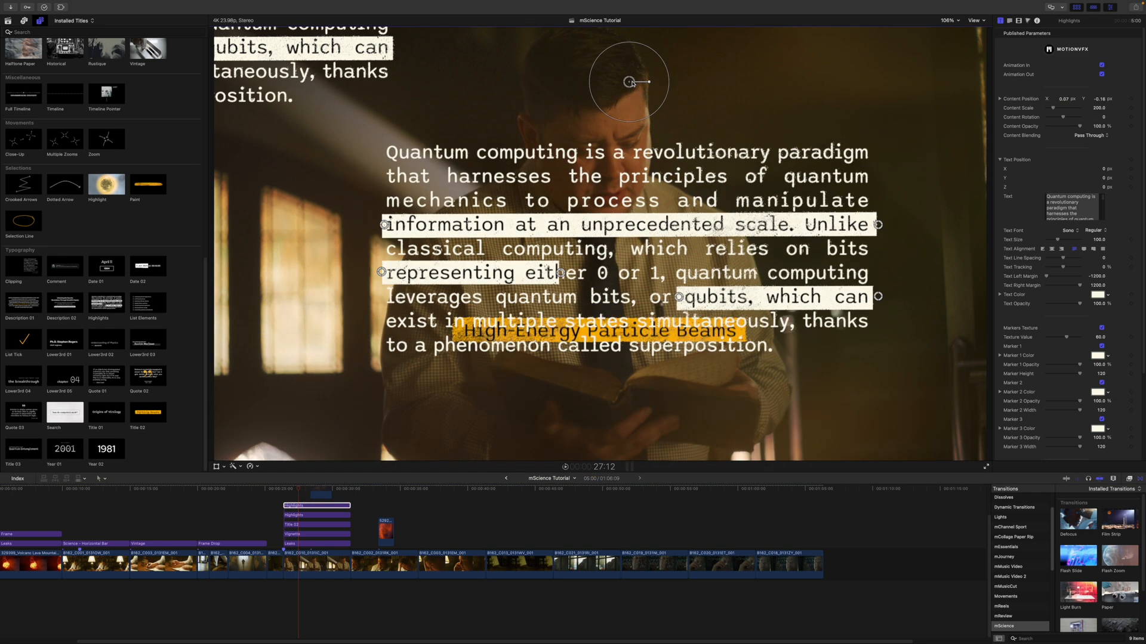
pyautogui.click(316, 524)
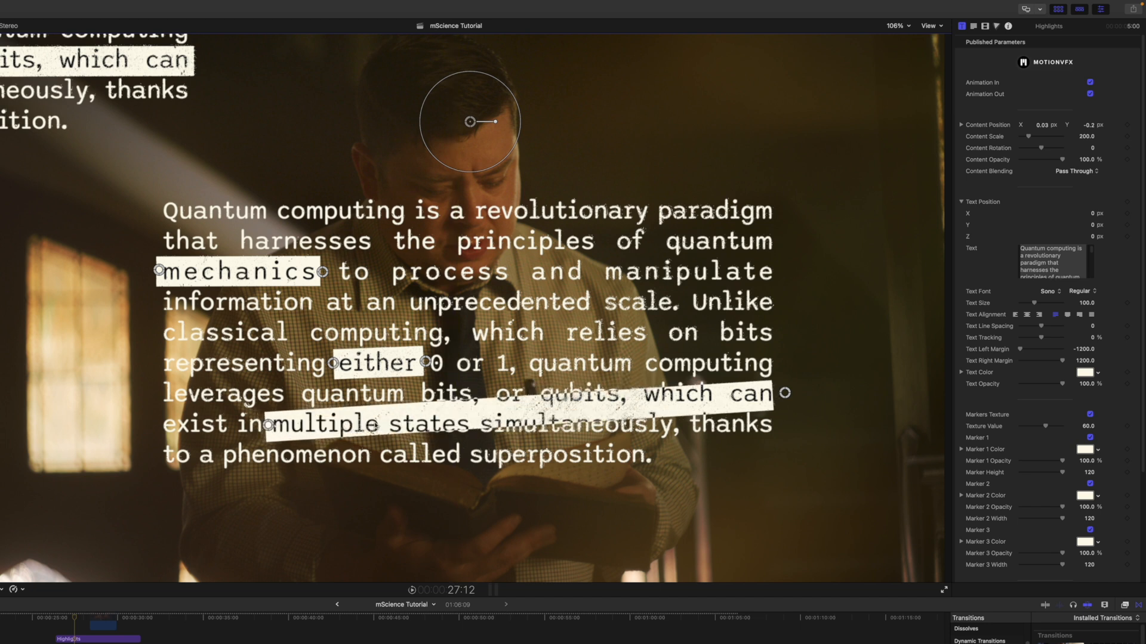
pyautogui.moveTo(784, 394)
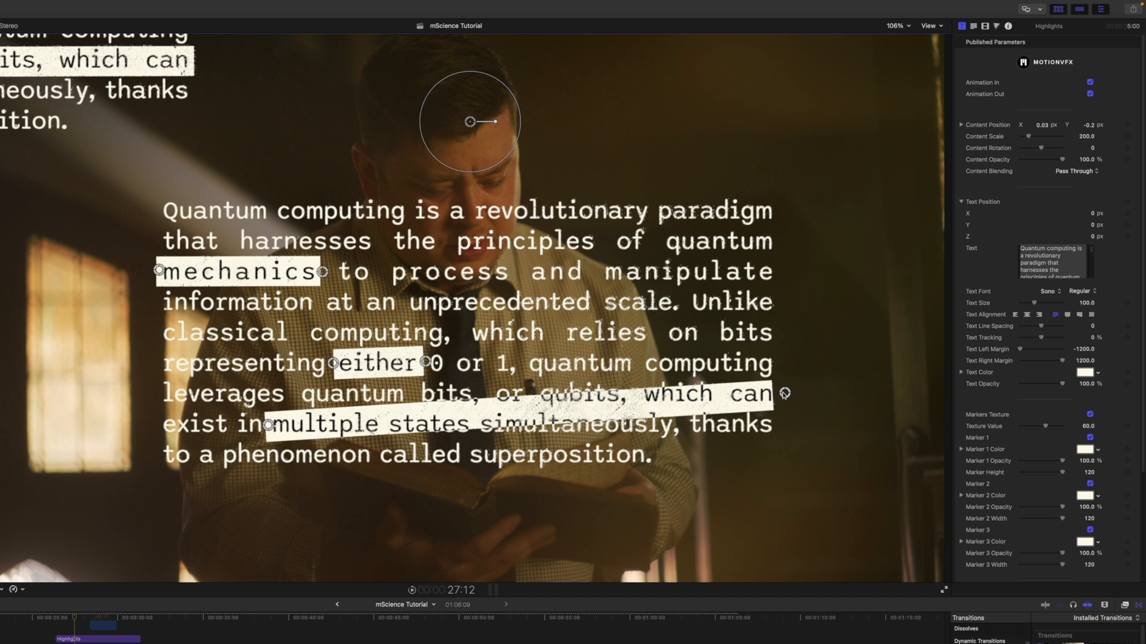
# Resize the third highlight marker to cover 'multiple states' in the paragraph
pyautogui.moveTo(785, 393); pyautogui.dragTo(497, 419)
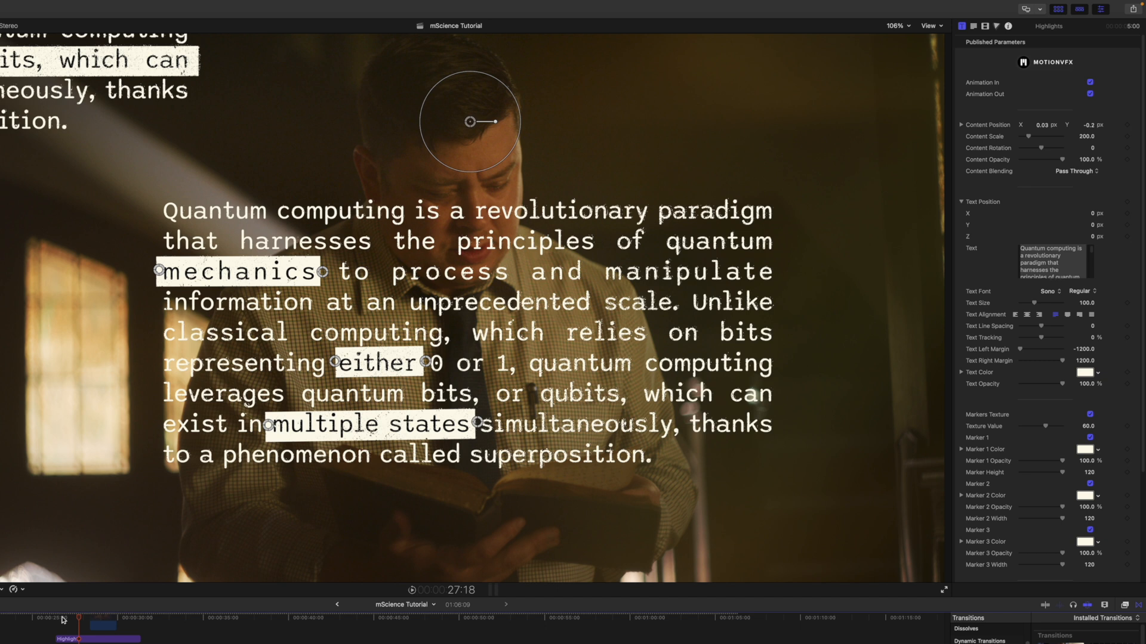
pyautogui.moveTo(81, 629)
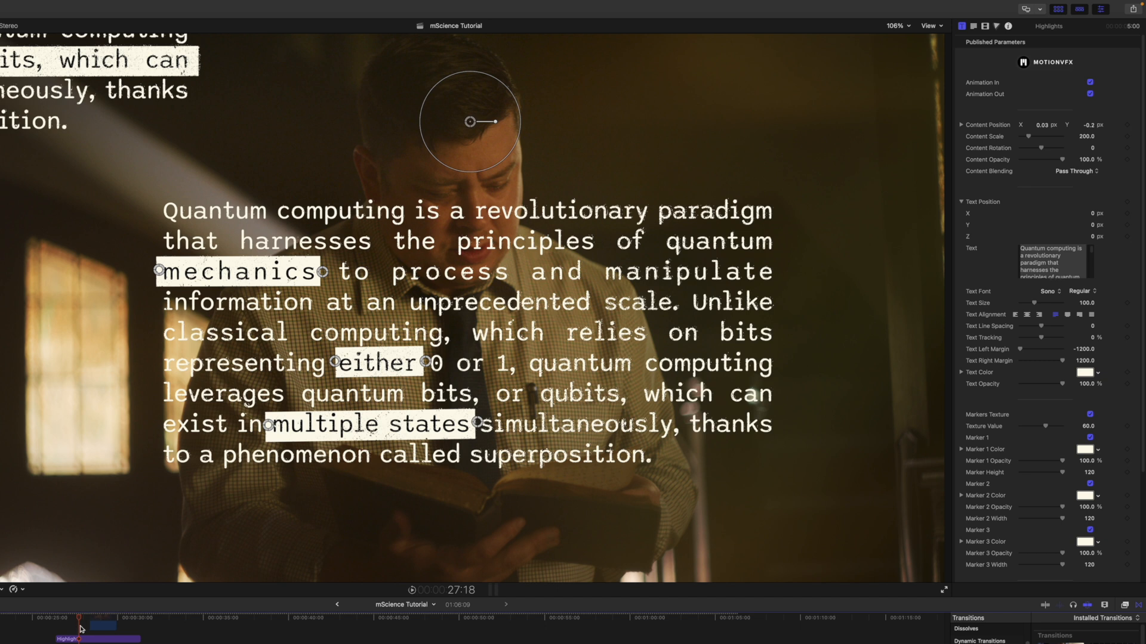
pyautogui.press('cmd+z')
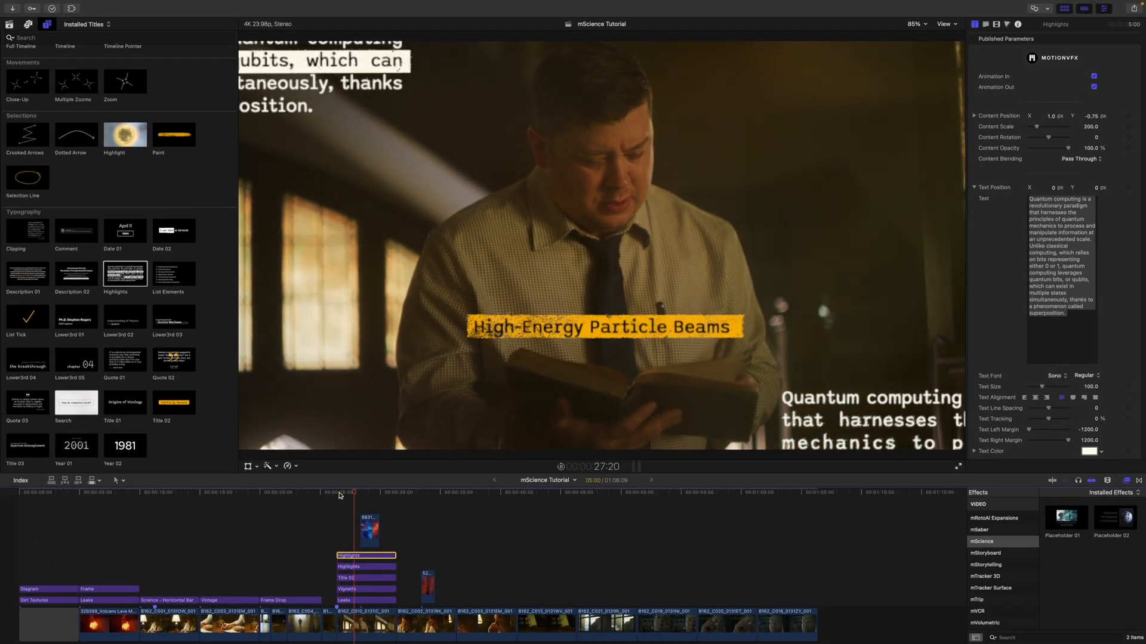
# Move to the nebula space clip and connect the Static effect above it
pyautogui.click(378, 493)
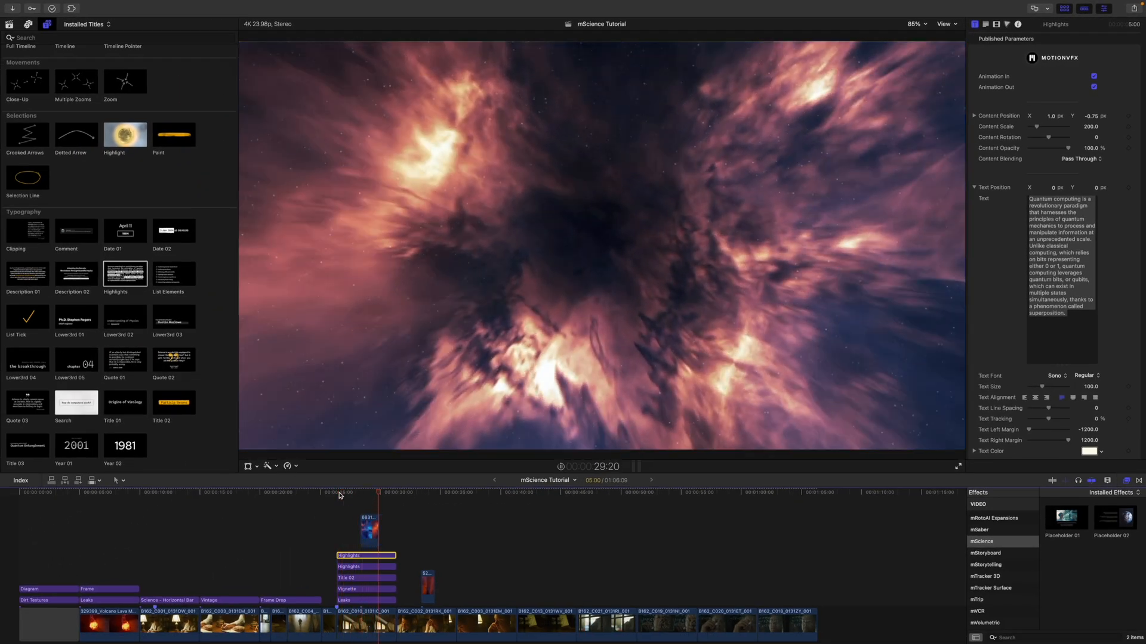
pyautogui.click(418, 494)
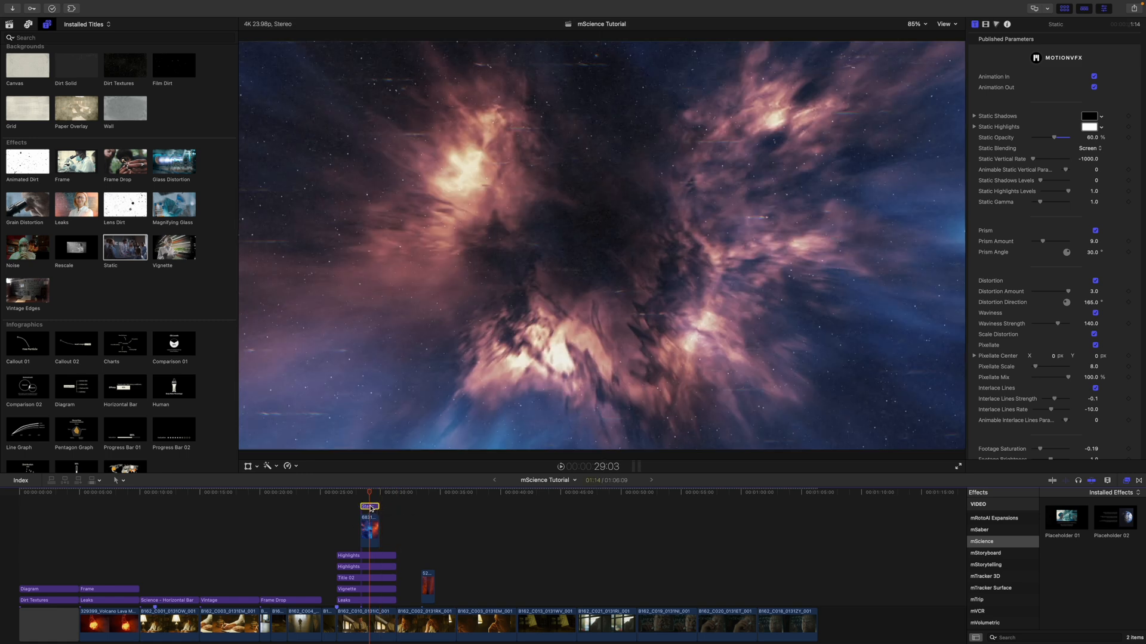
# Turn off Static's in/out animation and change its vertical scroll rate
pyautogui.click(1094, 76)
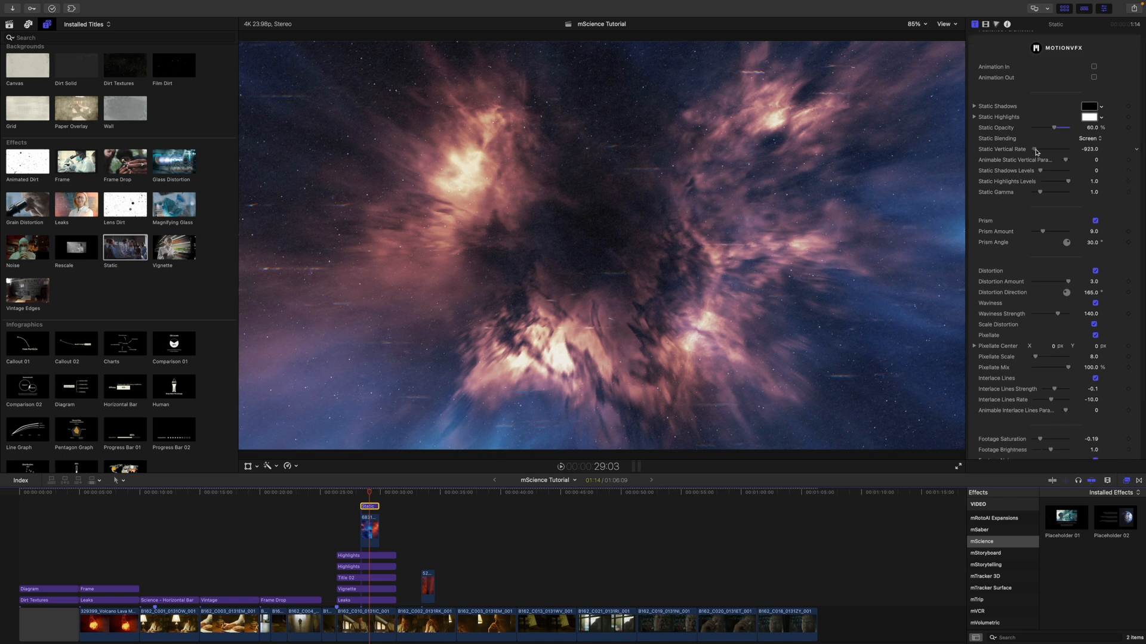
pyautogui.moveTo(1037, 170); pyautogui.dragTo(1045, 170)
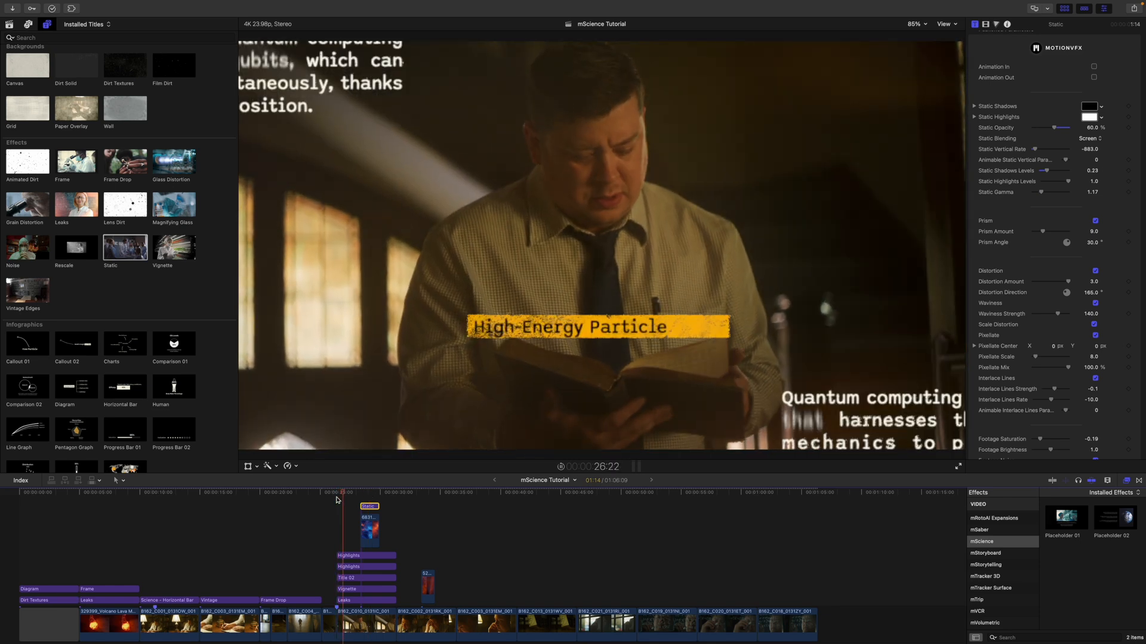
pyautogui.click(369, 494)
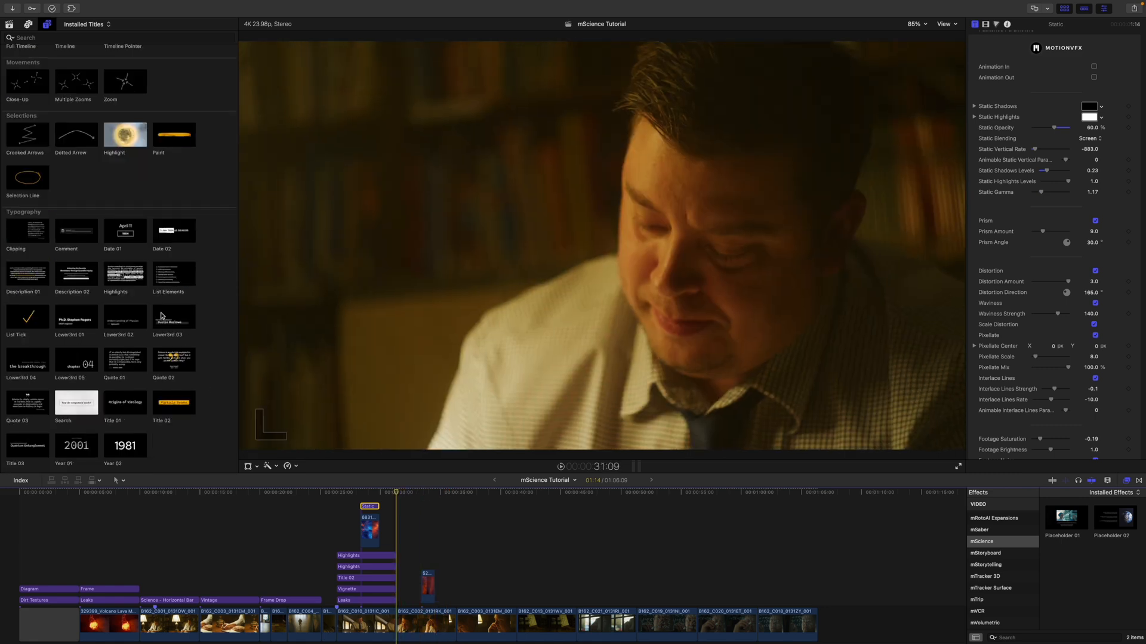
# Add the Date 02 title, tint its date and marker beige, and shift the marker horizontally
pyautogui.click(27, 231)
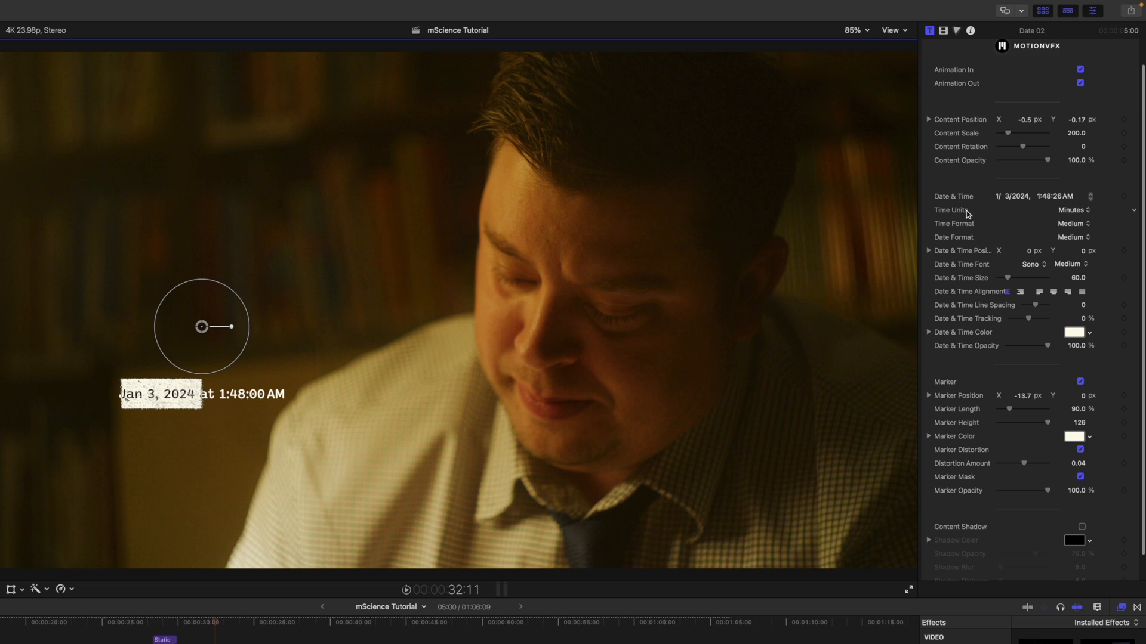
pyautogui.moveTo(971, 246)
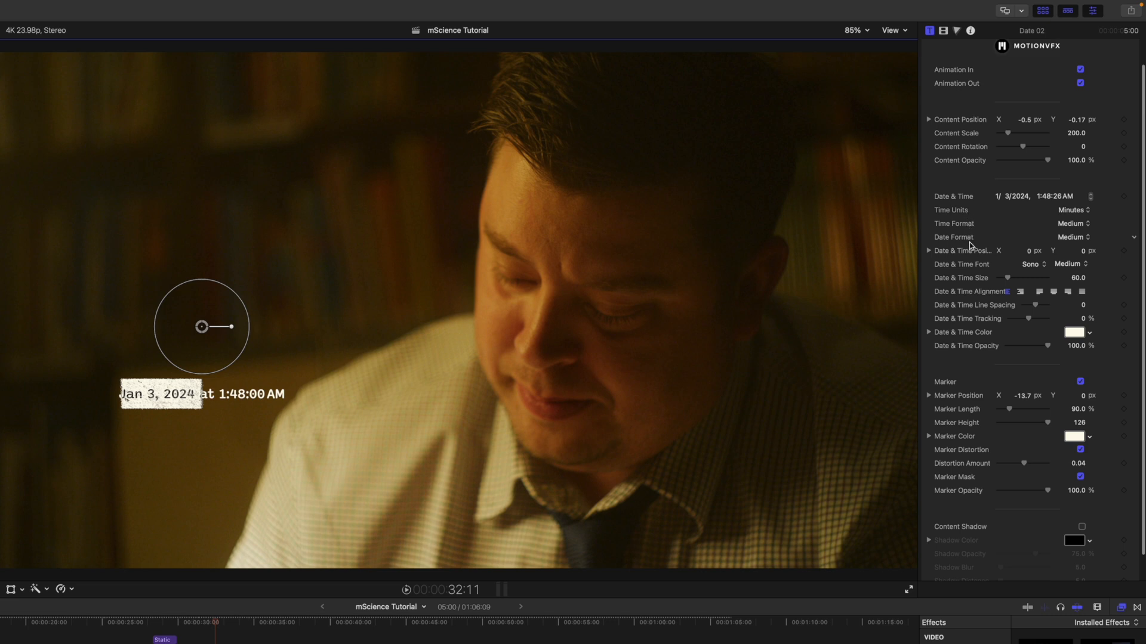
pyautogui.click(1075, 333)
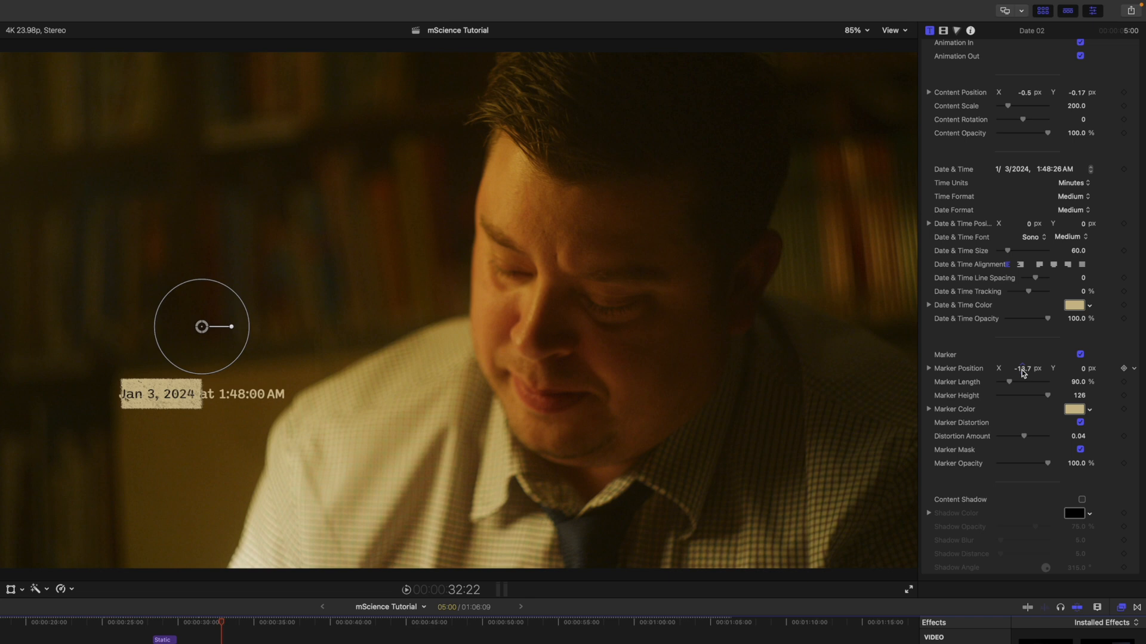
pyautogui.moveTo(1030, 368); pyautogui.dragTo(1026, 368)
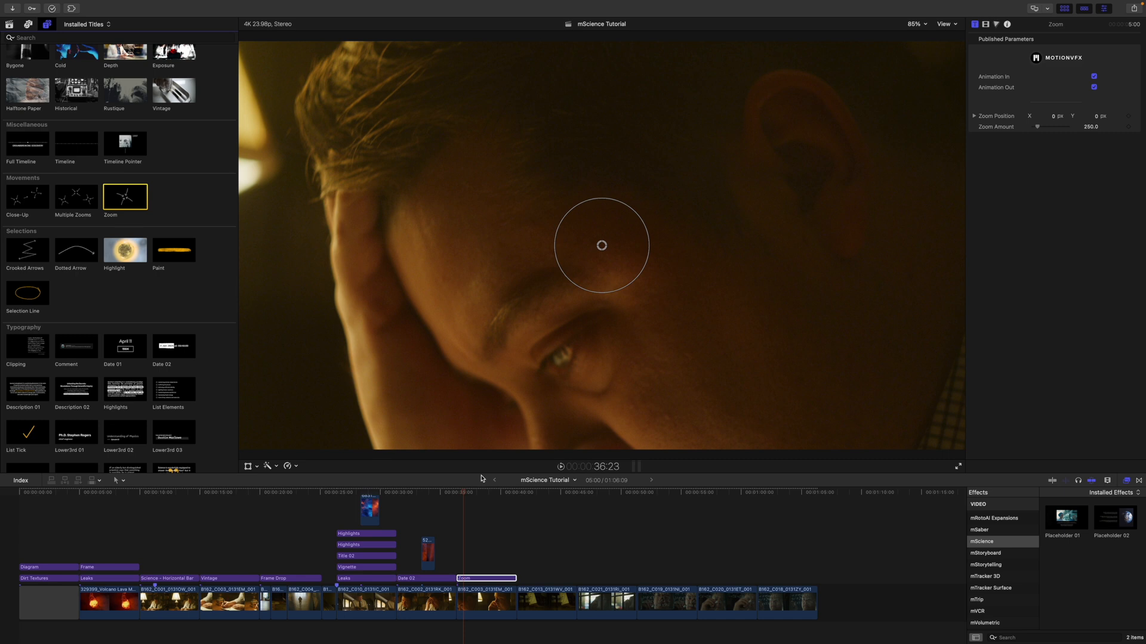
# Drag the zoom circle to centre the focus and set Zoom Amount to 236.9
pyautogui.moveTo(602, 245); pyautogui.dragTo(577, 393)
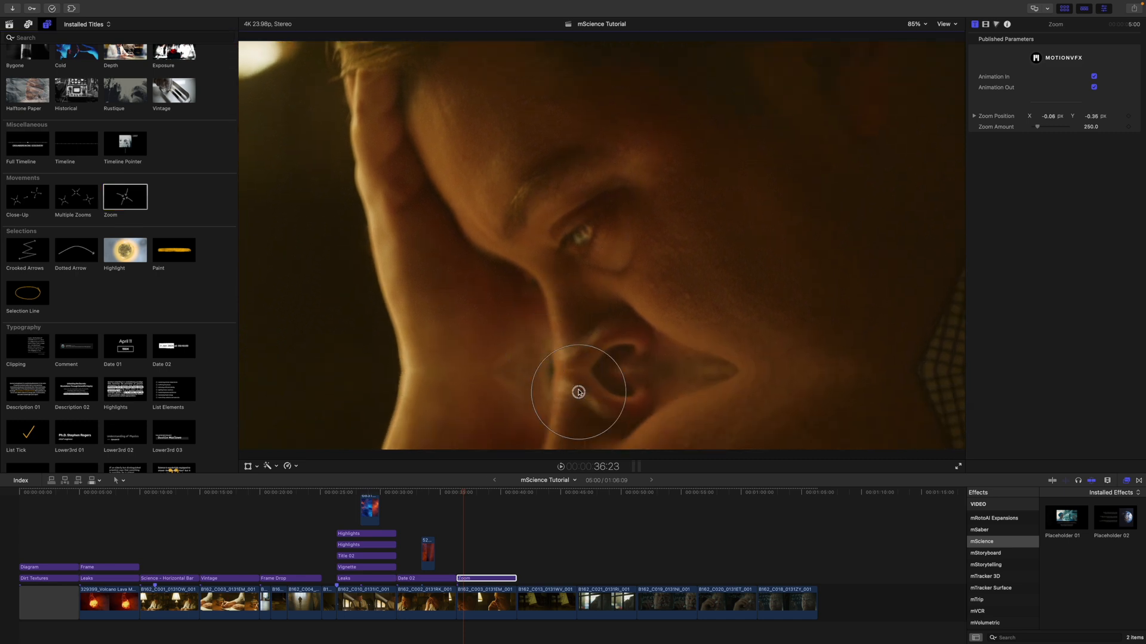
pyautogui.moveTo(579, 393); pyautogui.dragTo(559, 285)
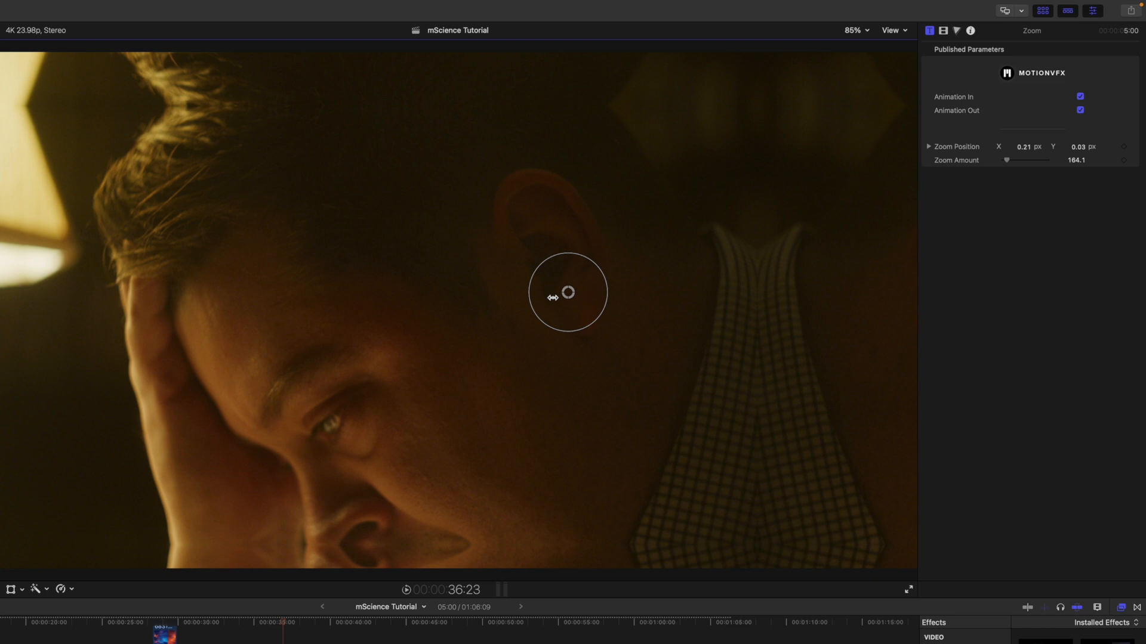
pyautogui.moveTo(568, 293); pyautogui.dragTo(511, 349)
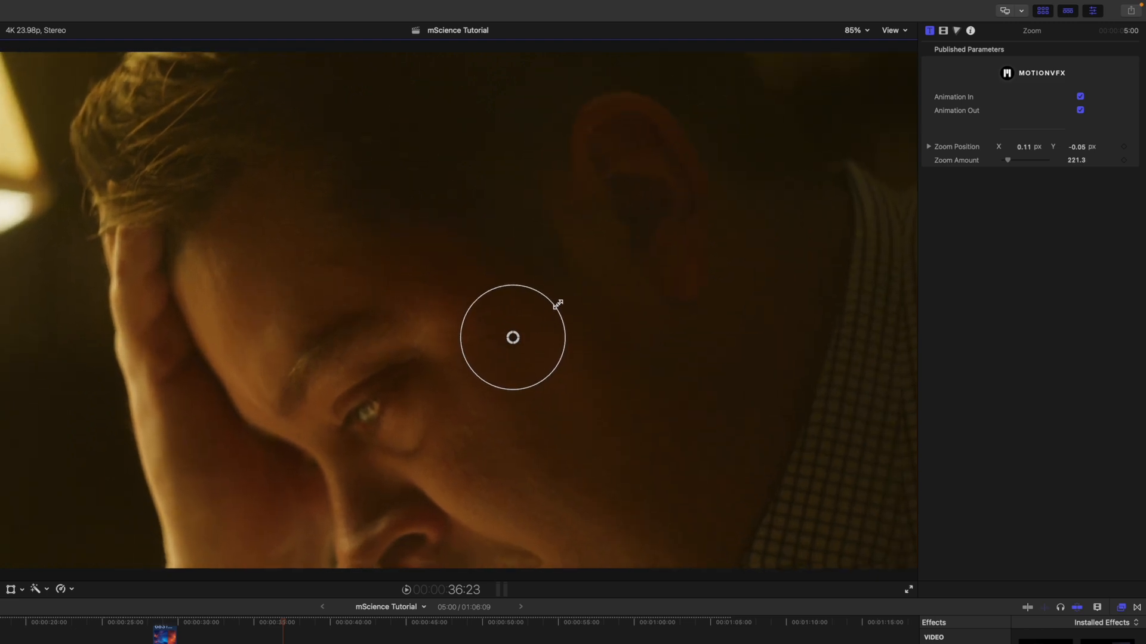
pyautogui.moveTo(512, 336); pyautogui.dragTo(485, 339)
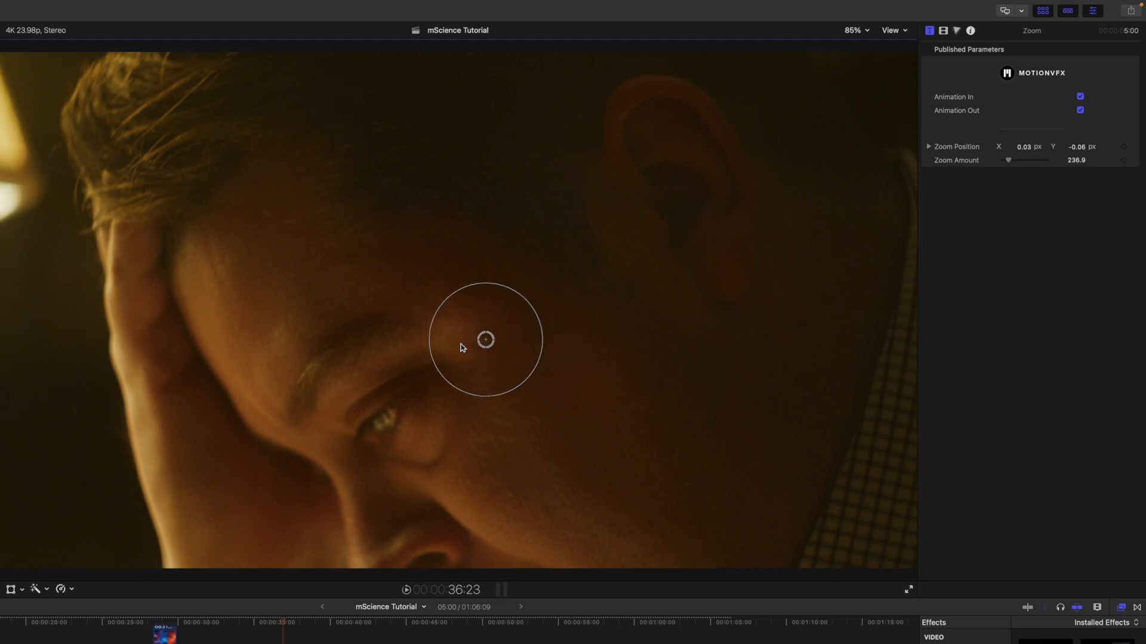
pyautogui.moveTo(485, 339); pyautogui.dragTo(423, 417)
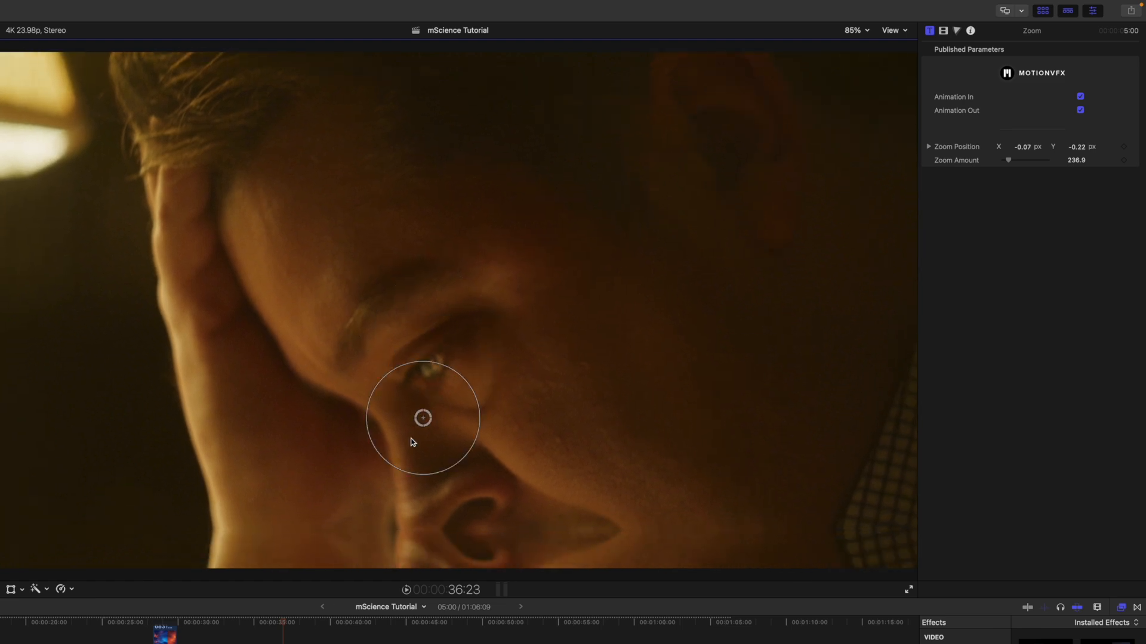
pyautogui.moveTo(423, 418); pyautogui.dragTo(64, 191)
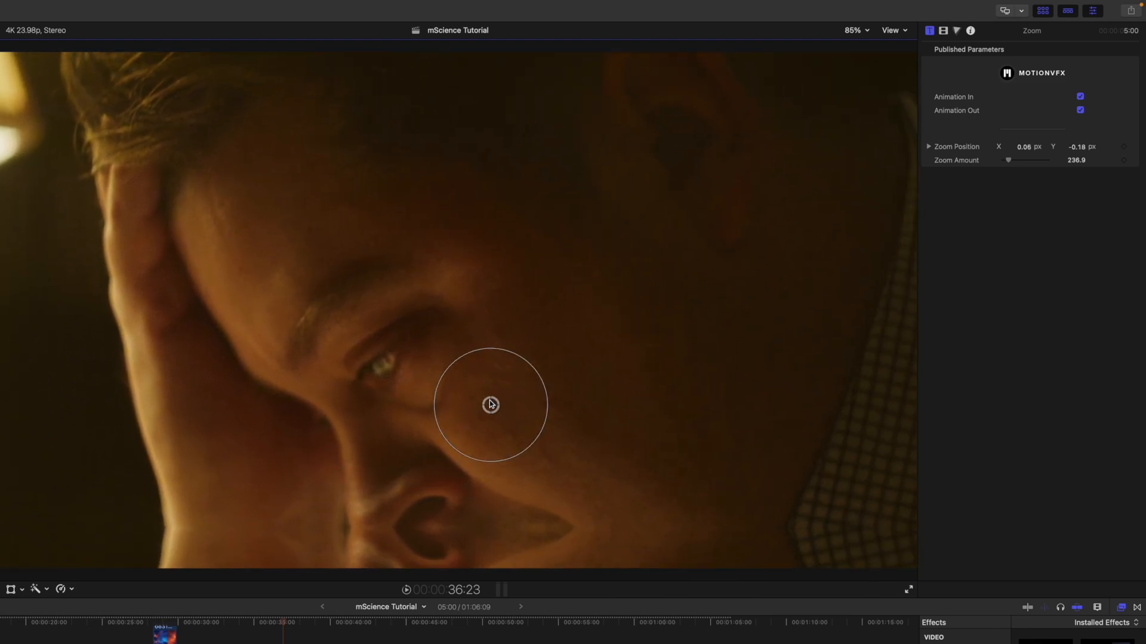
pyautogui.moveTo(490, 405); pyautogui.dragTo(518, 363)
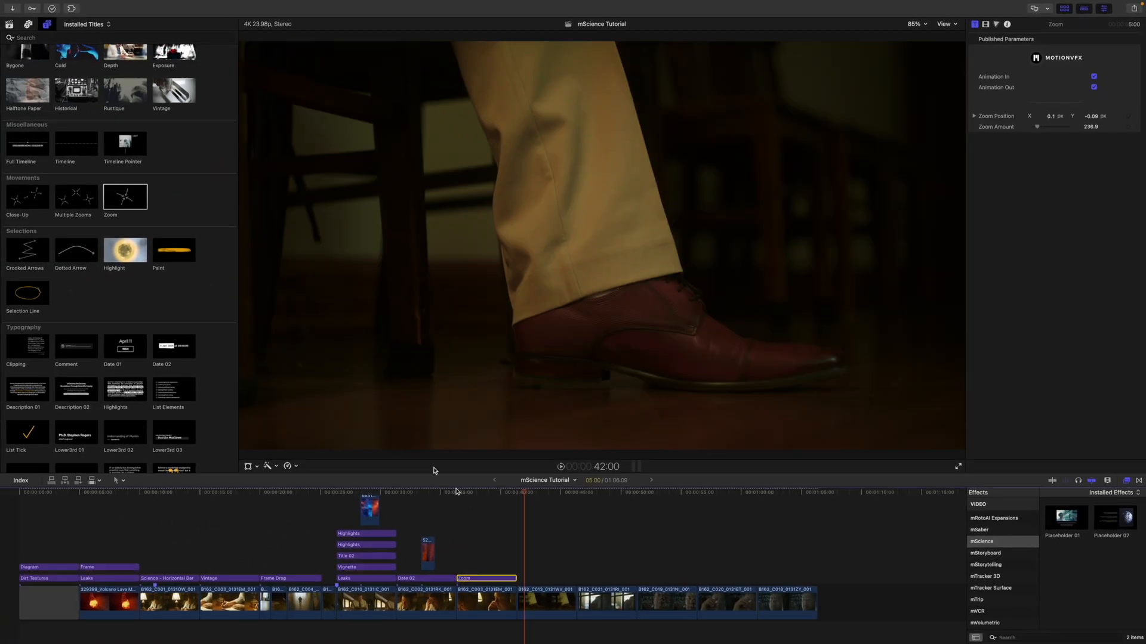
# Select the List Elements title and place a List Tick title above it
pyautogui.scroll(-3)
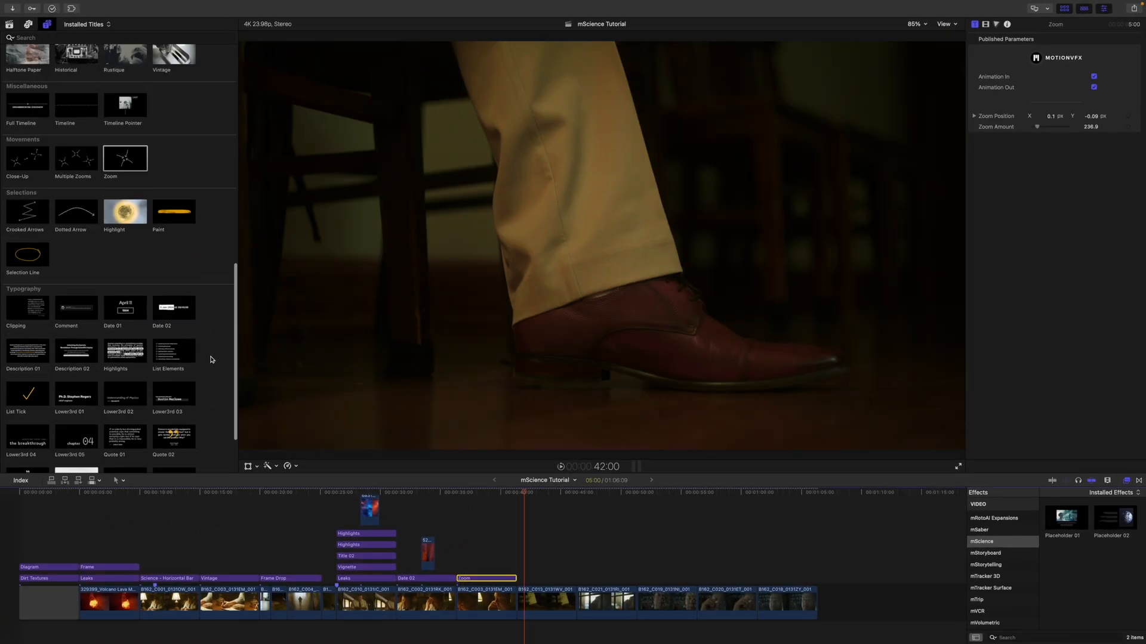
pyautogui.scroll(-3)
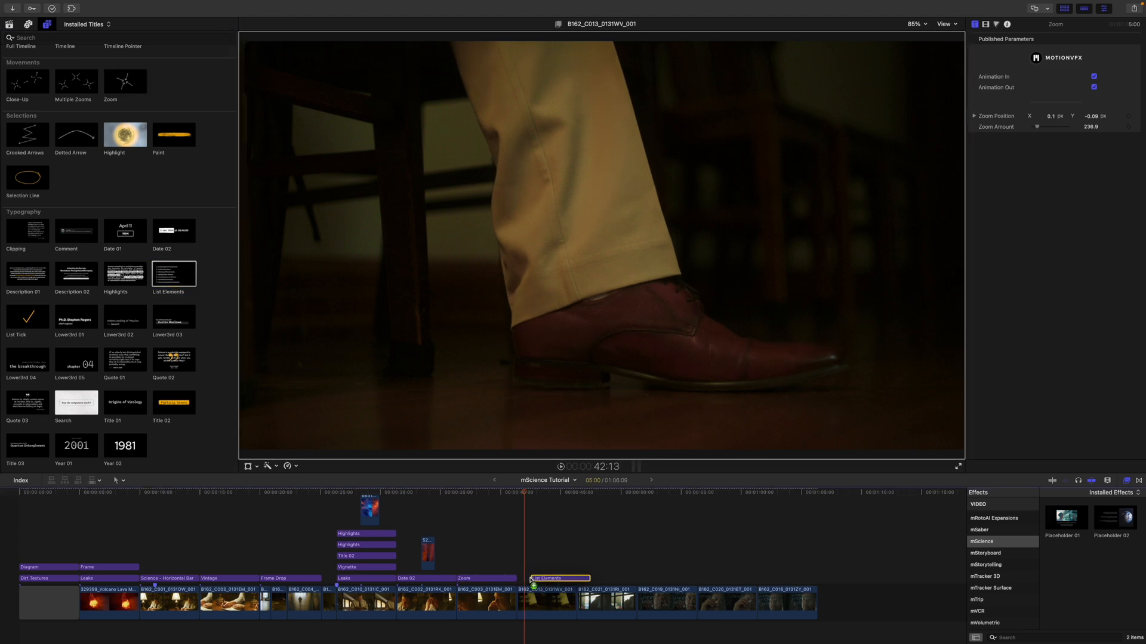
pyautogui.click(560, 578)
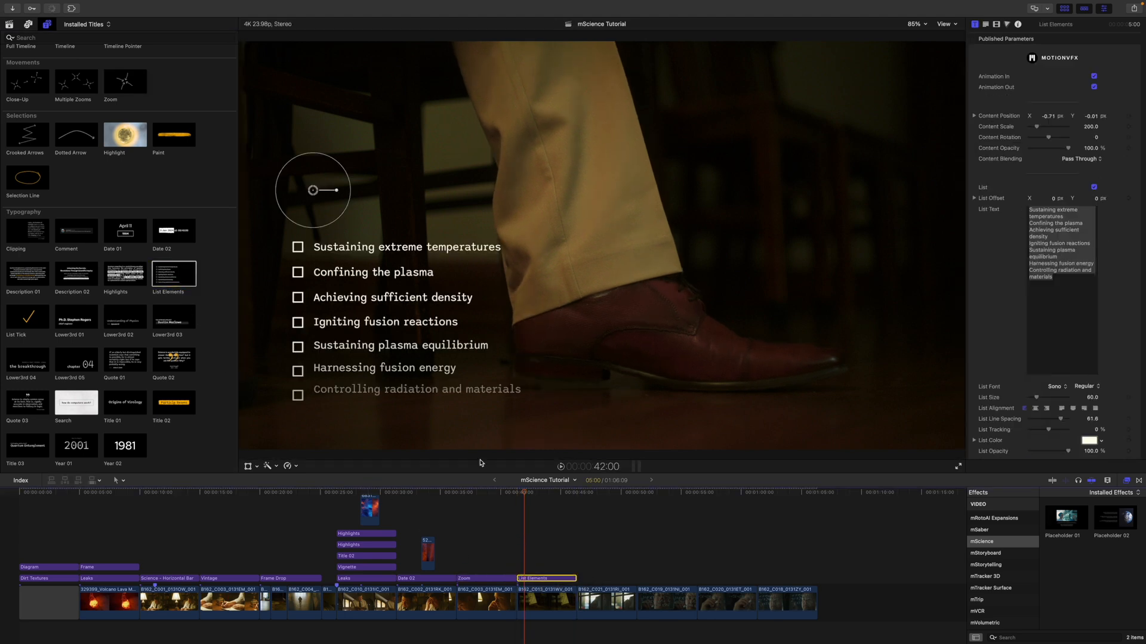
pyautogui.moveTo(313, 191); pyautogui.dragTo(655, 111)
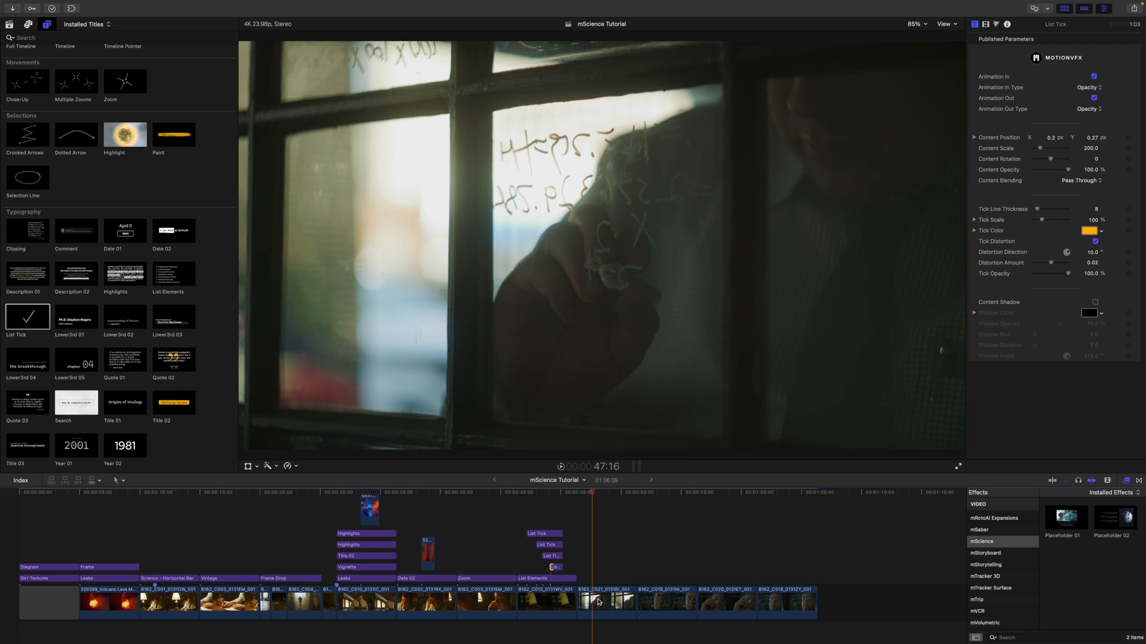
# Apply Placeholder 02 to the B162_C021 window-writing clip
pyautogui.click(605, 601)
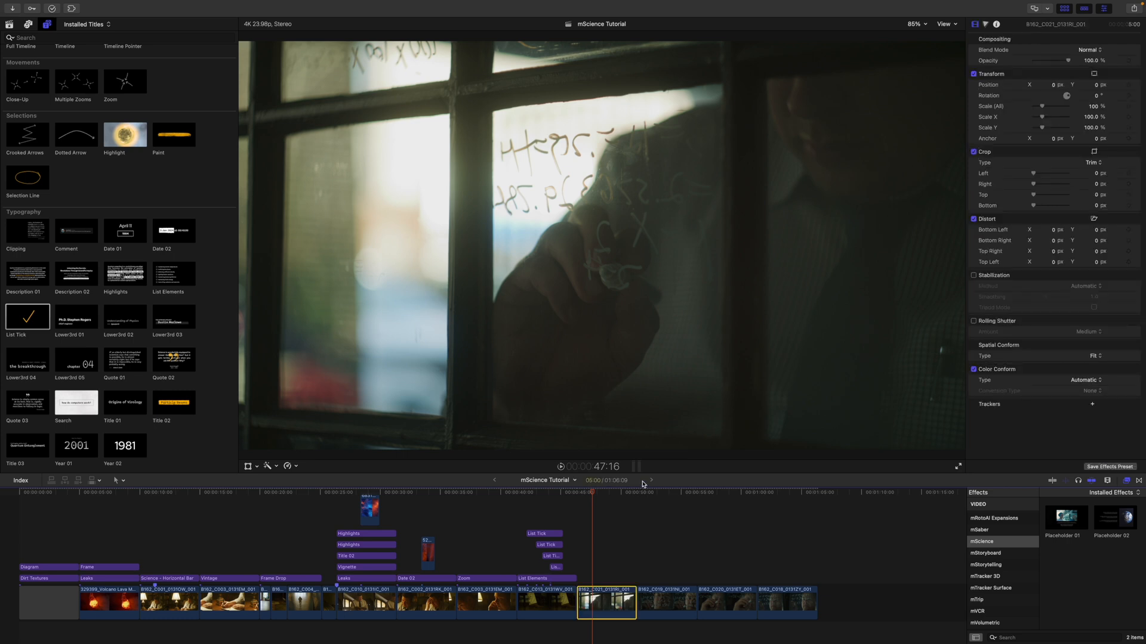
pyautogui.moveTo(1004, 546)
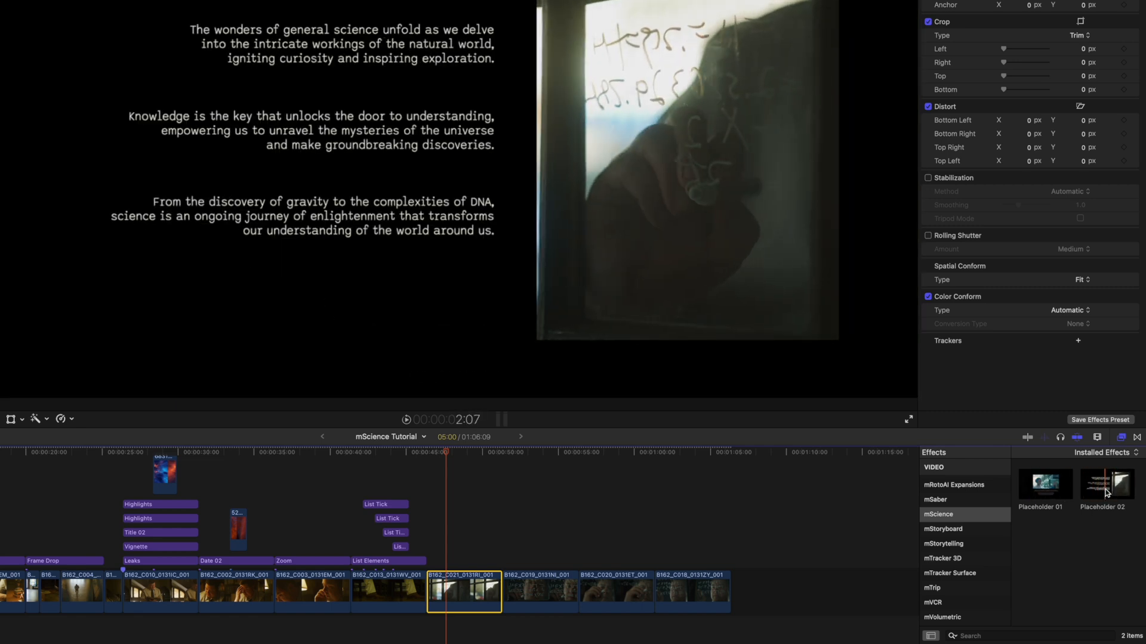
pyautogui.click(1106, 485)
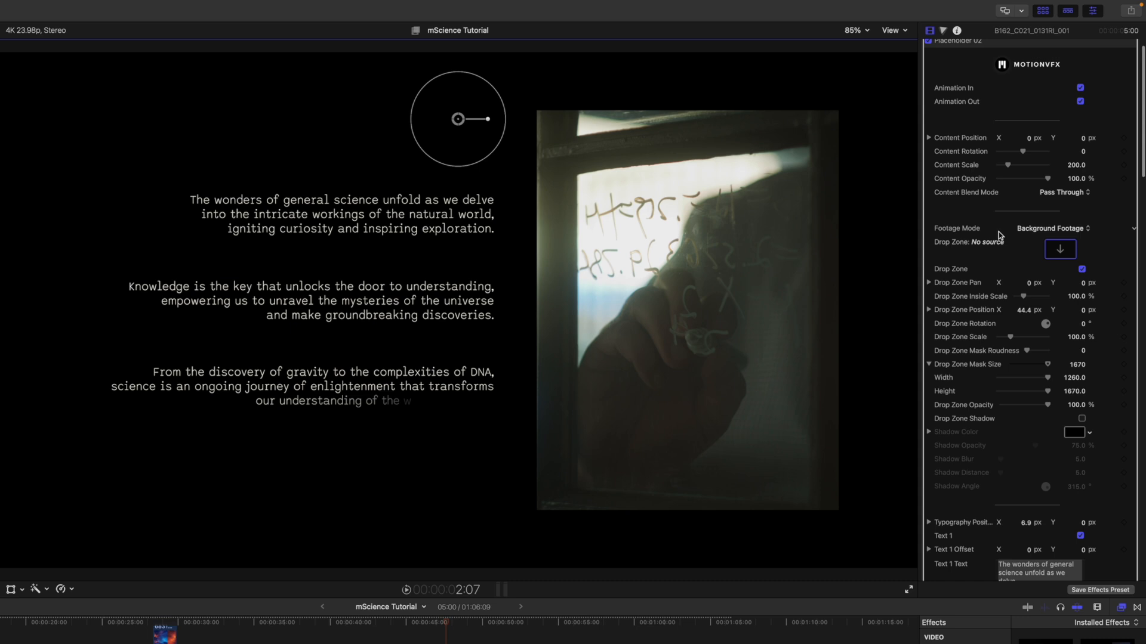
# Switch Footage Mode to Drop Zone and back to Background Footage, then scroll the inspector
pyautogui.click(1052, 228)
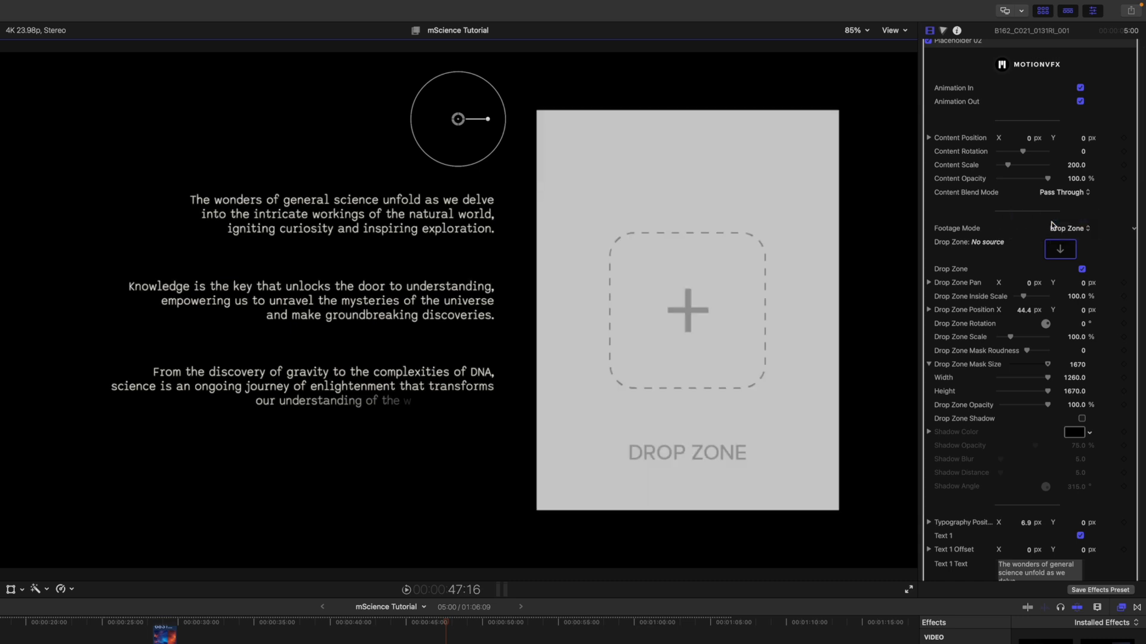
pyautogui.click(1067, 228)
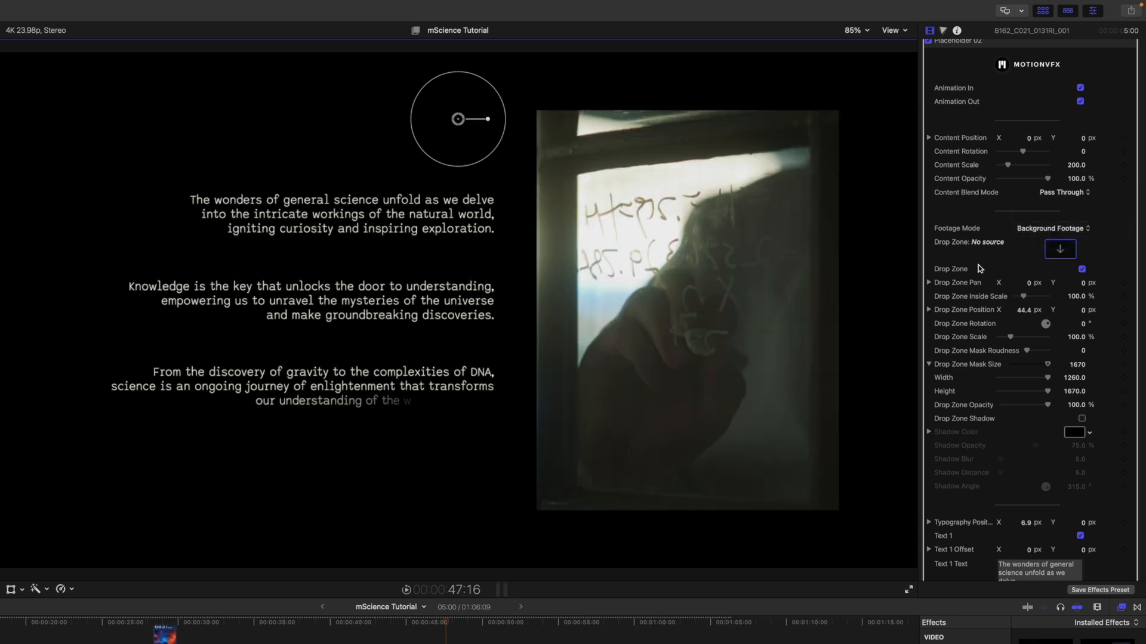
pyautogui.scroll(-3)
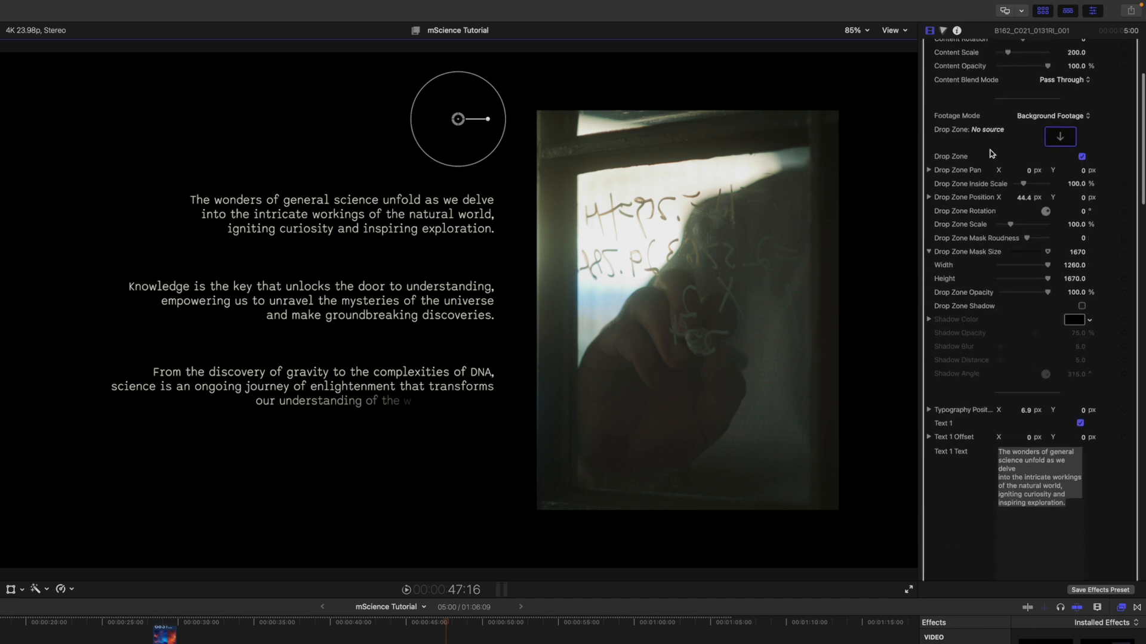
pyautogui.scroll(-3)
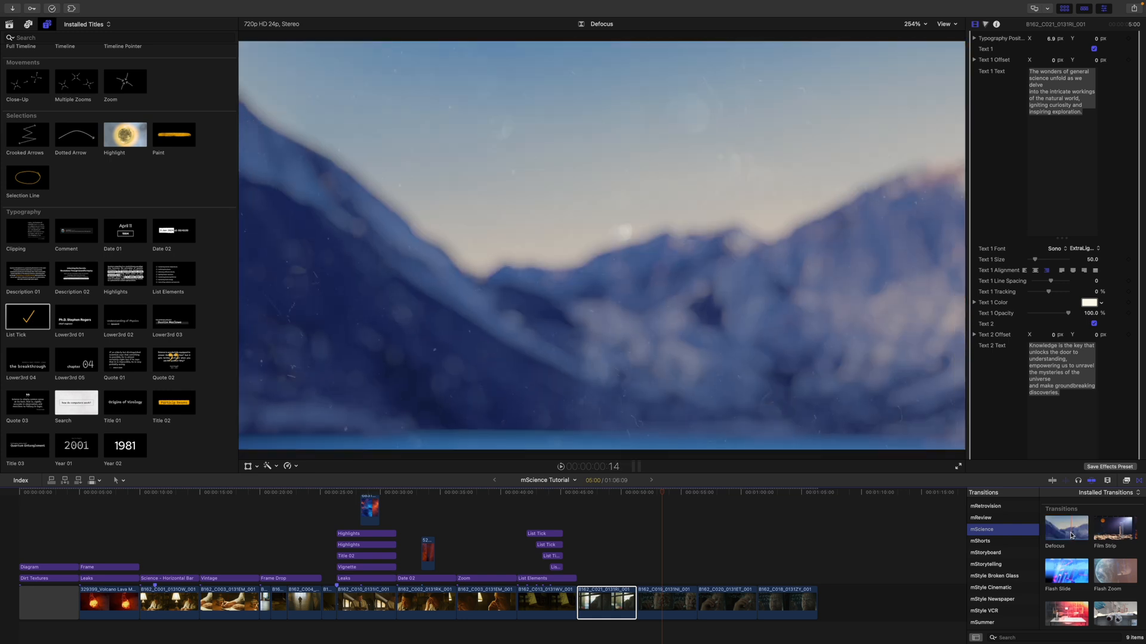
# Drop the Defocus transition between the clips
pyautogui.click(701, 602)
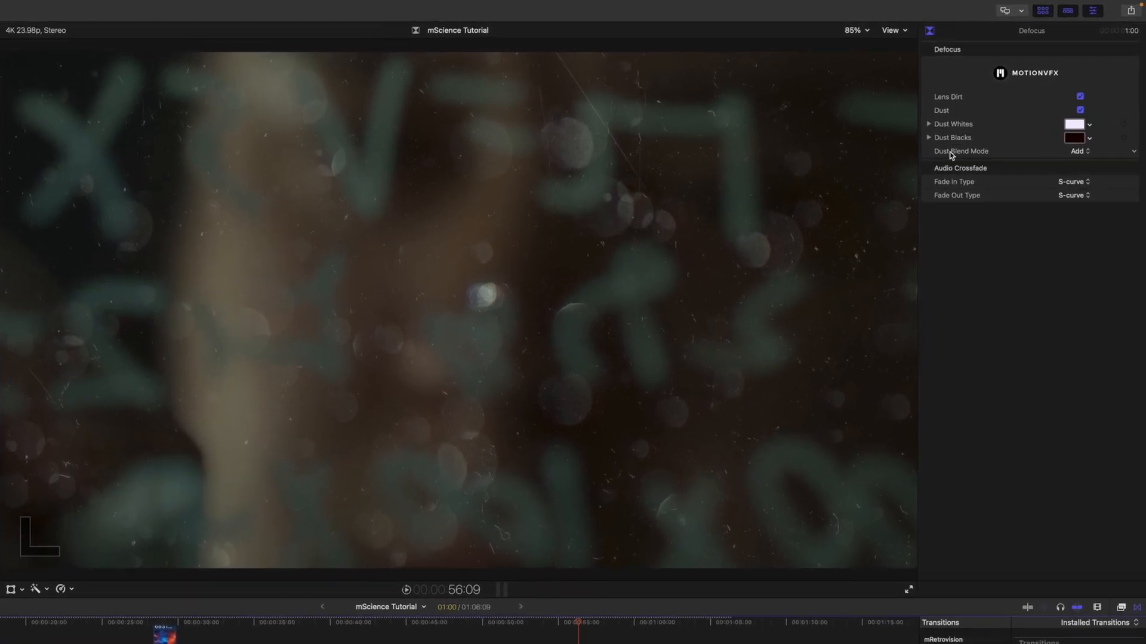
pyautogui.moveTo(609, 628)
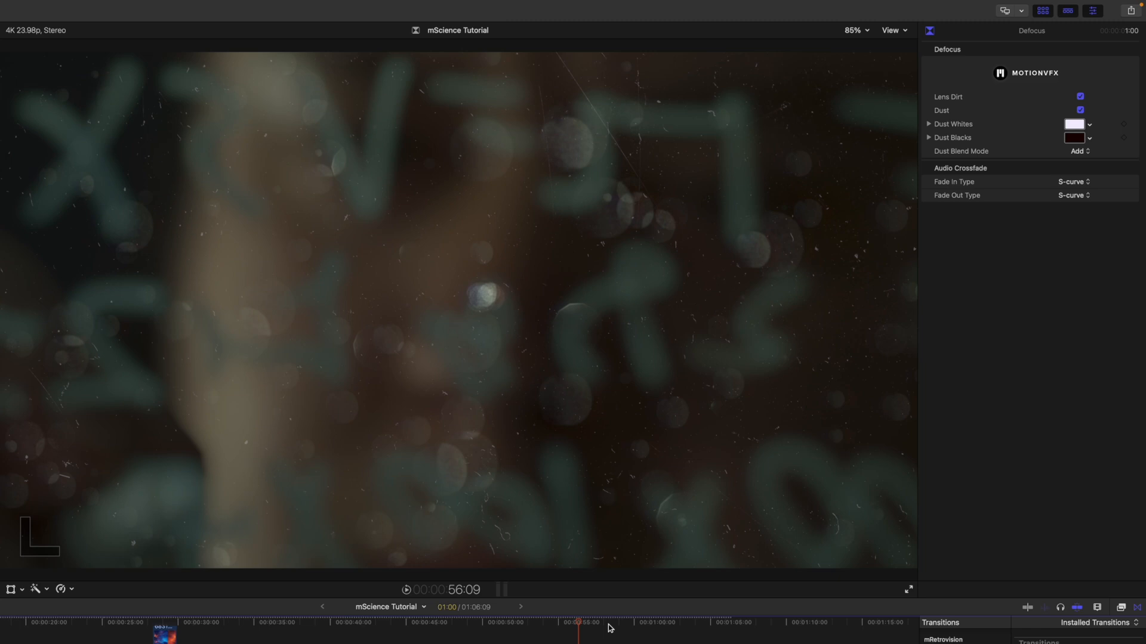